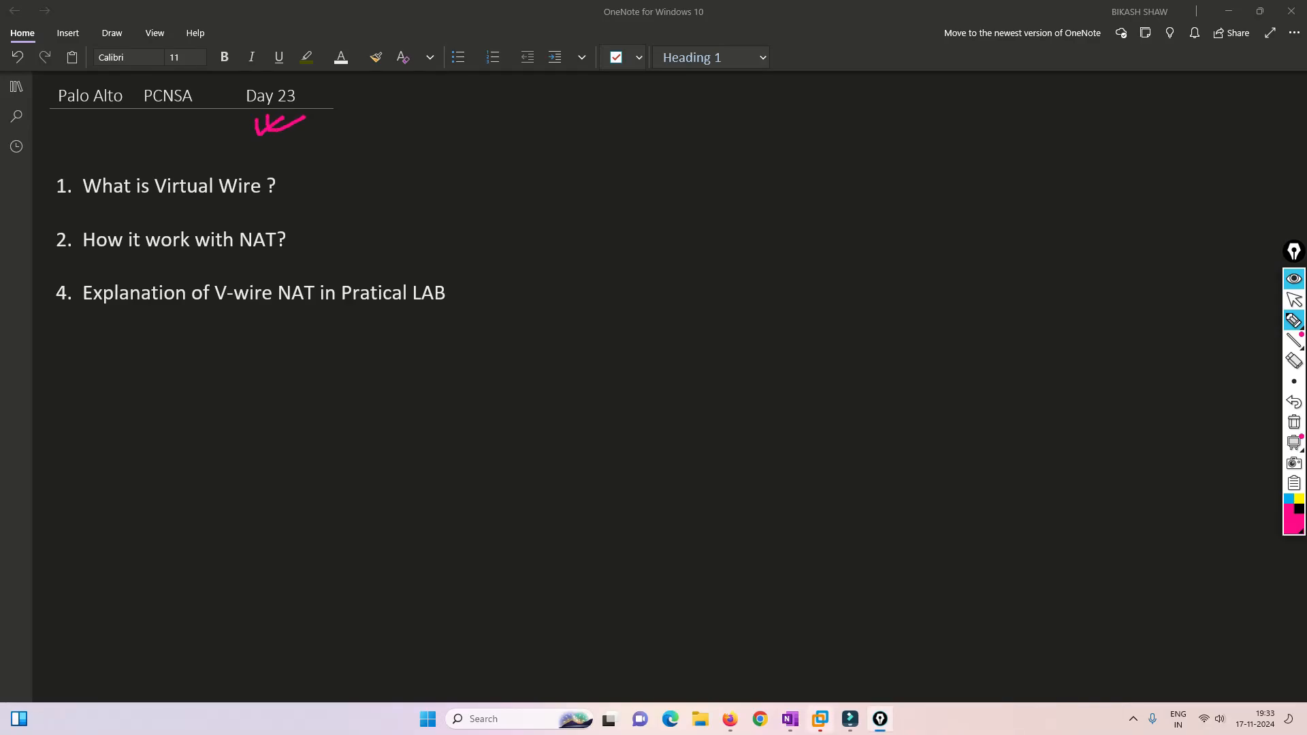
Step: Tick the PCNSA heading, circle NAT and Virtual Wire, and arrow Virtual Wire up to PCNSA
left_click_drag(153, 134, 208, 118)
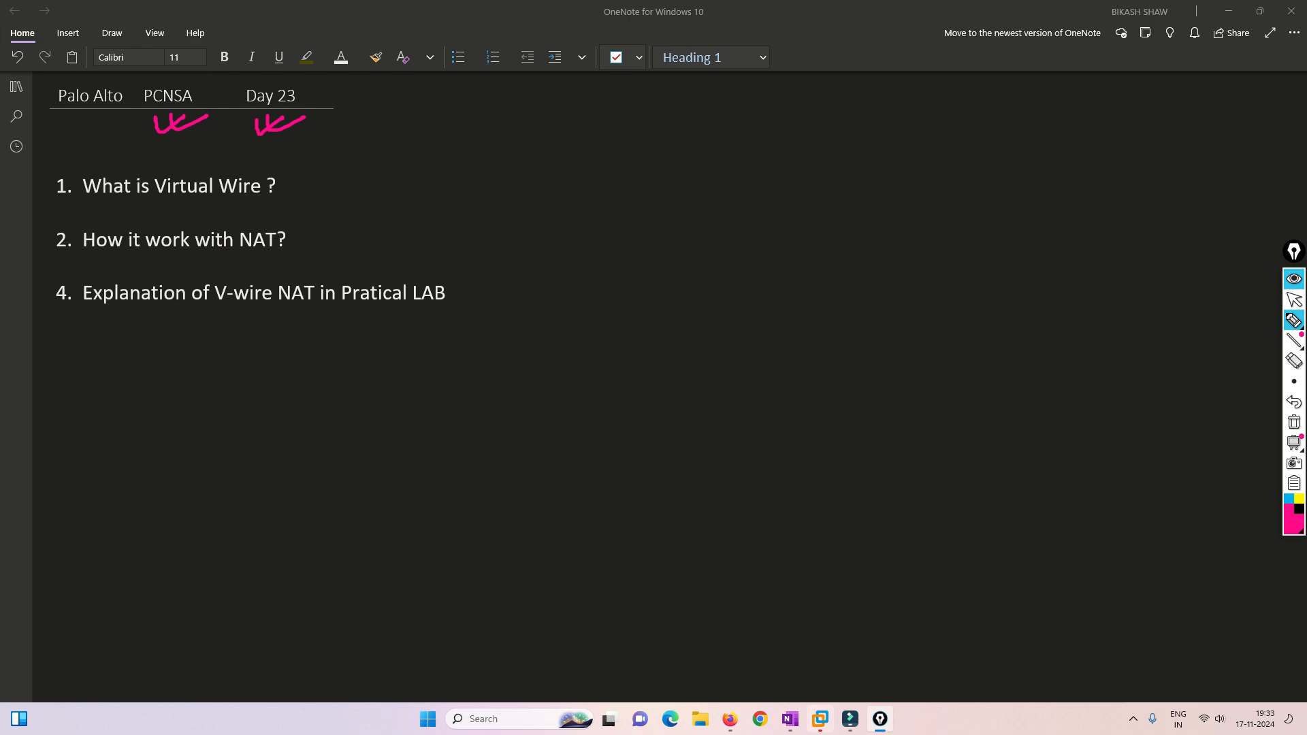
left_click_drag(637, 109, 667, 83)
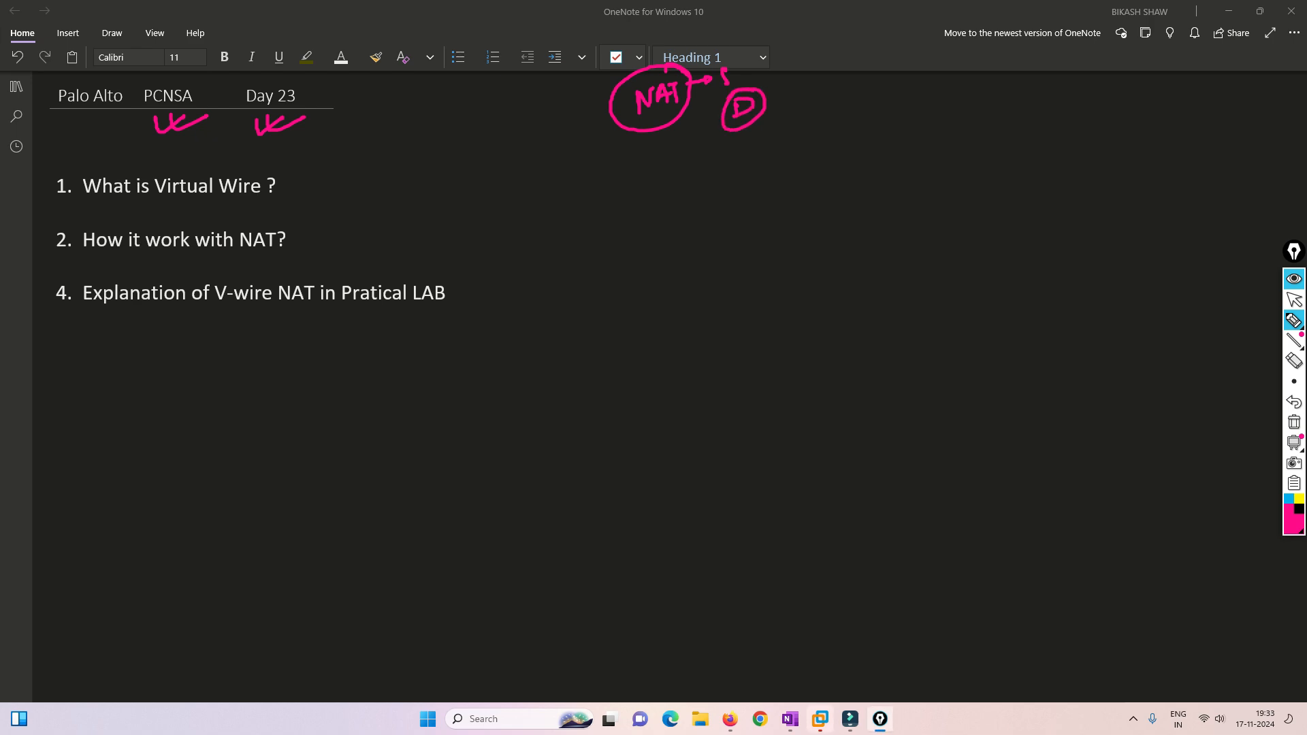
left_click_drag(153, 200, 283, 180)
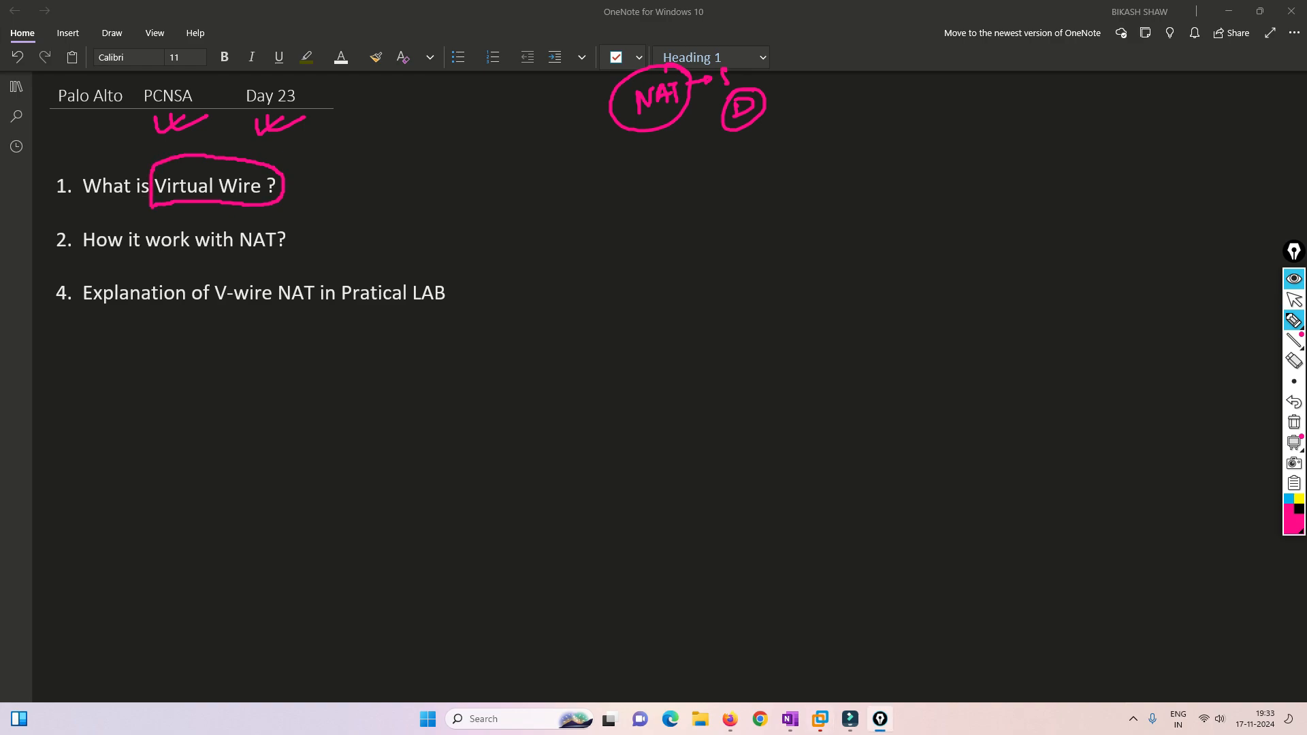
left_click_drag(279, 166, 324, 149)
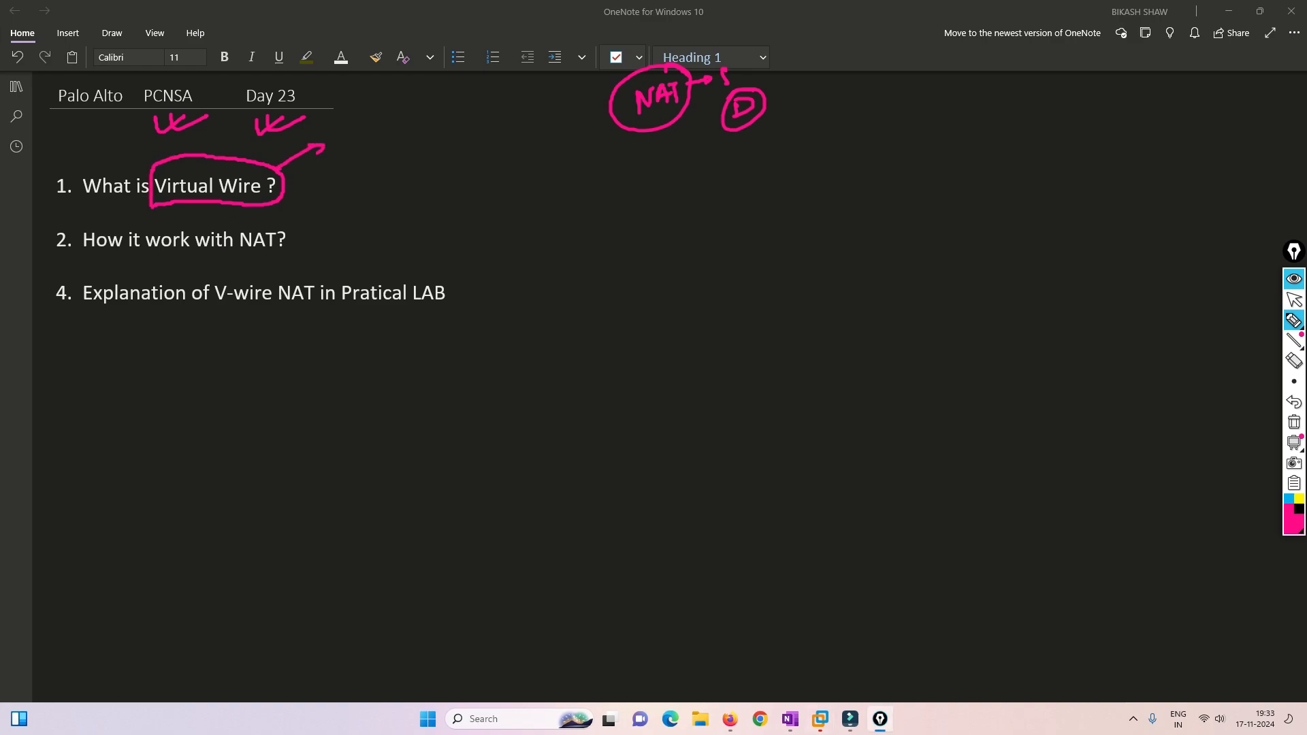
left_click_drag(210, 166, 210, 138)
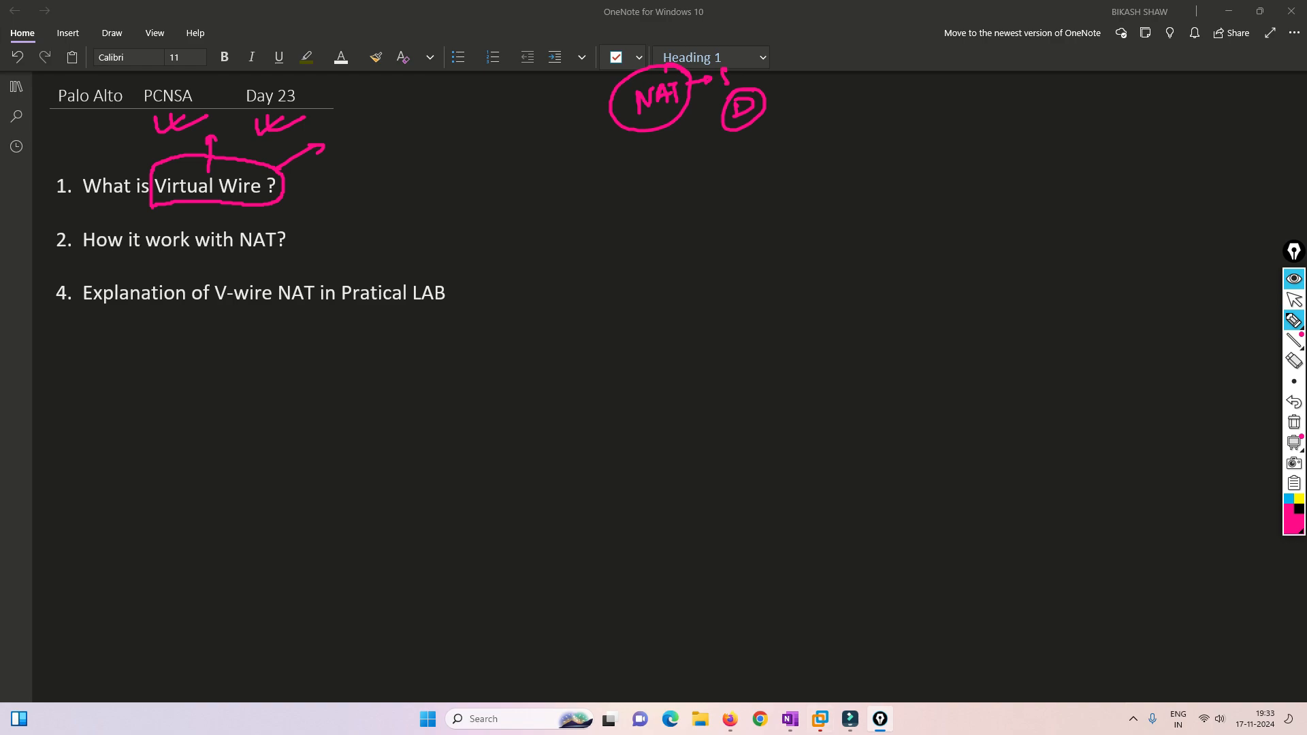
Step: Box and tick the arrow's end and underline the 'How it works with NAT' question
left_click_drag(329, 154, 421, 104)
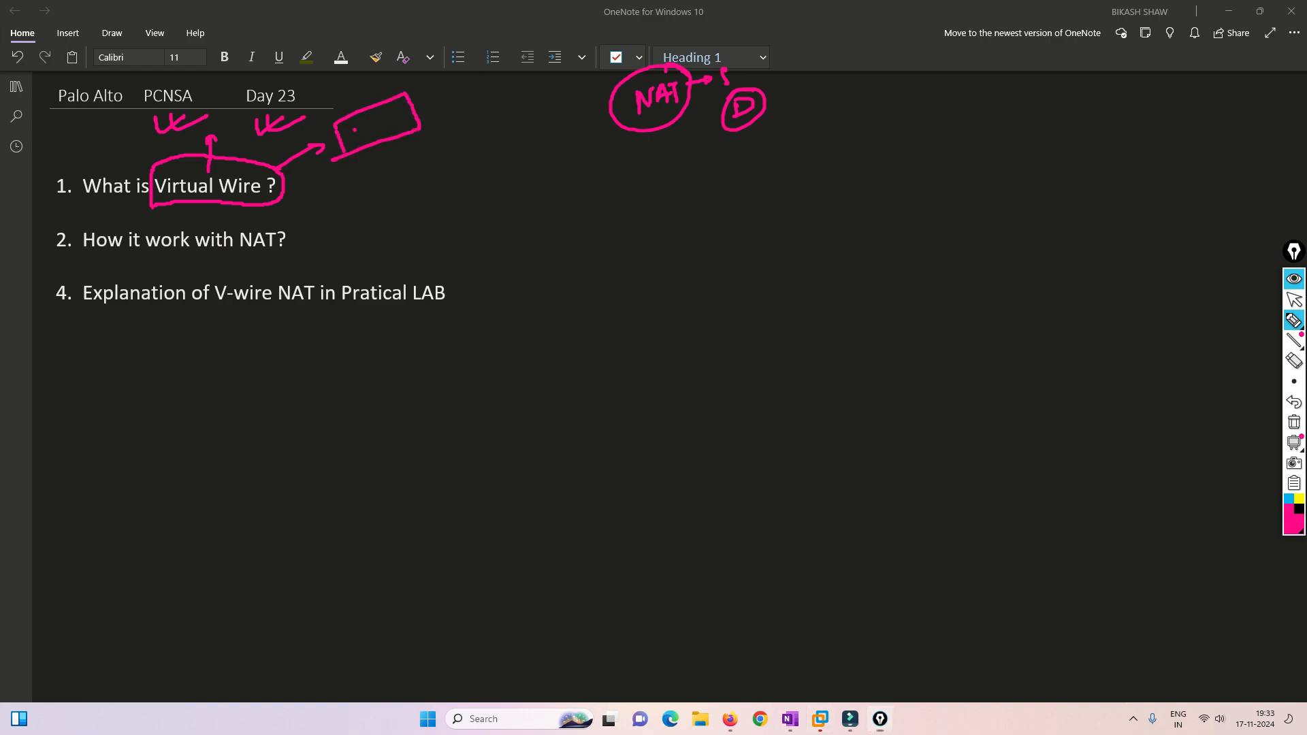
left_click_drag(354, 129, 396, 123)
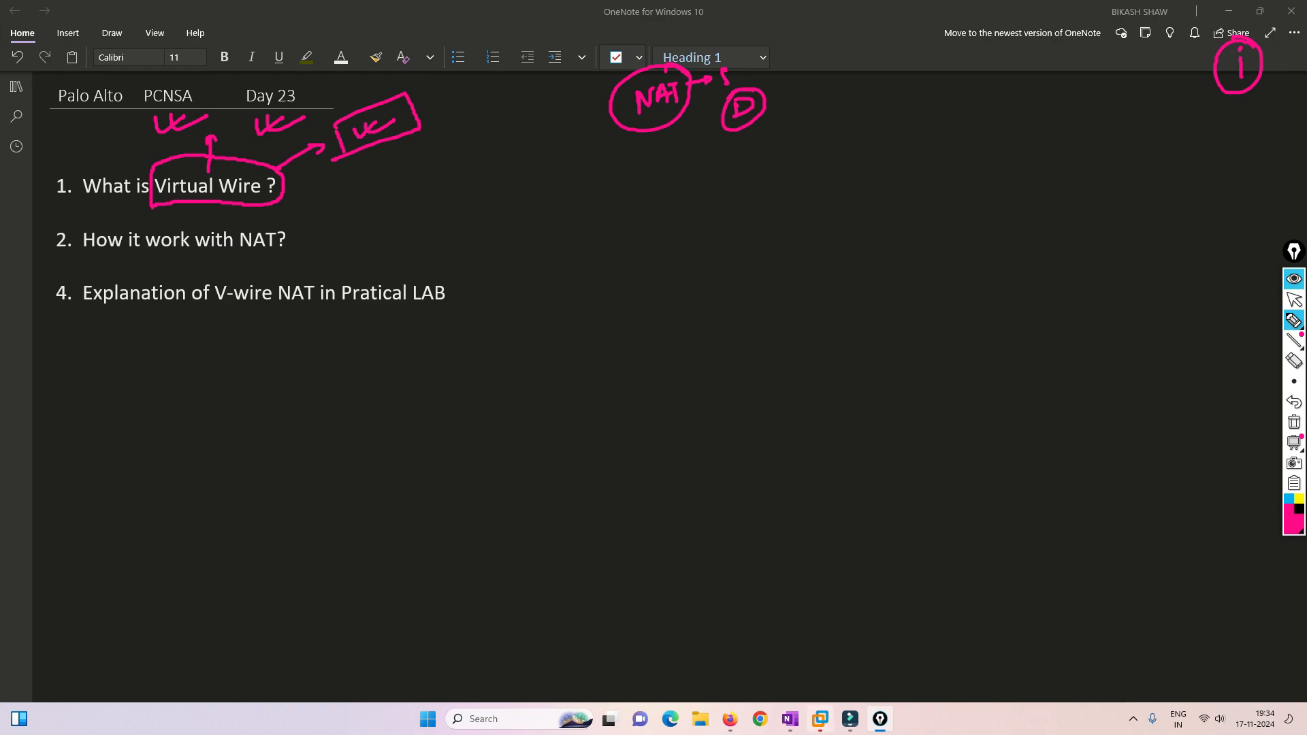
left_click_drag(125, 260, 270, 259)
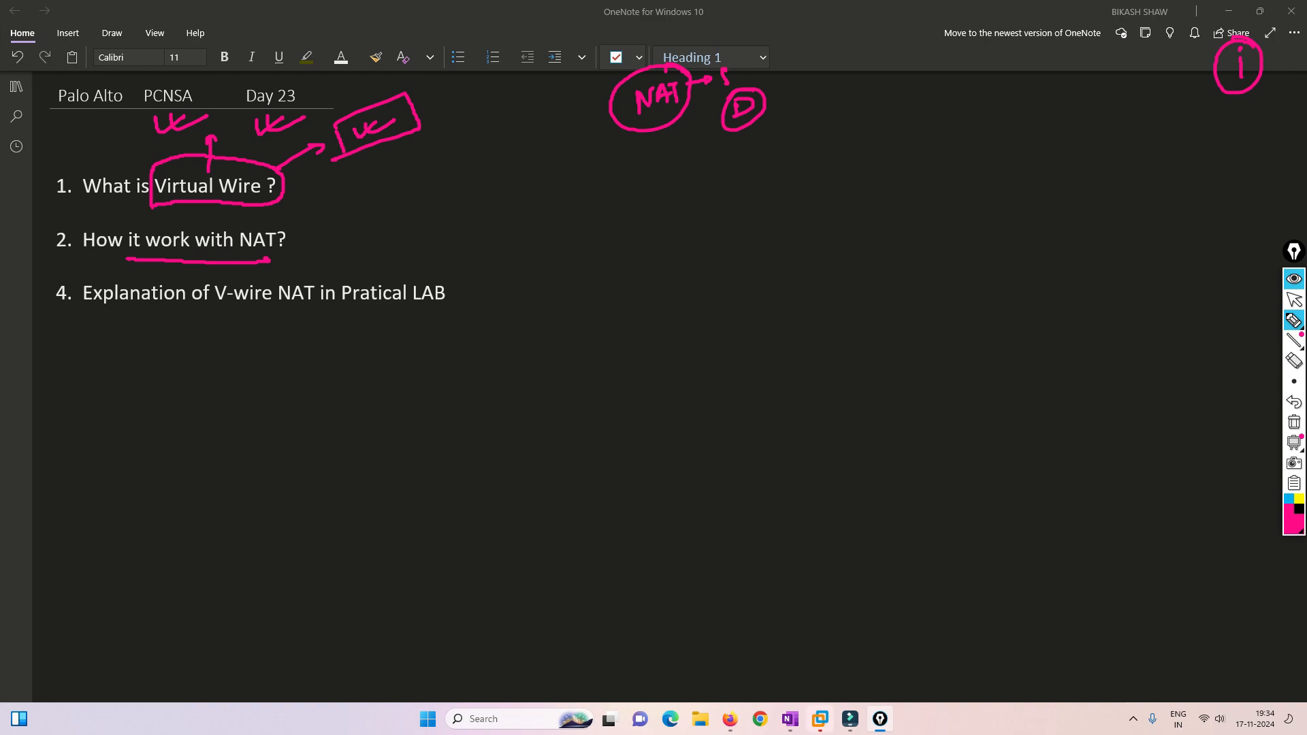
left_click_drag(192, 333, 225, 313)
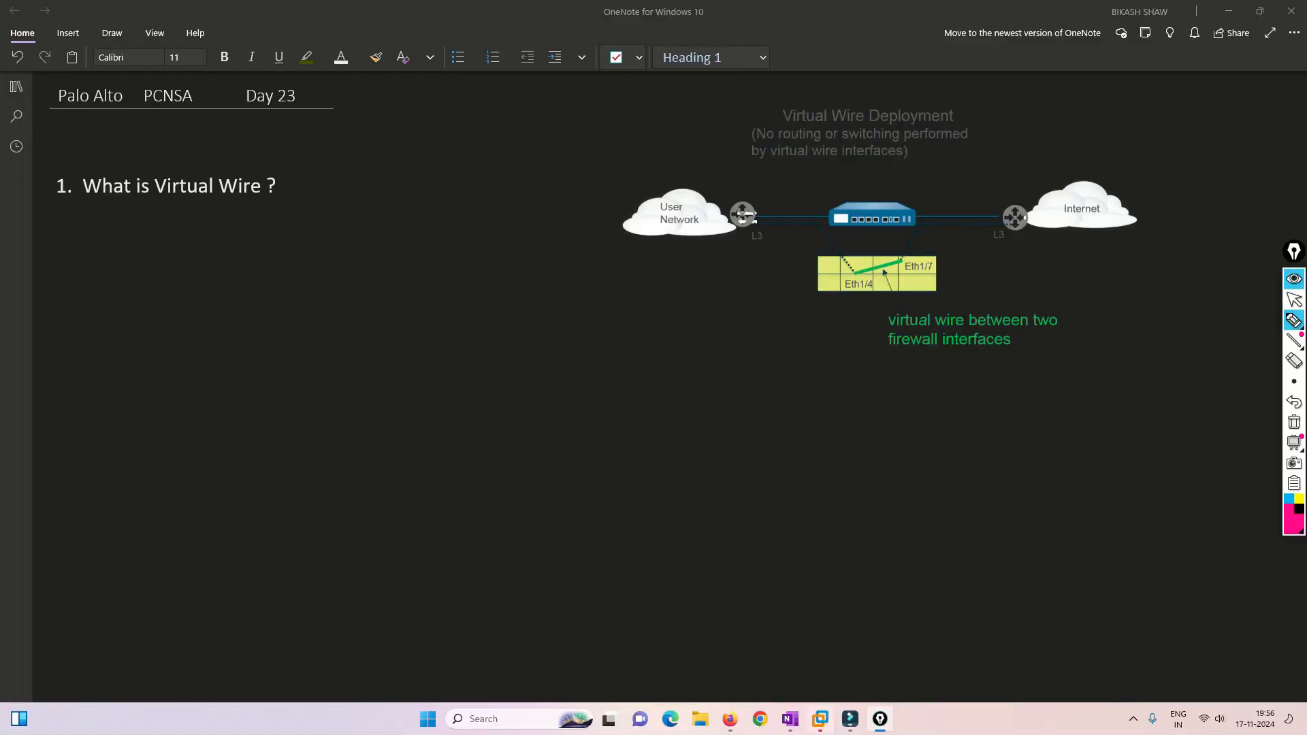
Step: Underline Virtual Wire, circle the firewall, and trace the User Network to firewall link
left_click_drag(154, 204, 270, 205)
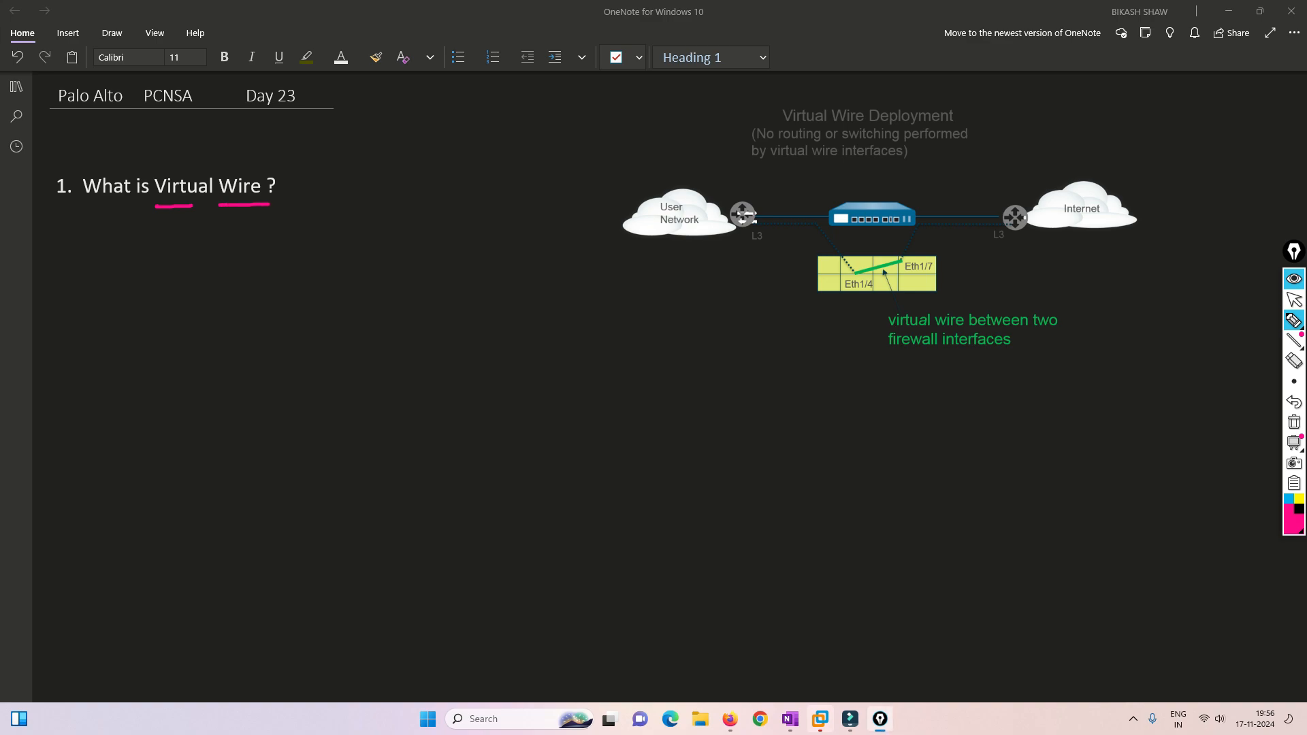
left_click_drag(193, 165, 243, 152)
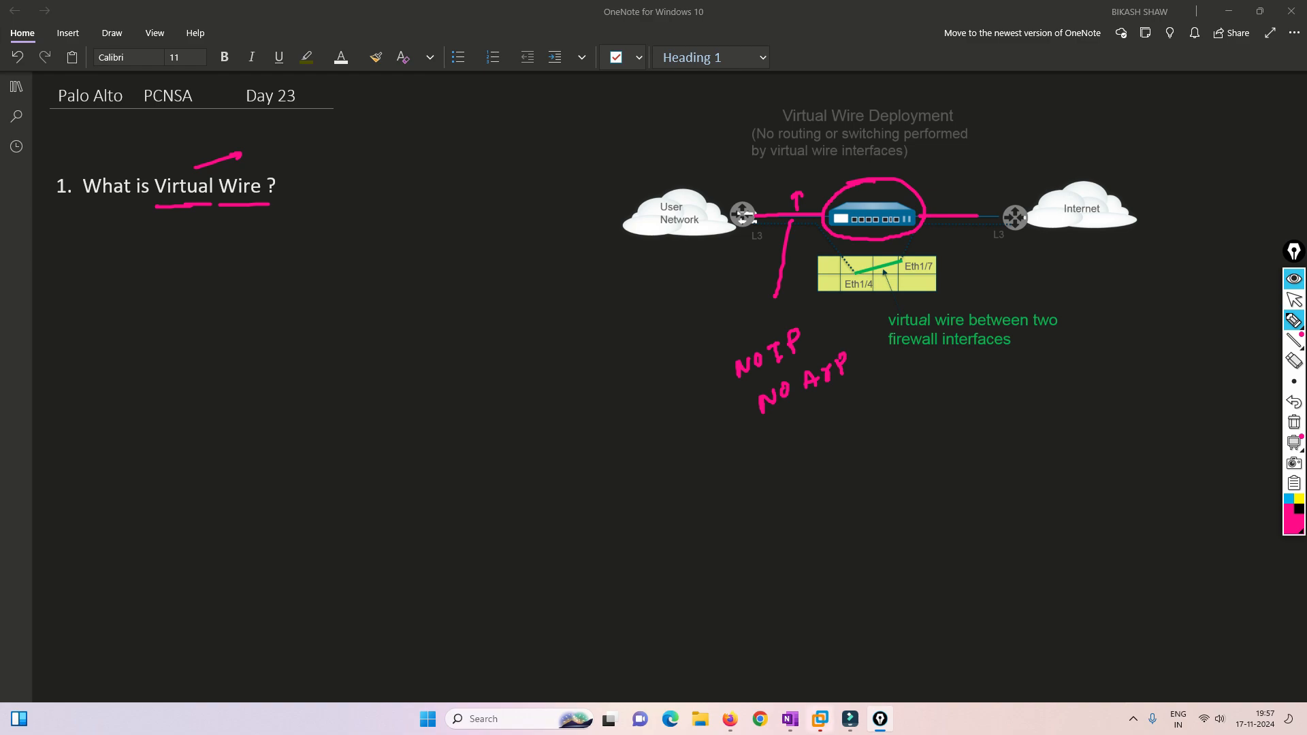
left_click_drag(800, 99, 849, 91)
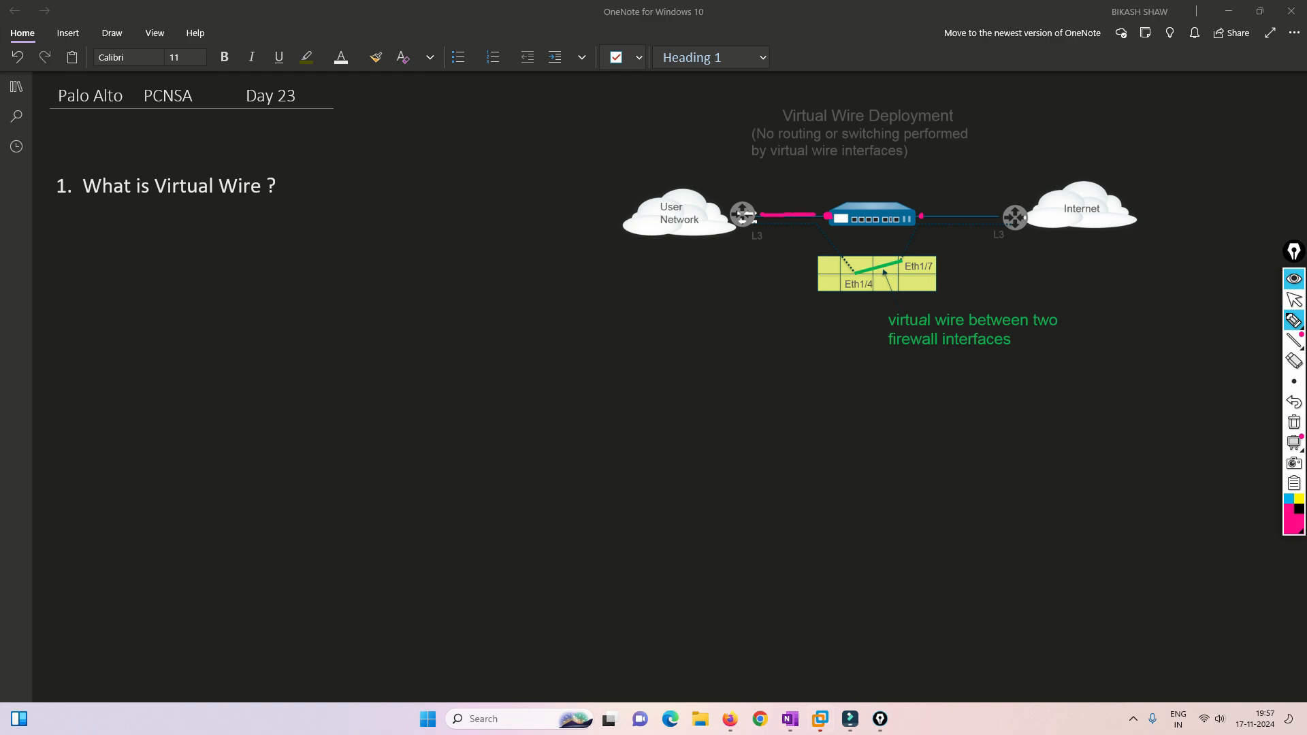
Step: Trace the path across the firewall to Internet and bracket the Security, URL, App, NAT policy list
left_click_drag(754, 215, 916, 212)
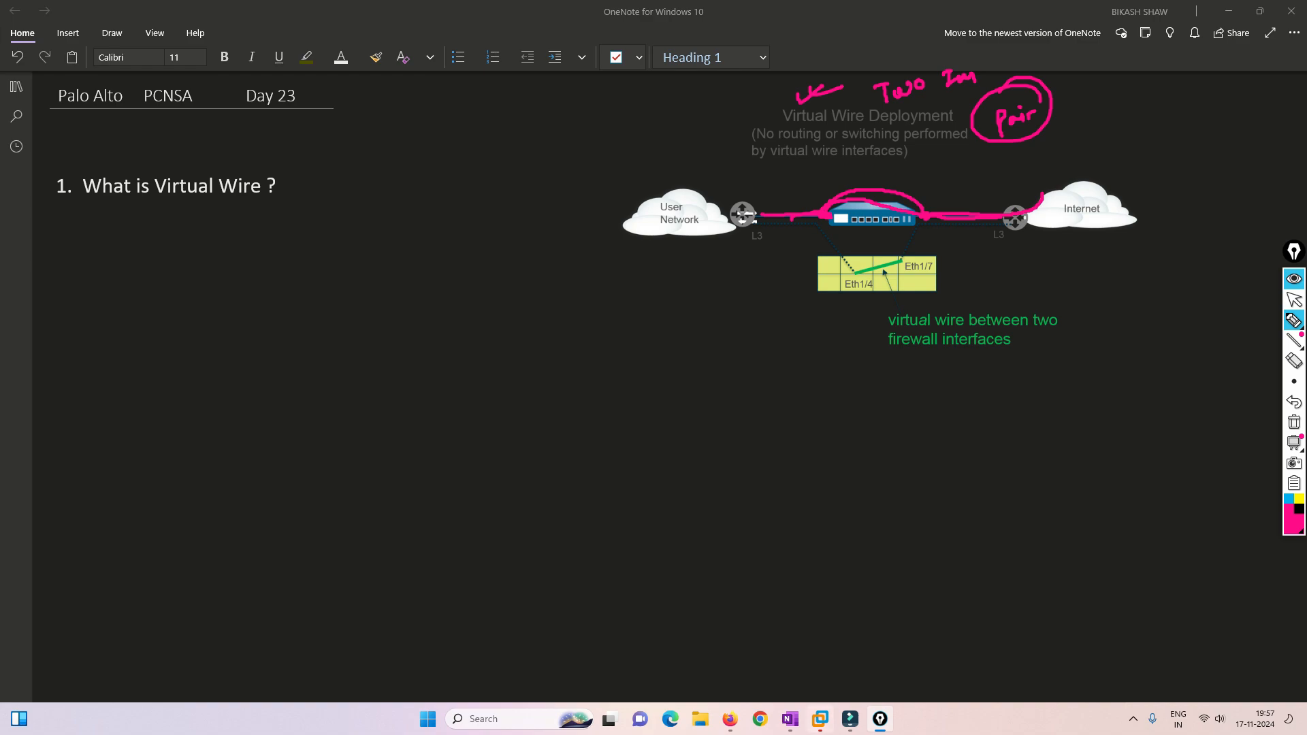
left_click_drag(754, 141, 859, 162)
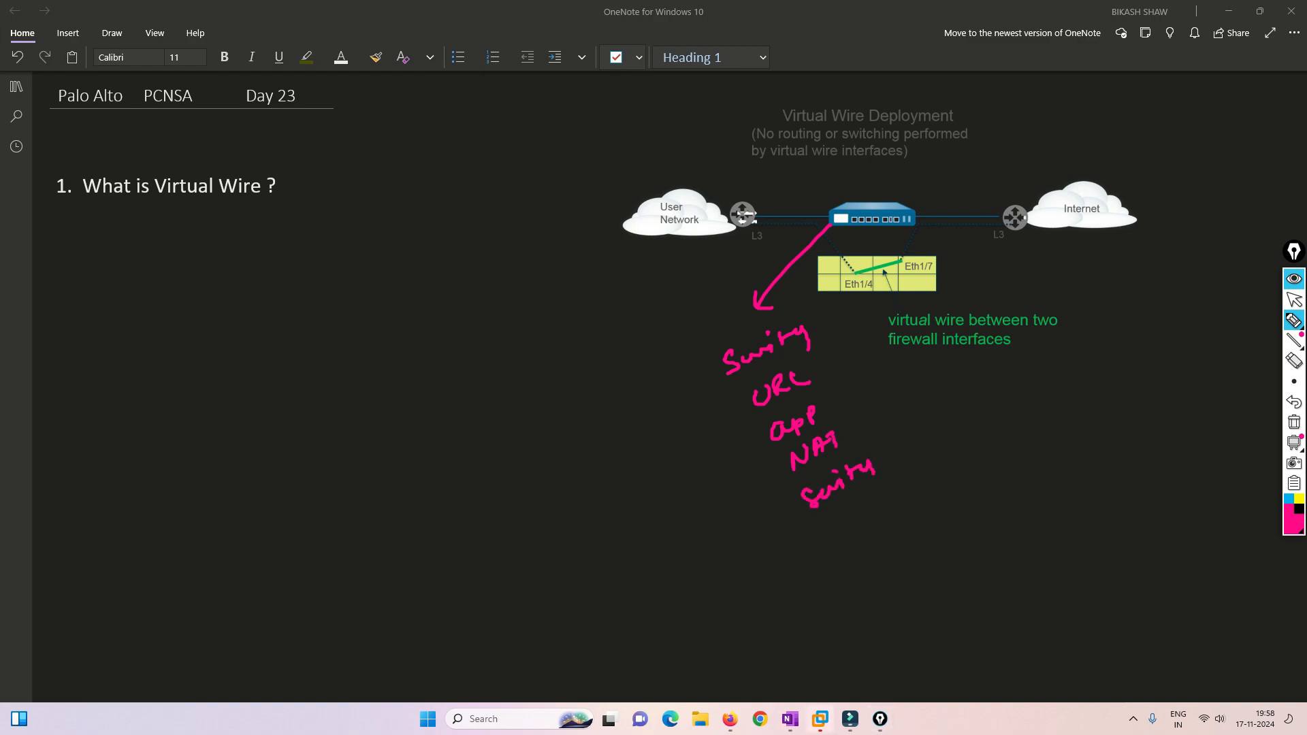
left_click_drag(859, 491, 871, 570)
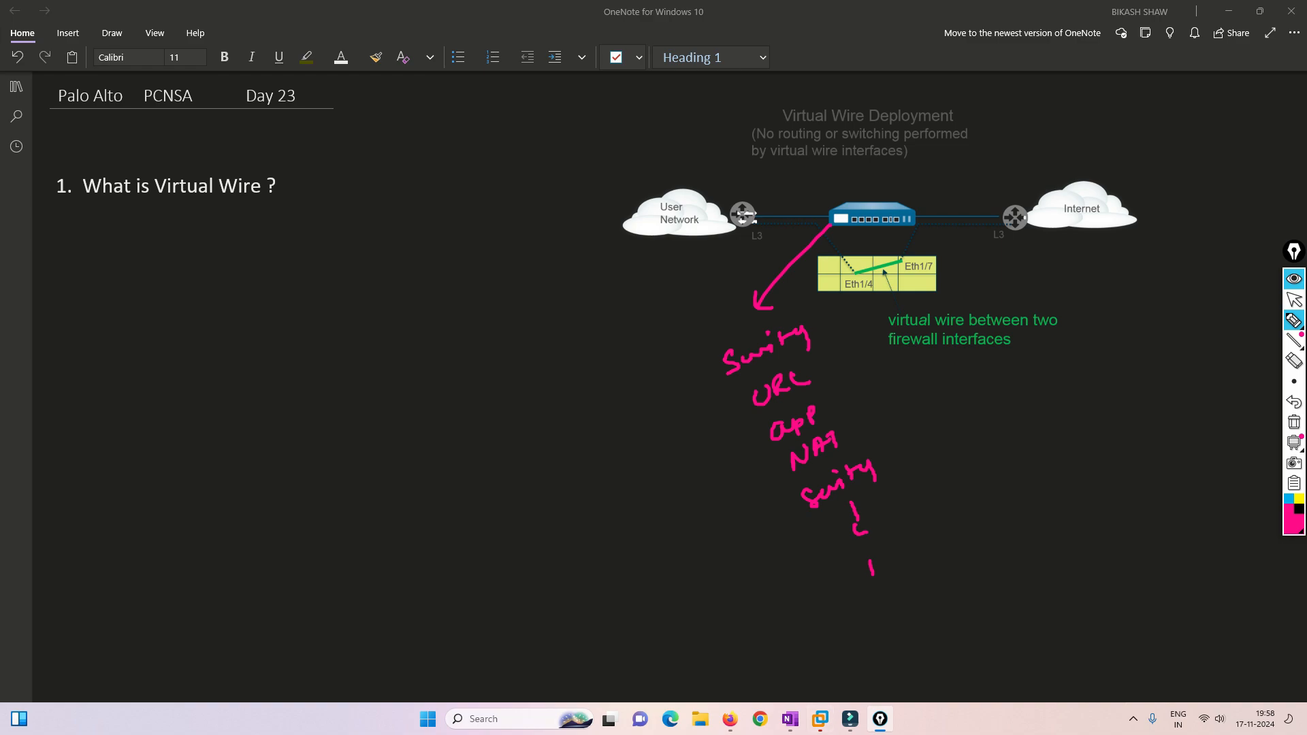
left_click_drag(823, 306, 844, 430)
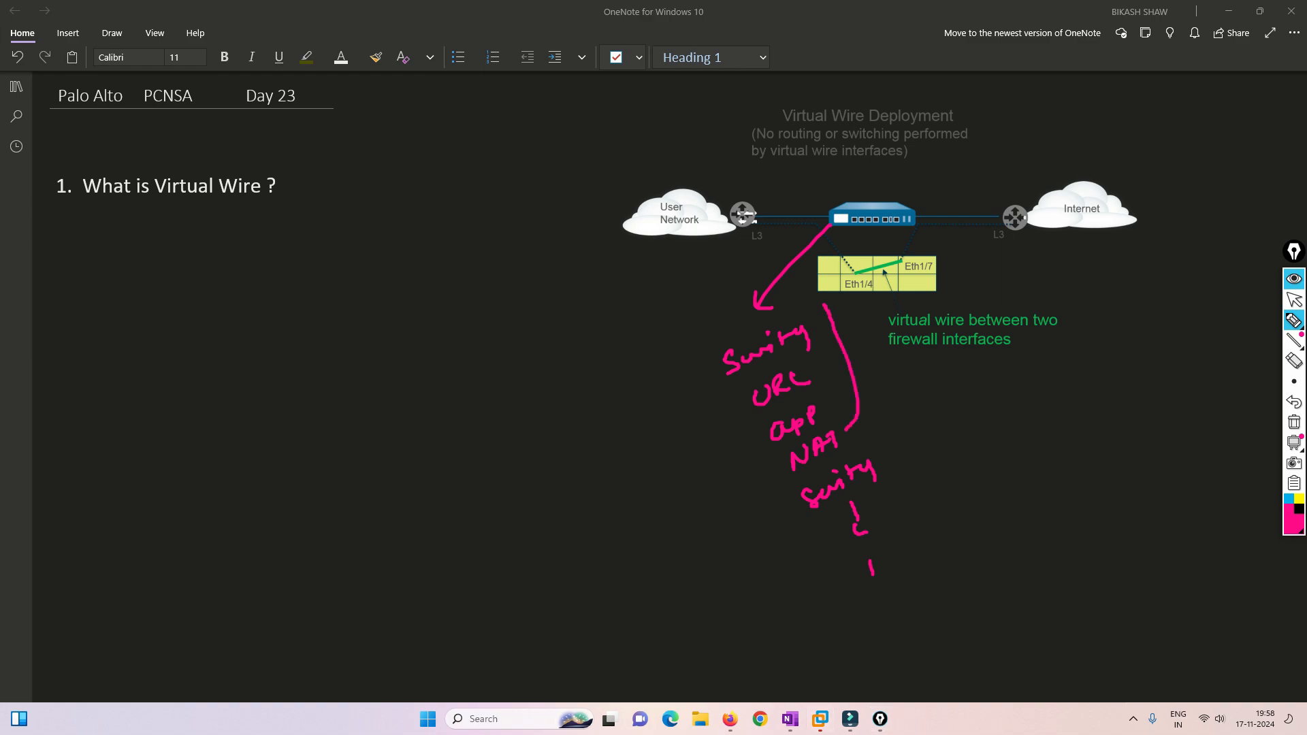
left_click_drag(825, 334, 829, 303)
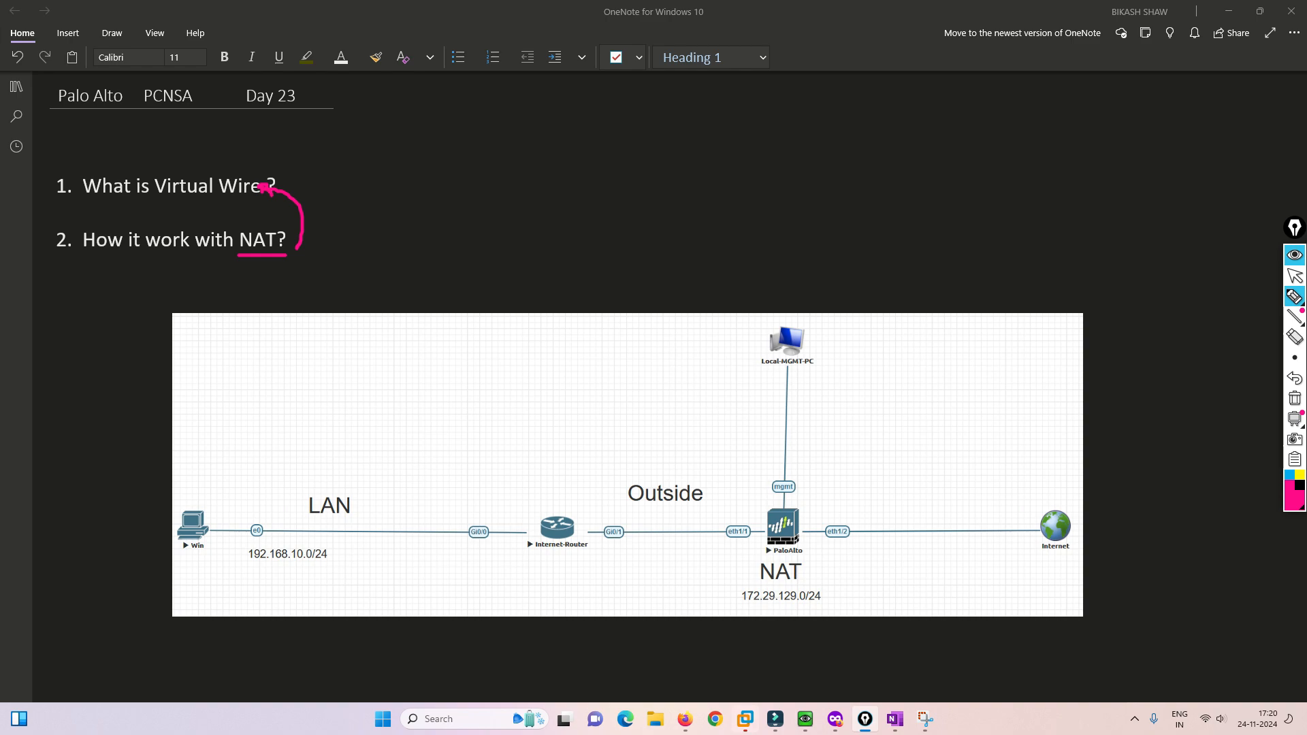
Step: Tick the NAT lab topology and circle the Internet node, labelling it SIP
left_click_drag(172, 309, 218, 294)
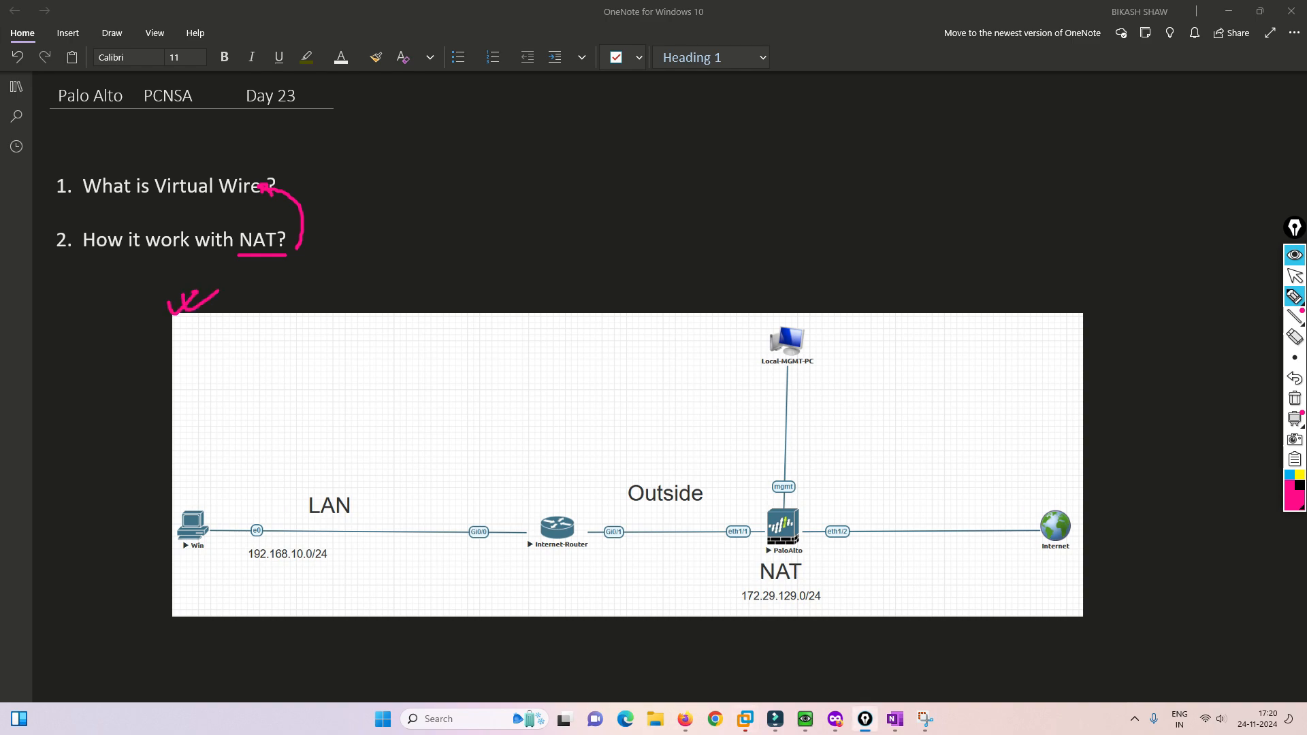
left_click_drag(1041, 496, 1067, 491)
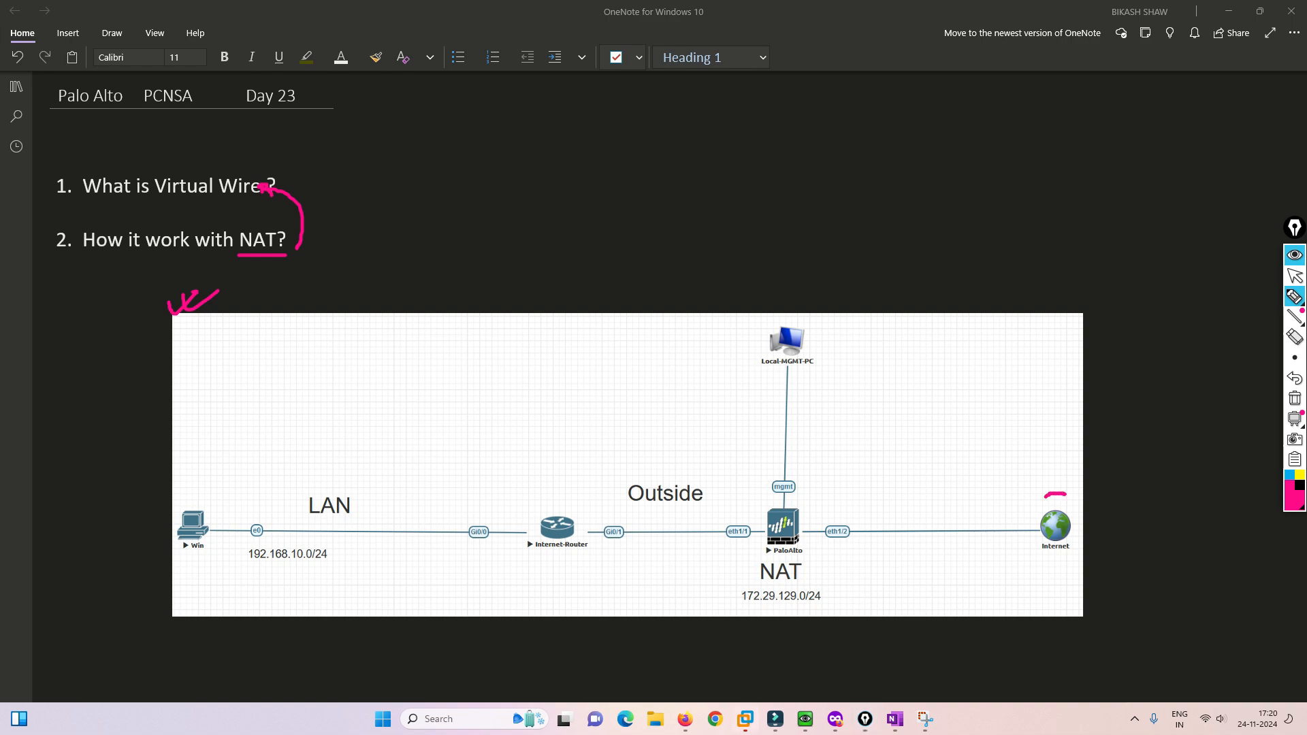
left_click_drag(1054, 495, 1052, 554)
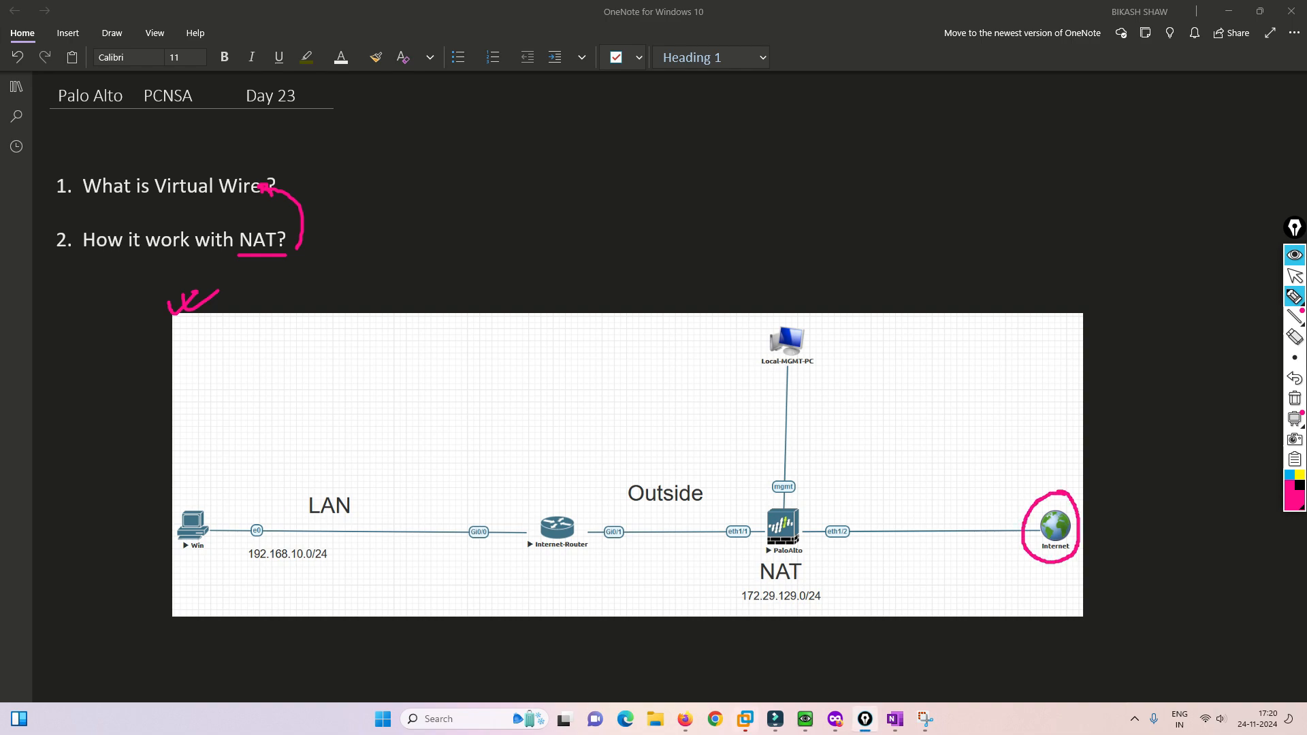
left_click_drag(1033, 487, 1048, 475)
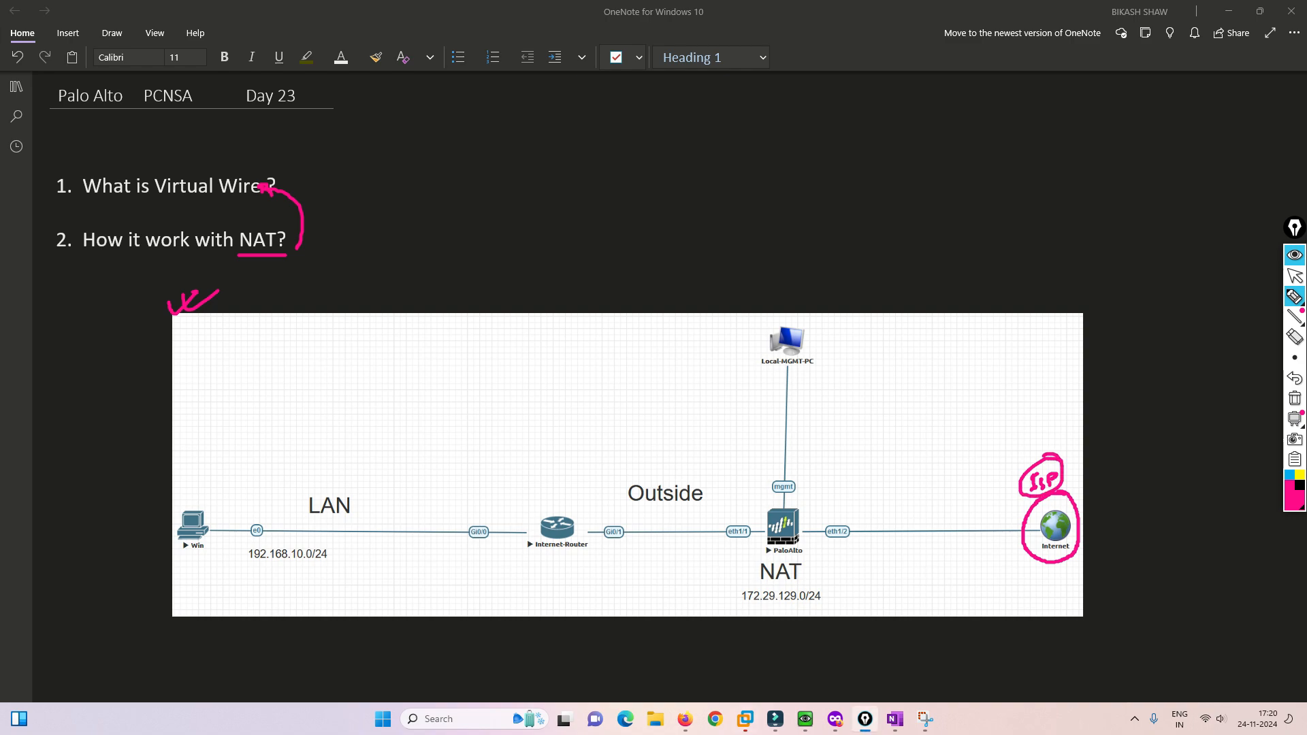
Step: Arrow from Internet to the firewall, circle the Internet-Router and trace its path to Internet
left_click_drag(800, 513, 1041, 513)
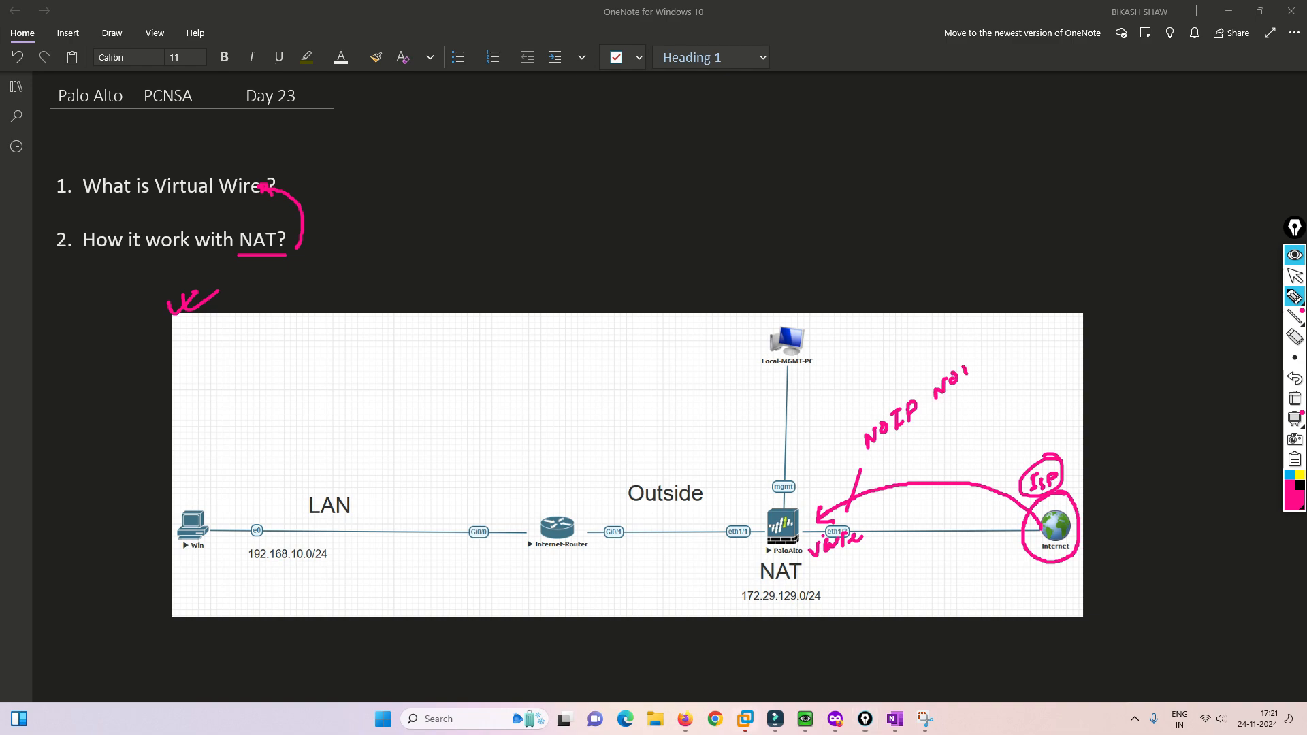
left_click_drag(942, 380, 1005, 354)
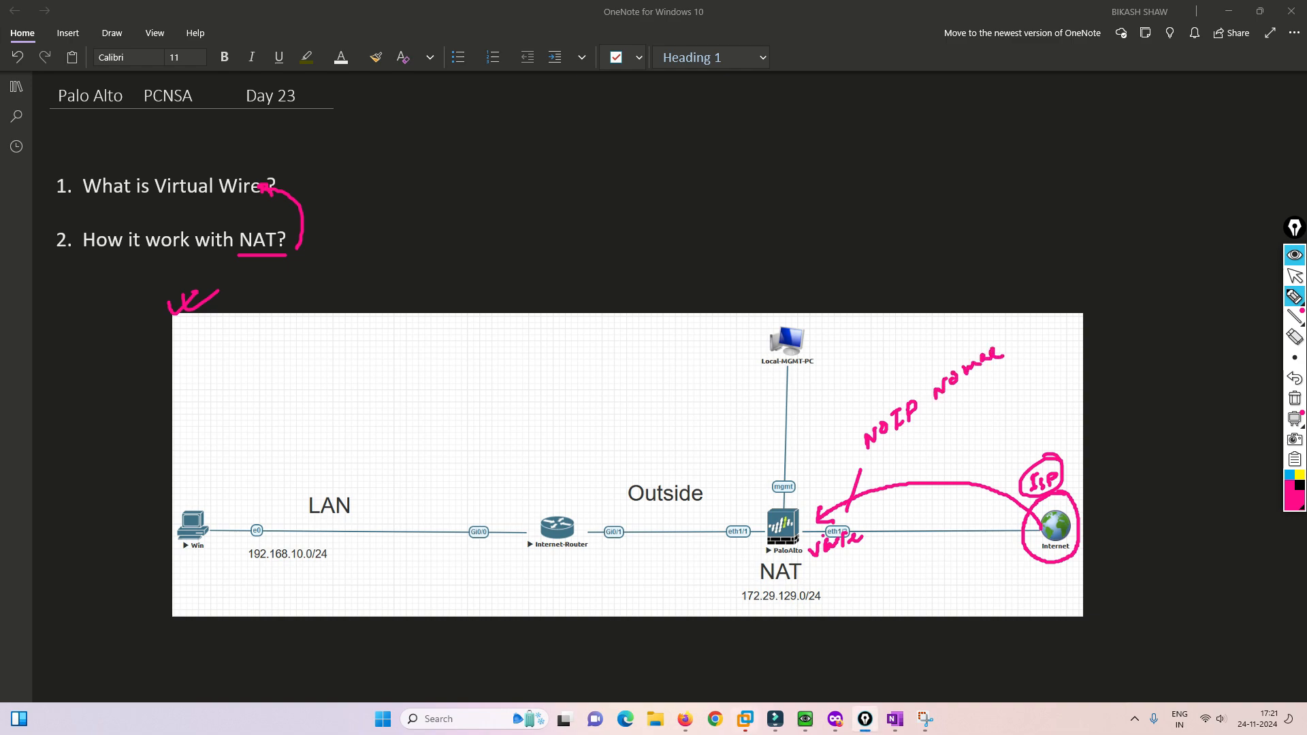
left_click_drag(648, 500, 812, 512)
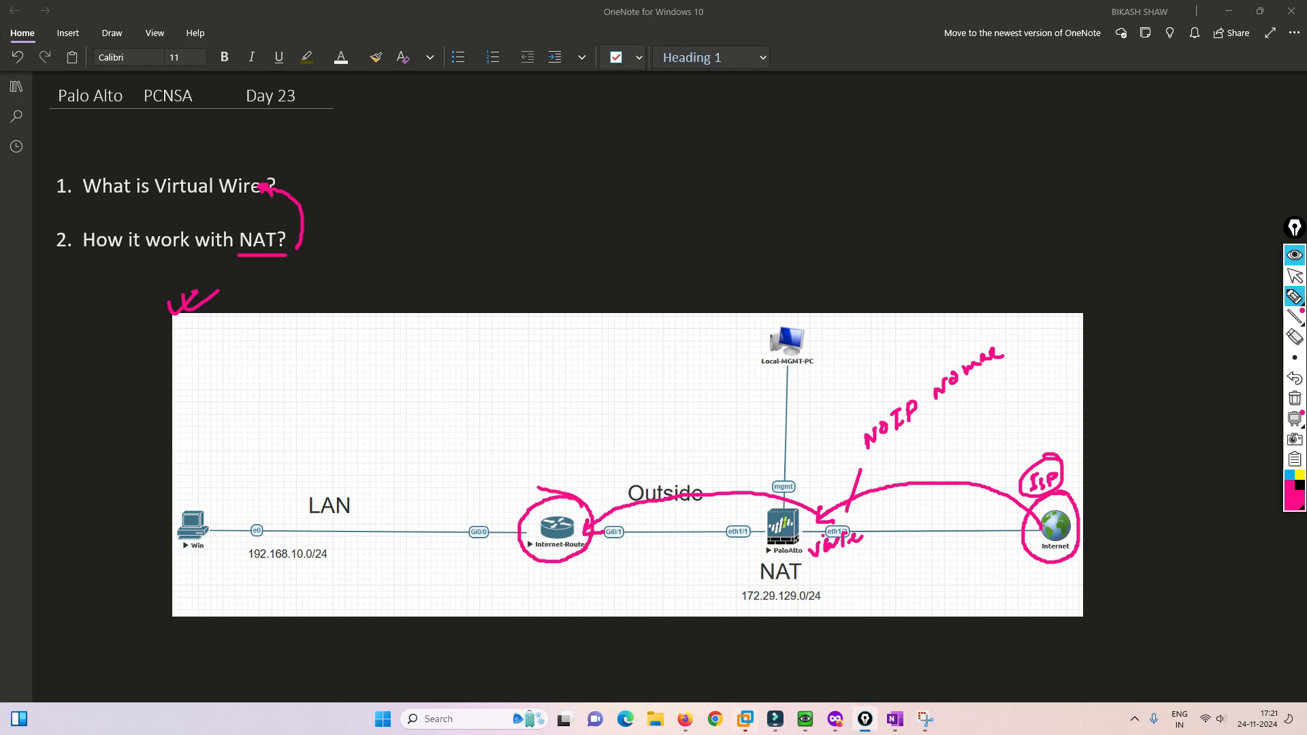
left_click_drag(788, 513, 770, 534)
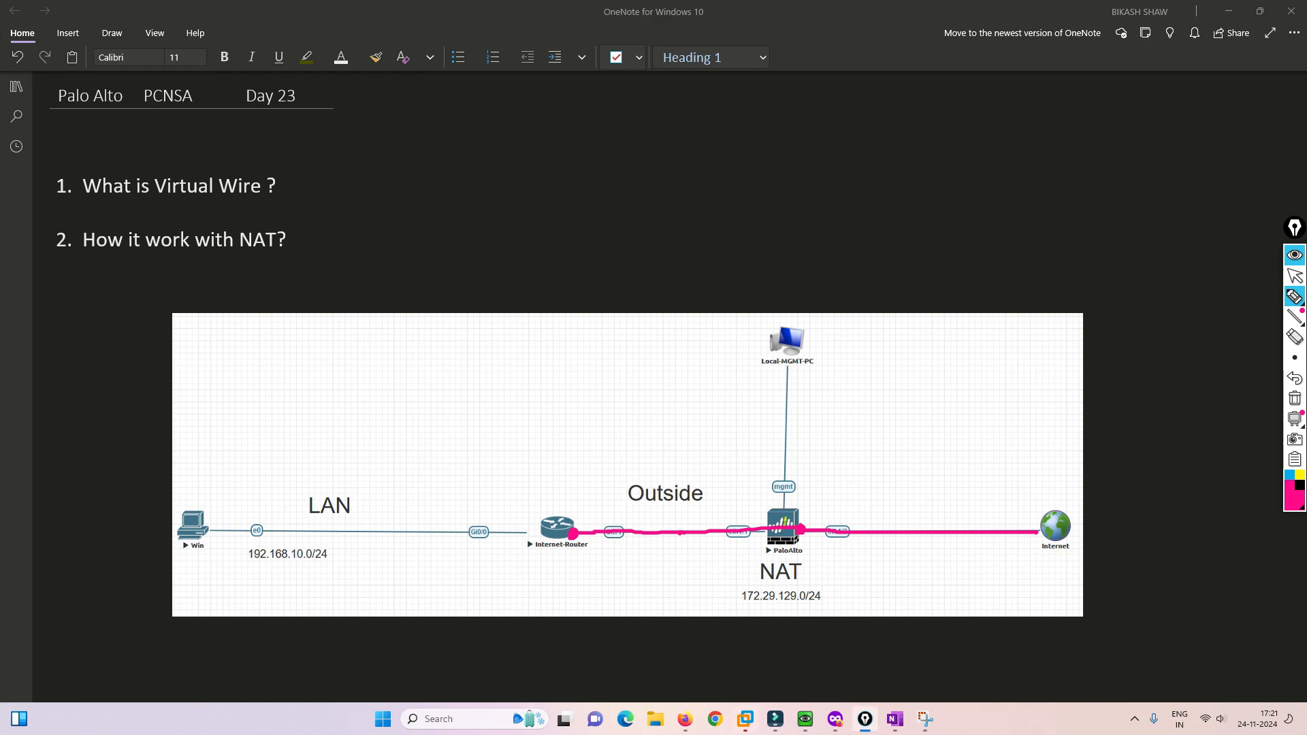
Step: Trace traffic from the internet toward the LAN and bracket the outside section of the topology
left_click_drag(554, 525, 360, 517)
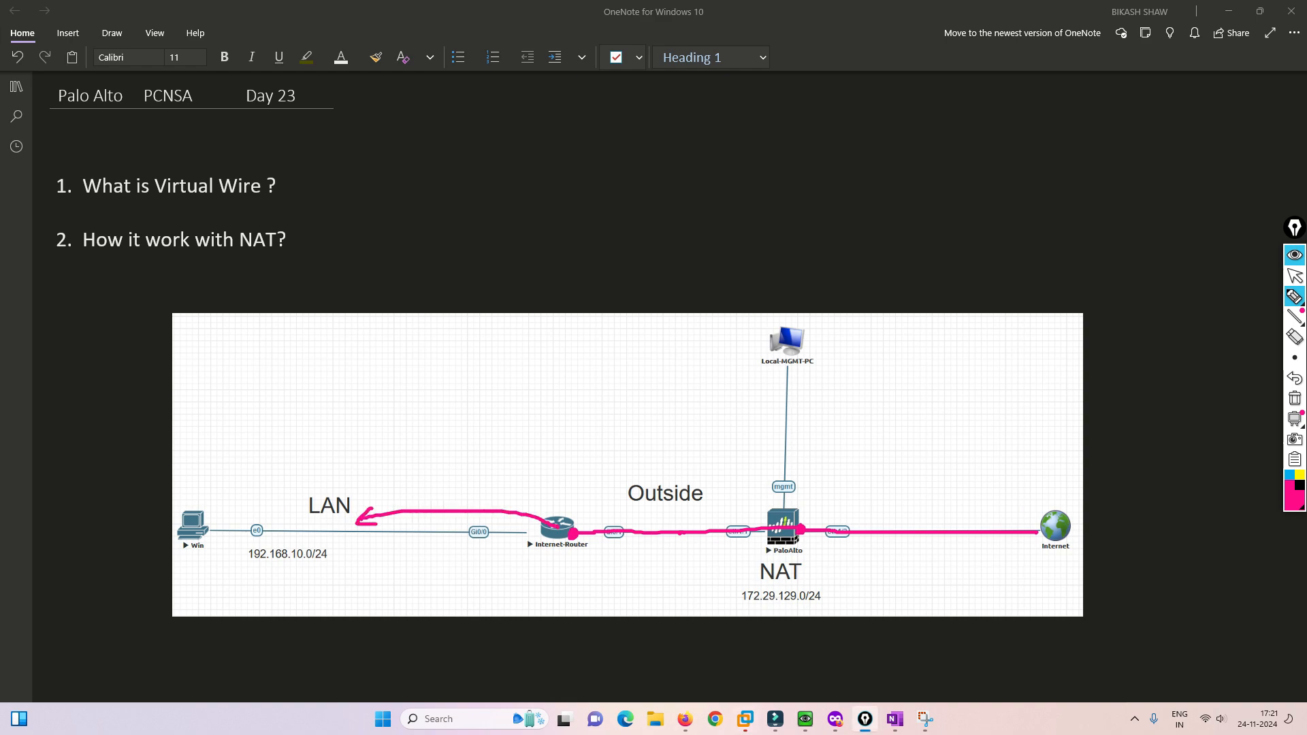
left_click_drag(215, 499, 518, 507)
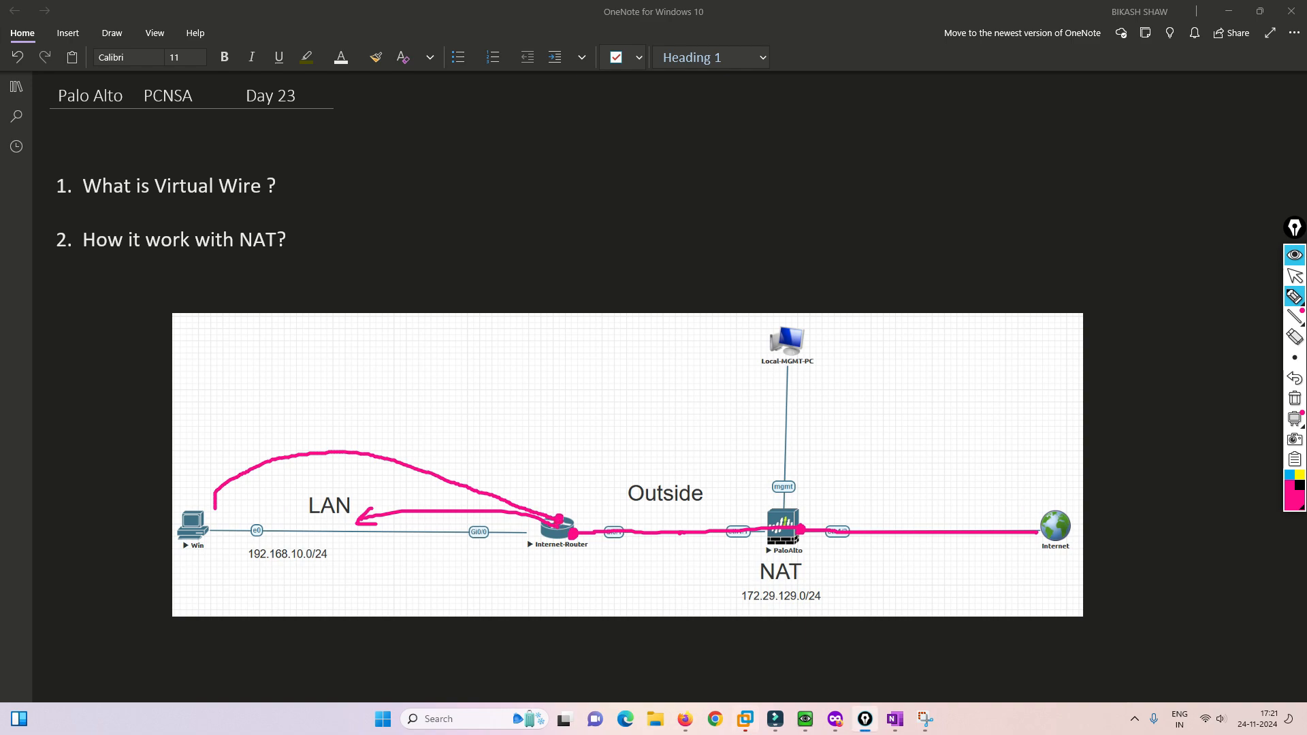
left_click_drag(570, 526, 792, 517)
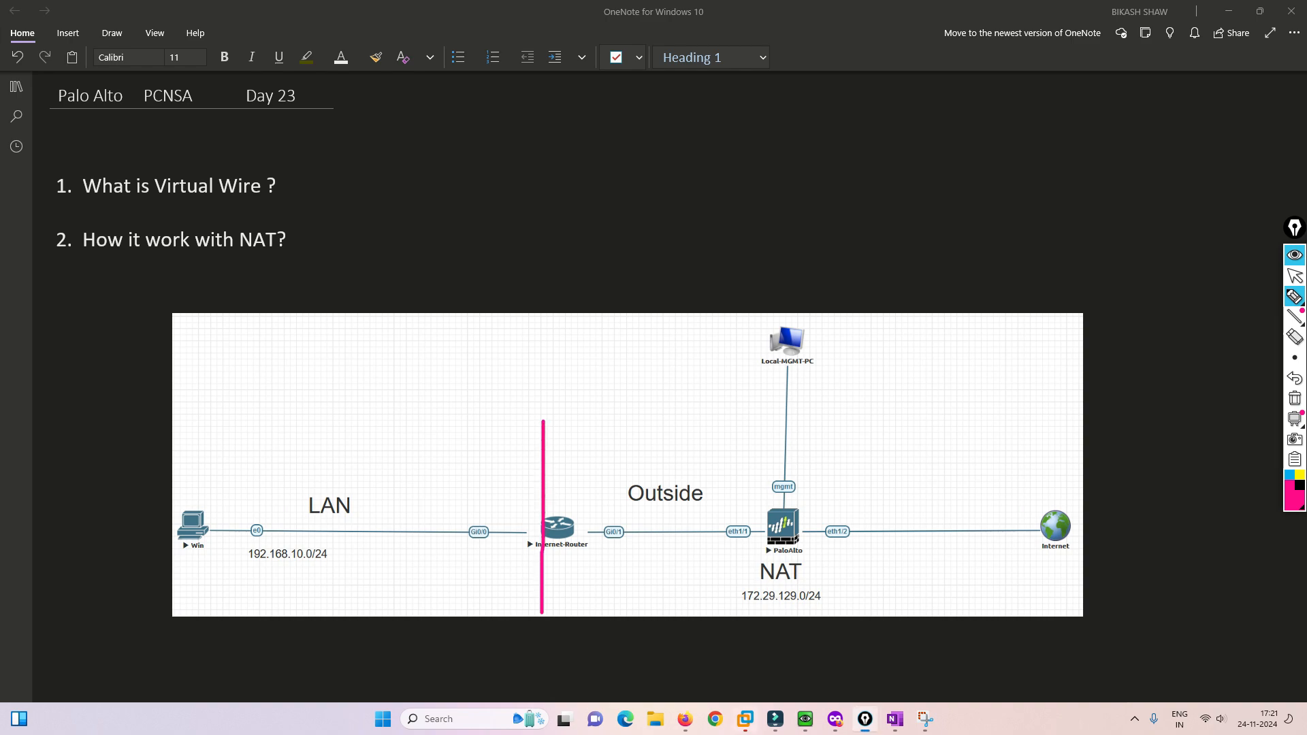
left_click_drag(540, 419, 825, 366)
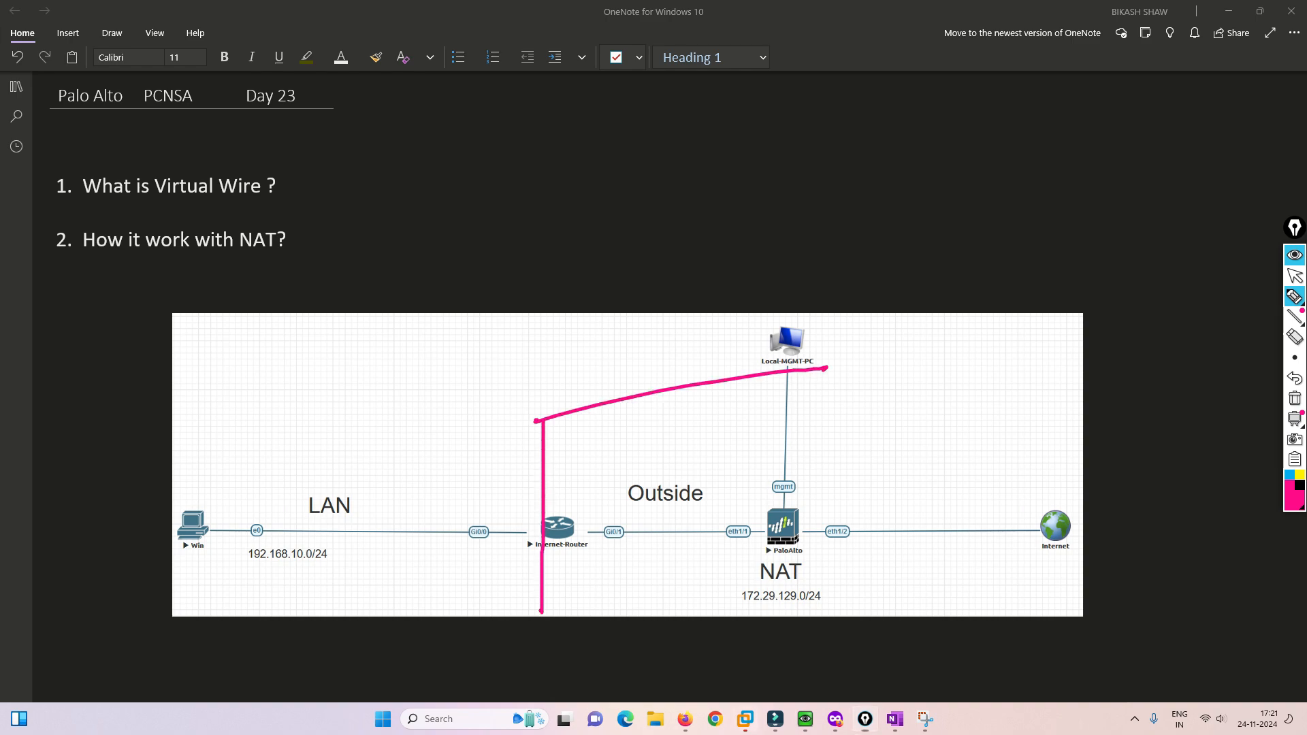
left_click_drag(540, 611, 806, 614)
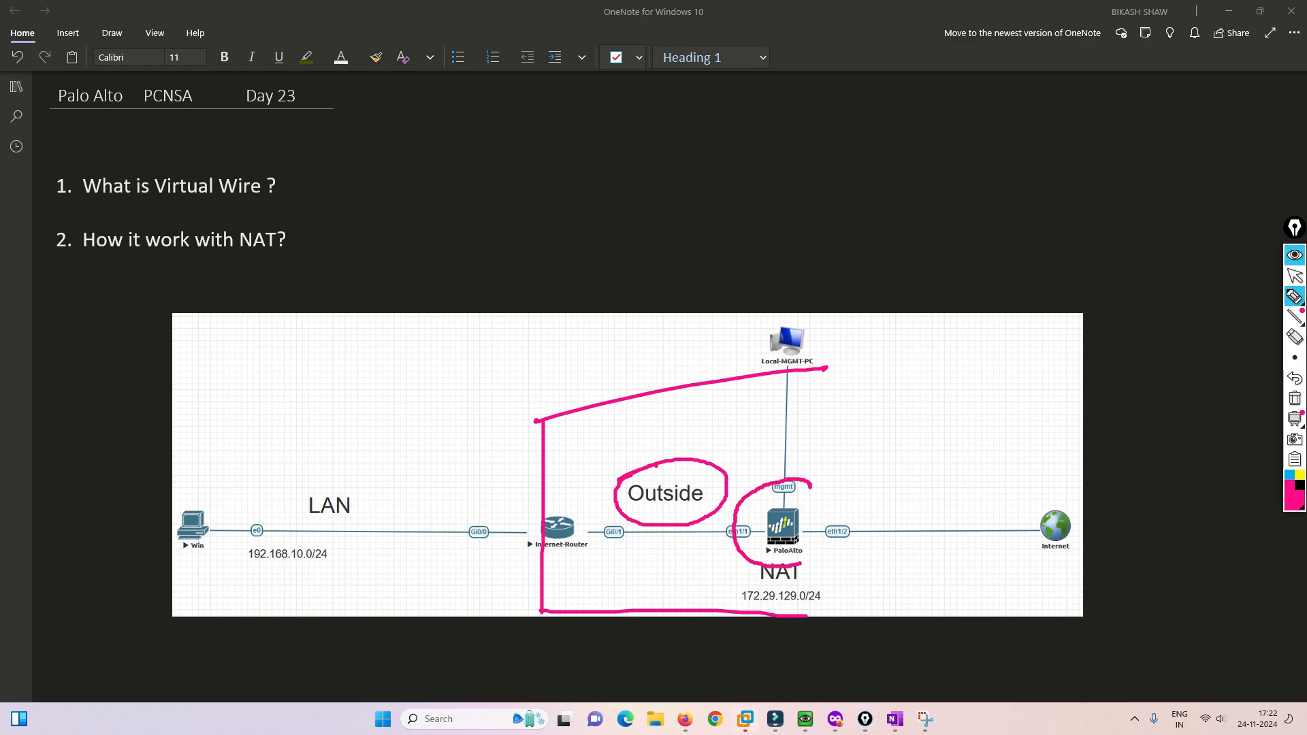
Step: Circle the Outside label and the PaloAlto firewall, pointing an arrow at the firewall
left_click_drag(863, 467, 820, 484)
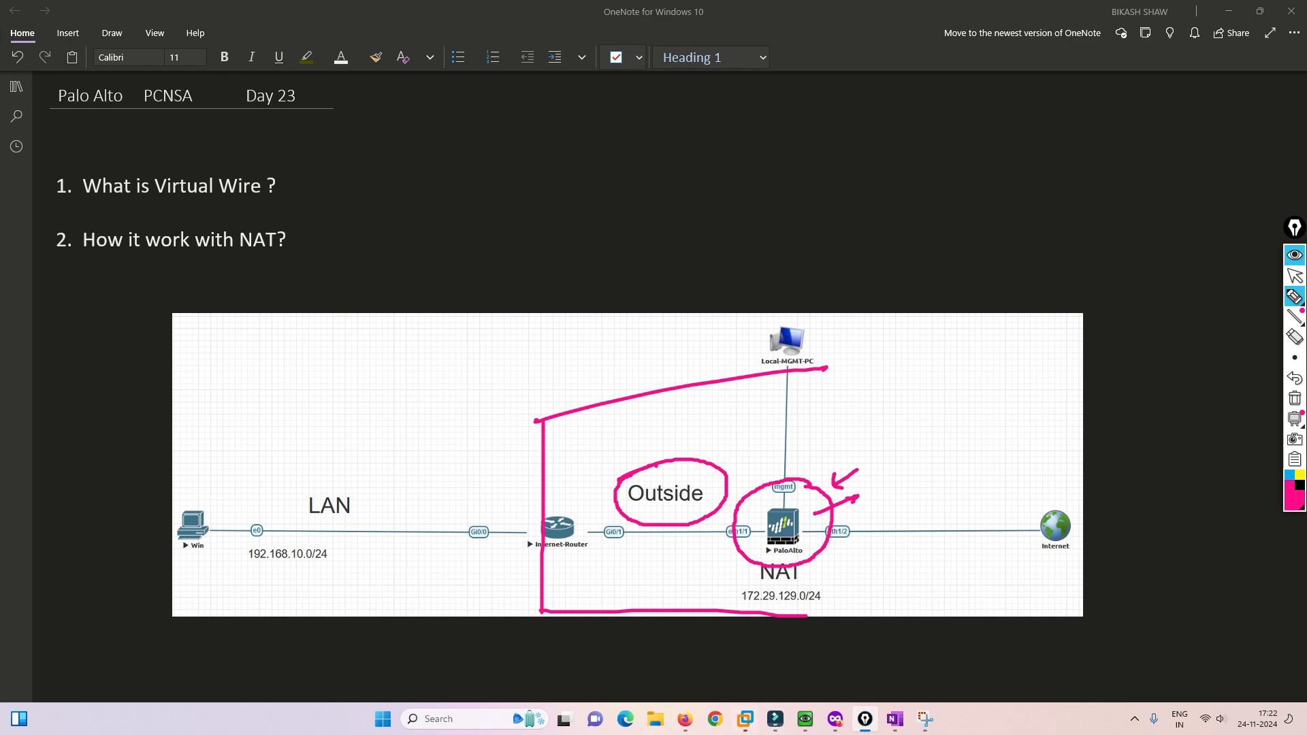
left_click_drag(891, 475, 894, 457)
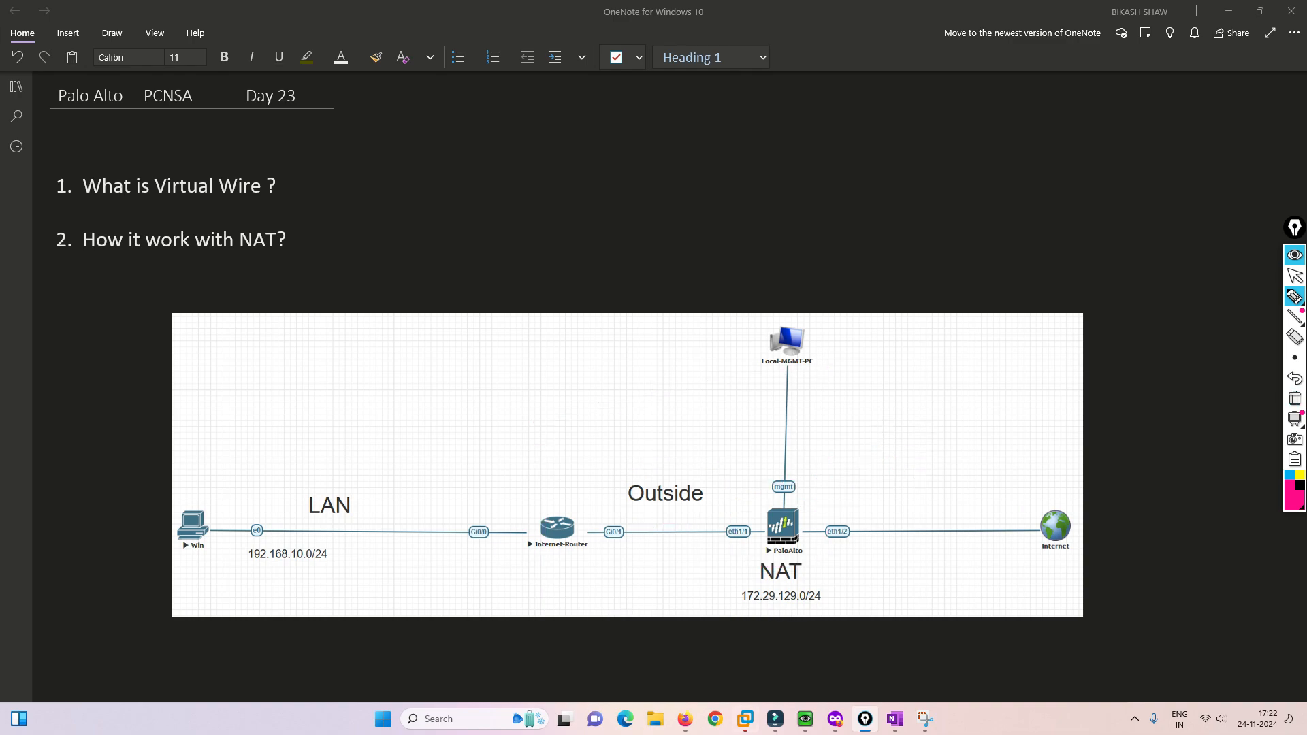
Step: Circle the 192.168.10.0/24 and 172.29.129.0/24 subnets and mark .1 at router, .2 at Internet
left_click_drag(219, 555, 294, 541)
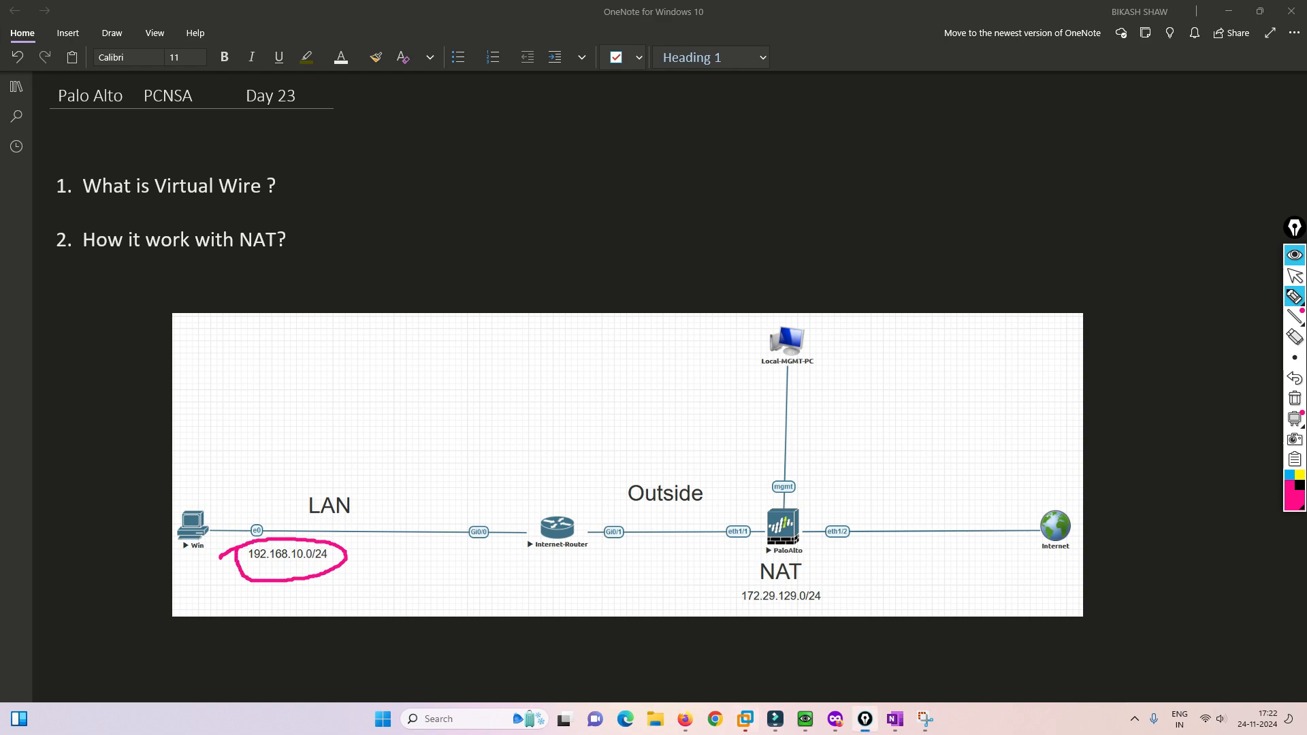
left_click_drag(741, 596, 837, 599)
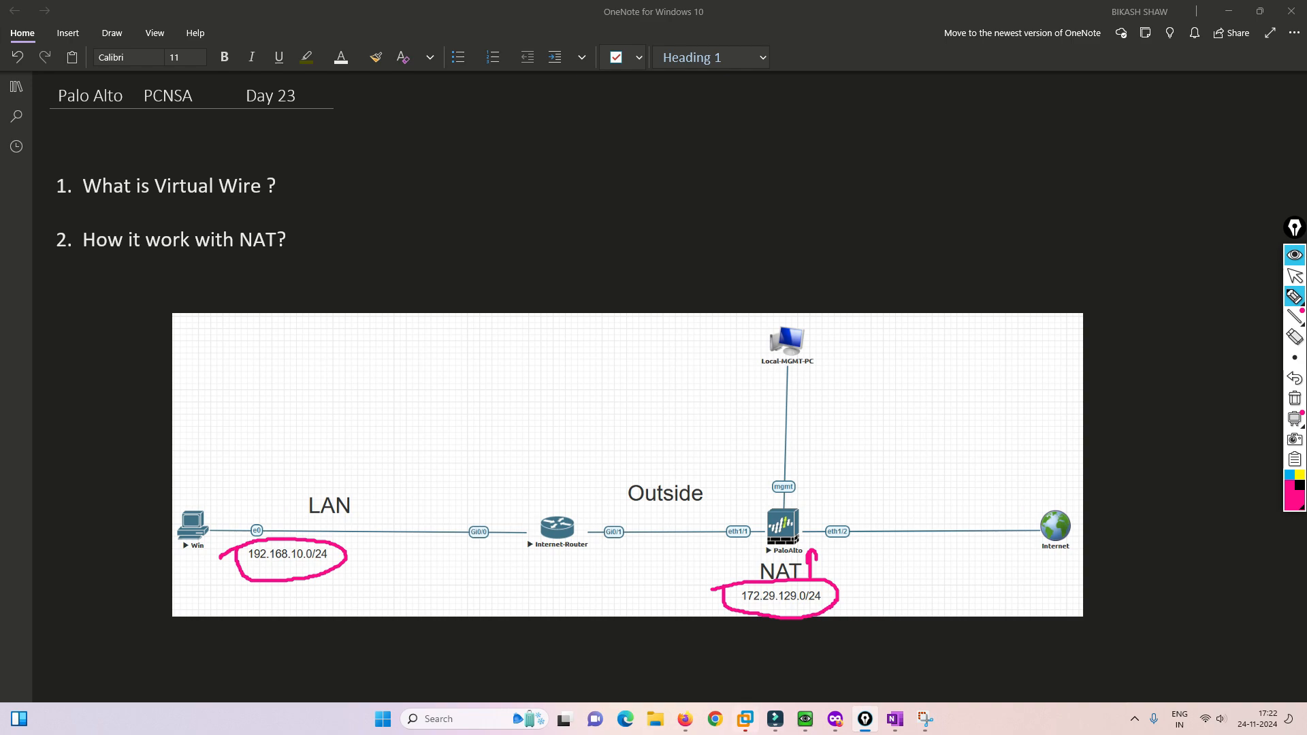
left_click_drag(875, 392, 895, 376)
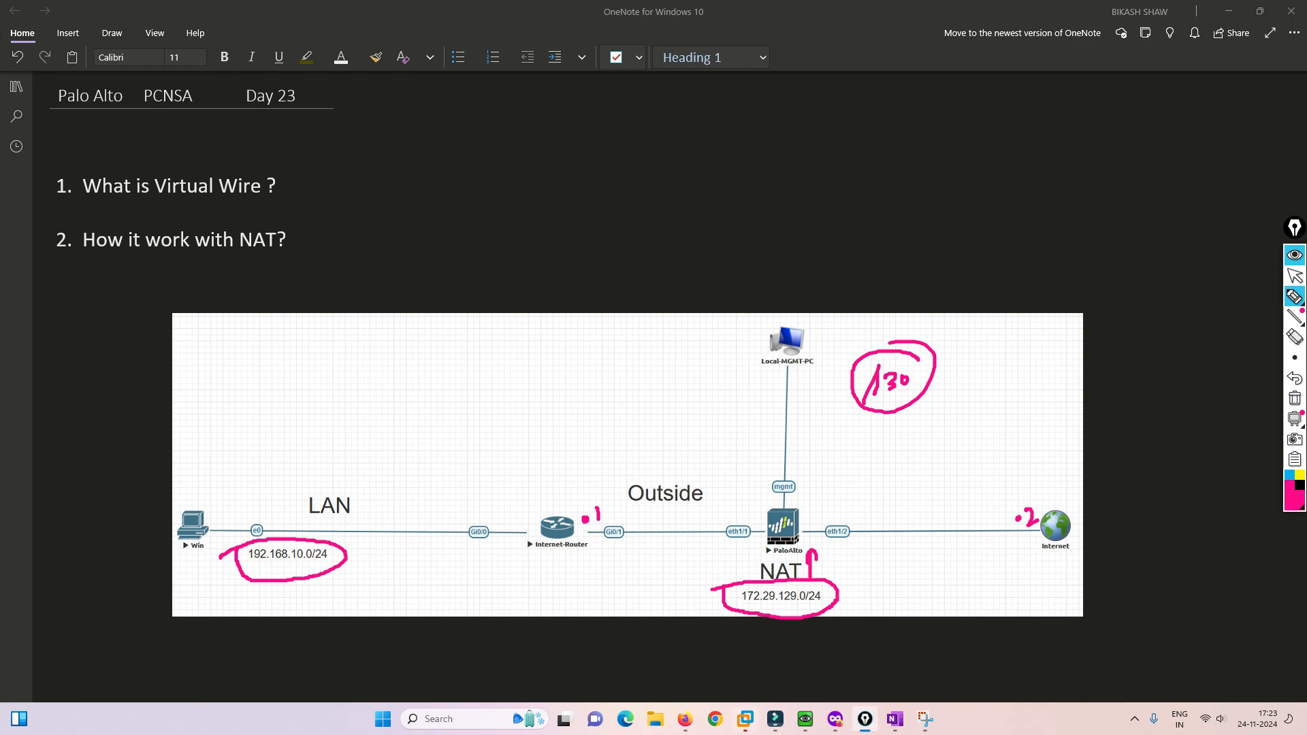
Step: Write the example range 100.1.1.0/30 beside the firewall with its .1 and .2 host addresses
left_click_drag(852, 432, 852, 463)
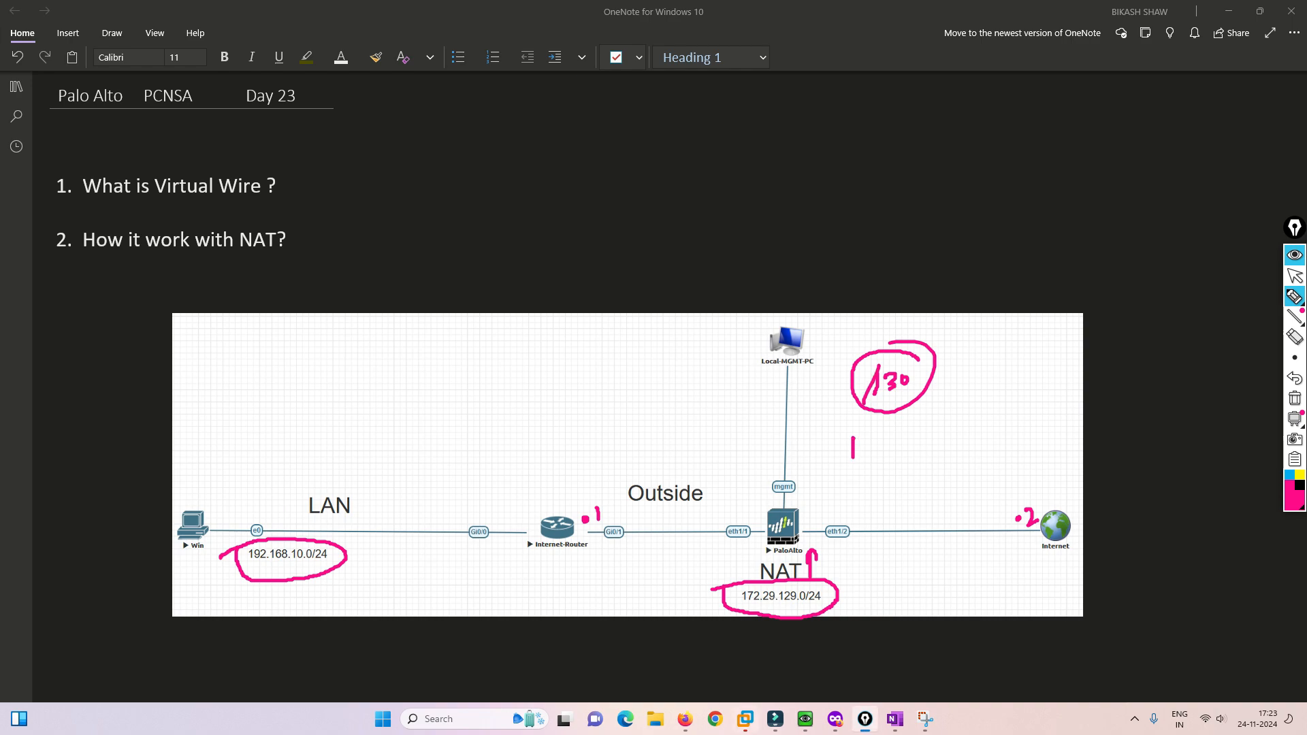
left_click_drag(849, 441, 929, 432)
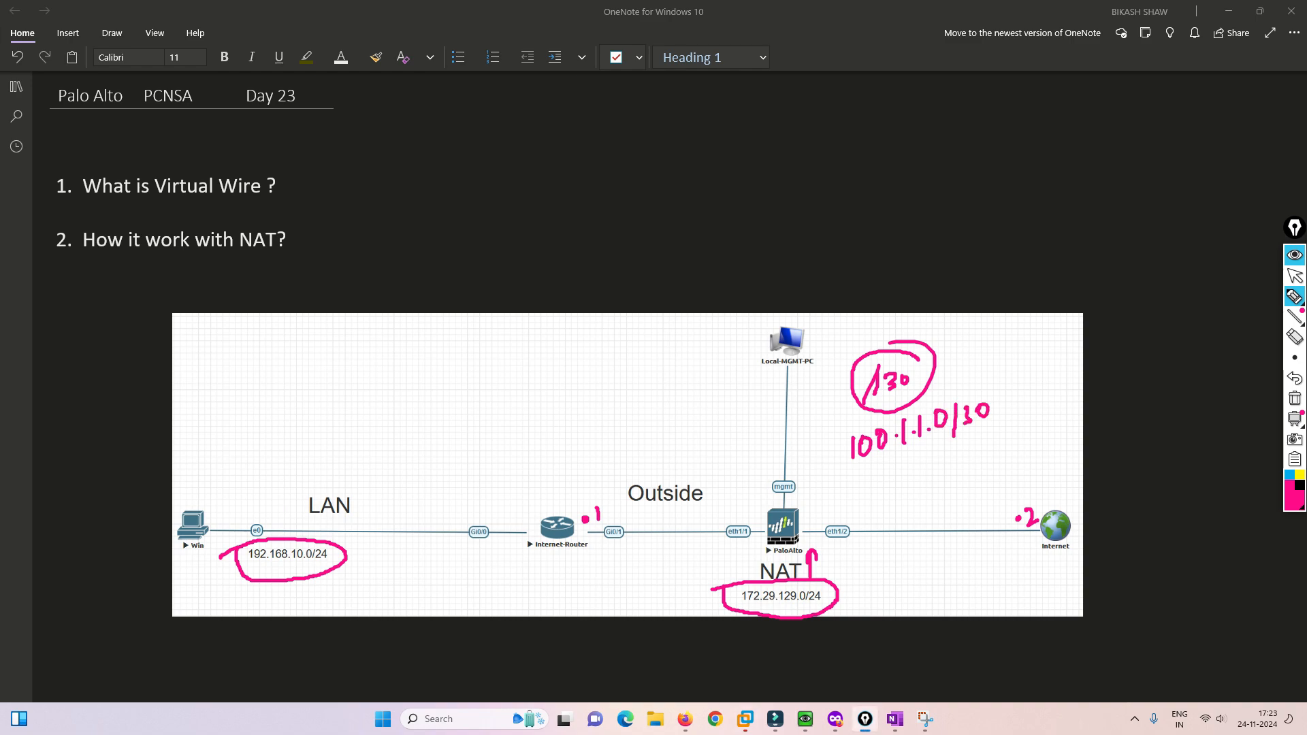
left_click_drag(934, 463, 946, 459)
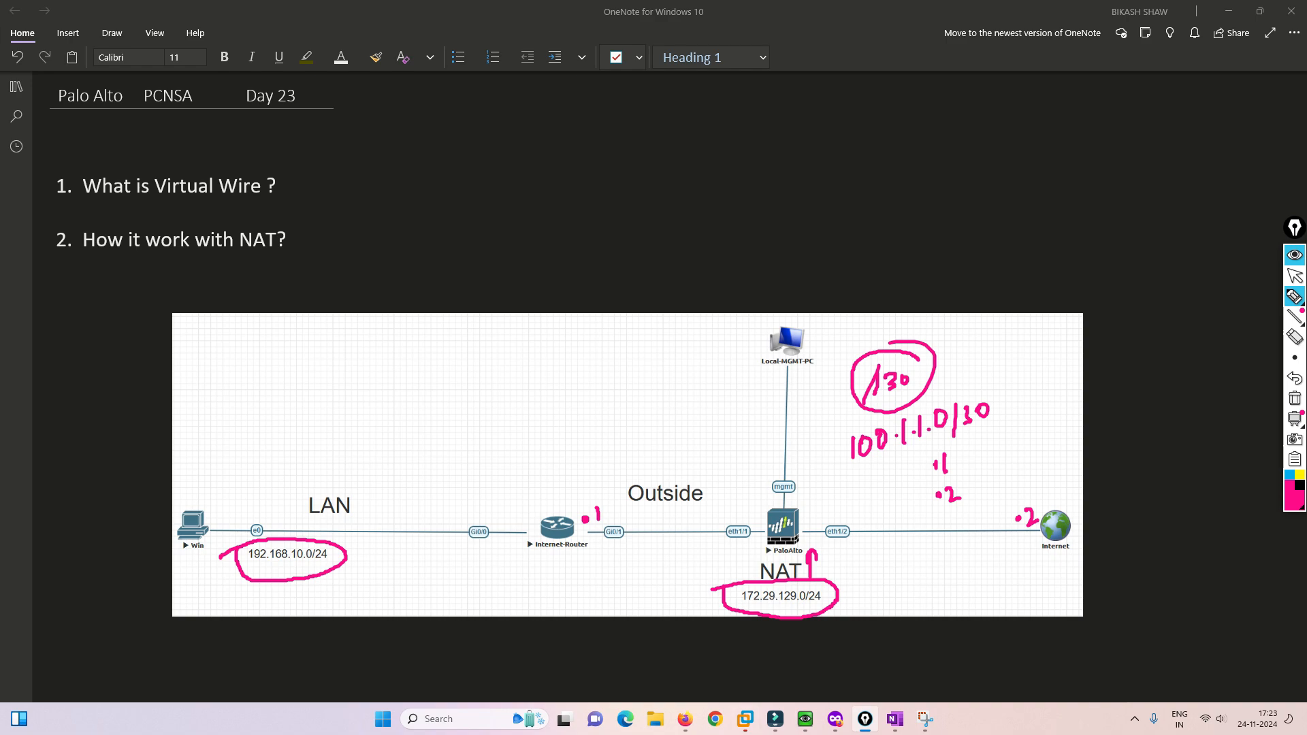
left_click_drag(954, 457, 974, 455)
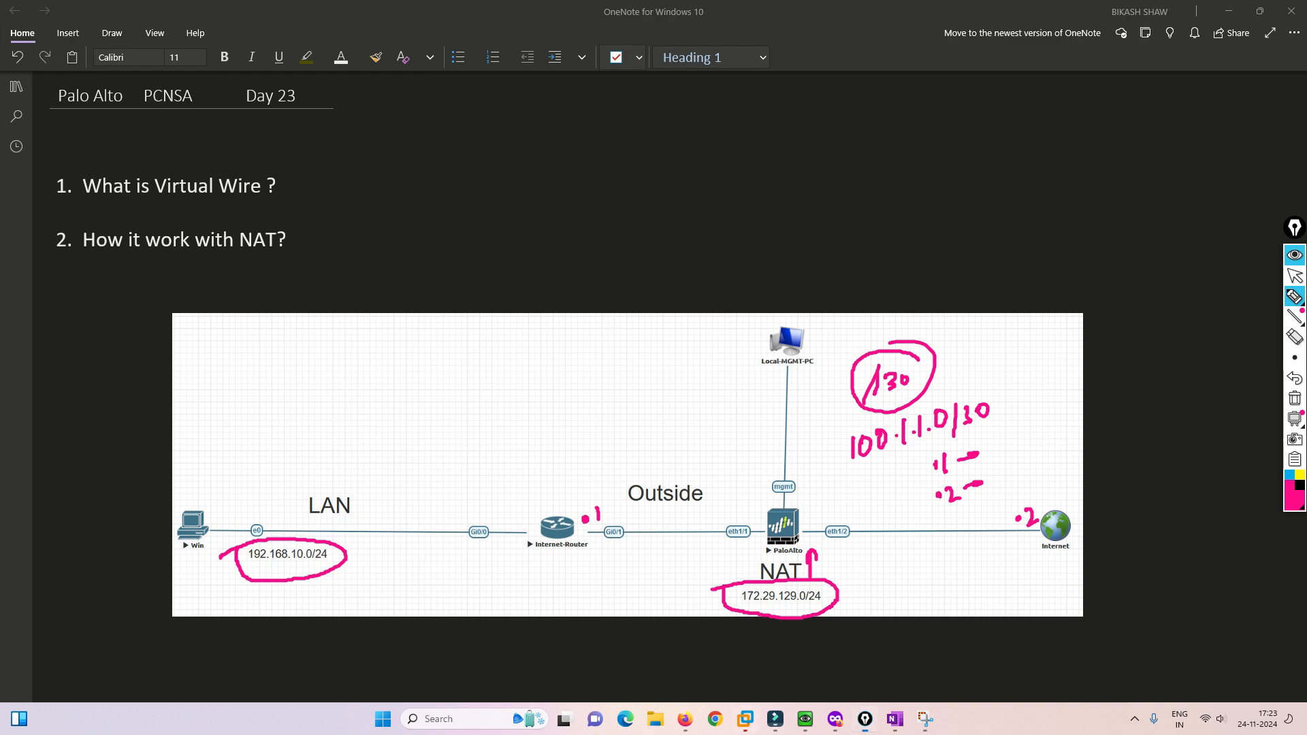
left_click_drag(592, 518, 617, 471)
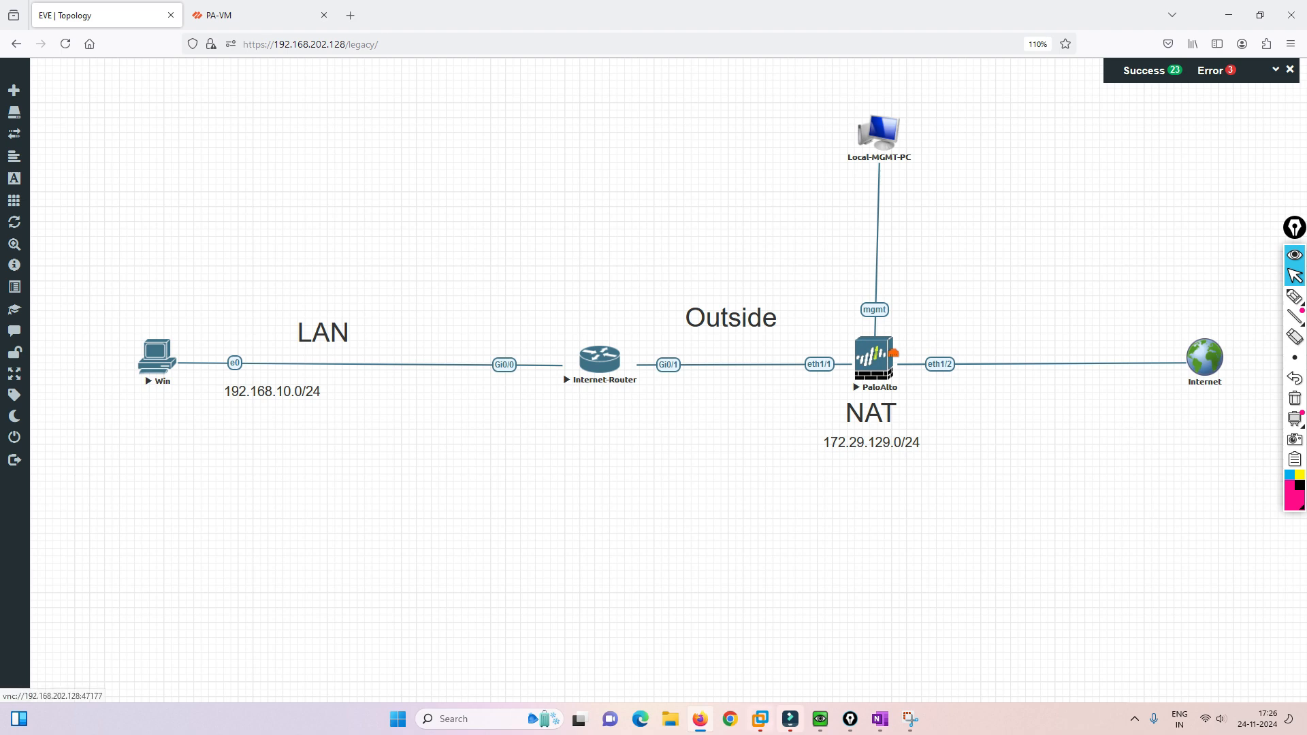
Step: Review Network Interfaces, Zones and Virtual Wires, then the Security policy rules, and return to EVE-NG
left_click(259, 15)
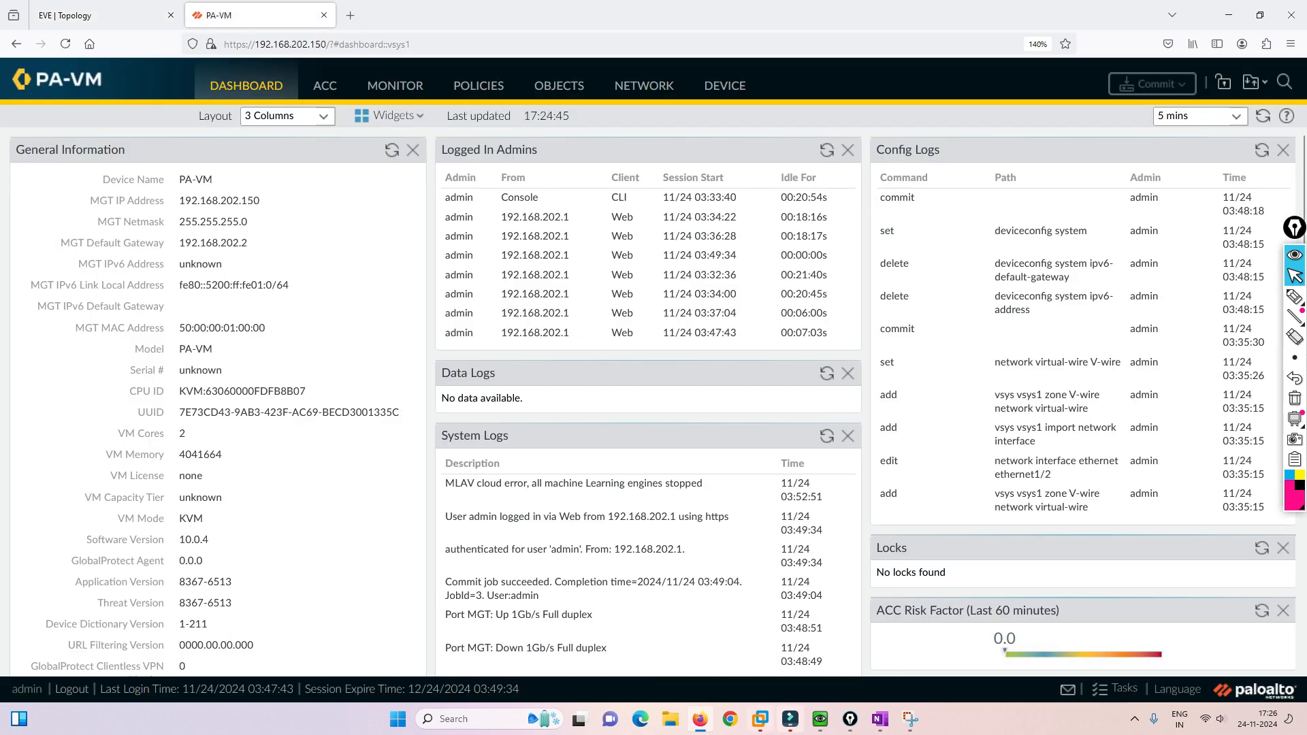
left_click(644, 85)
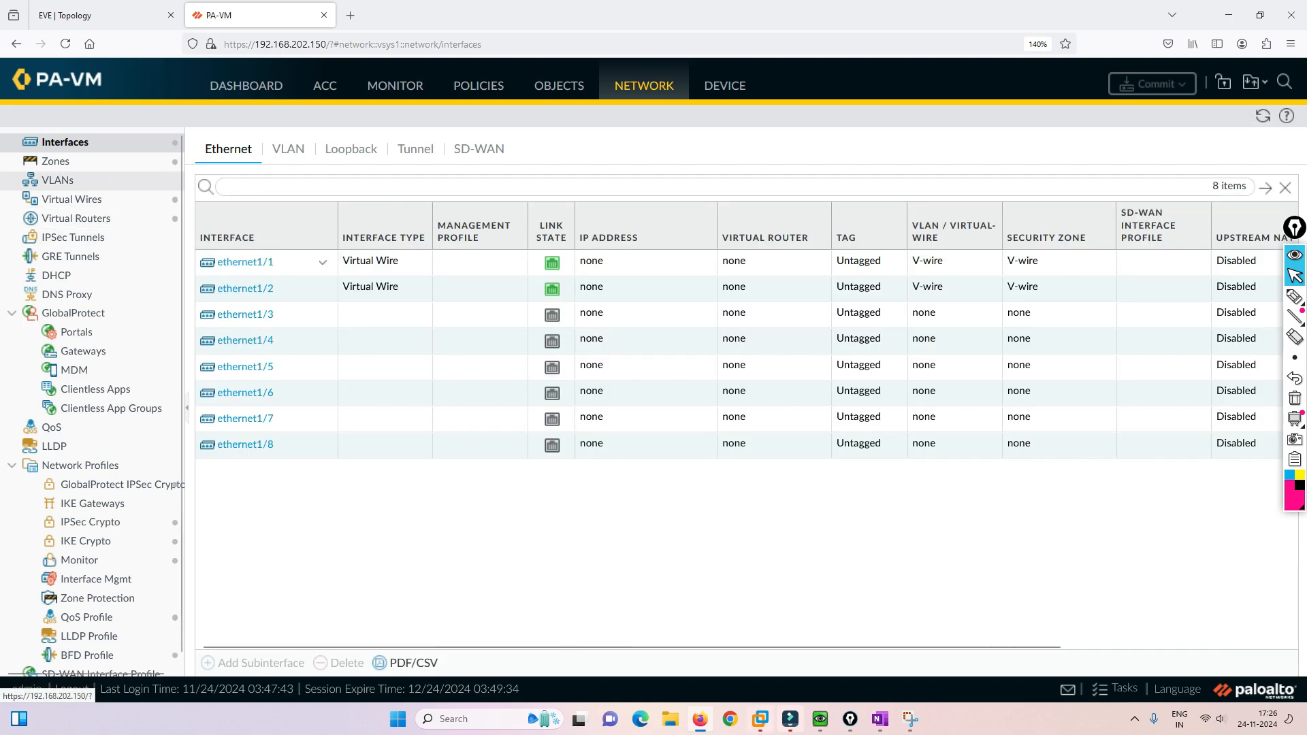
left_click(54, 161)
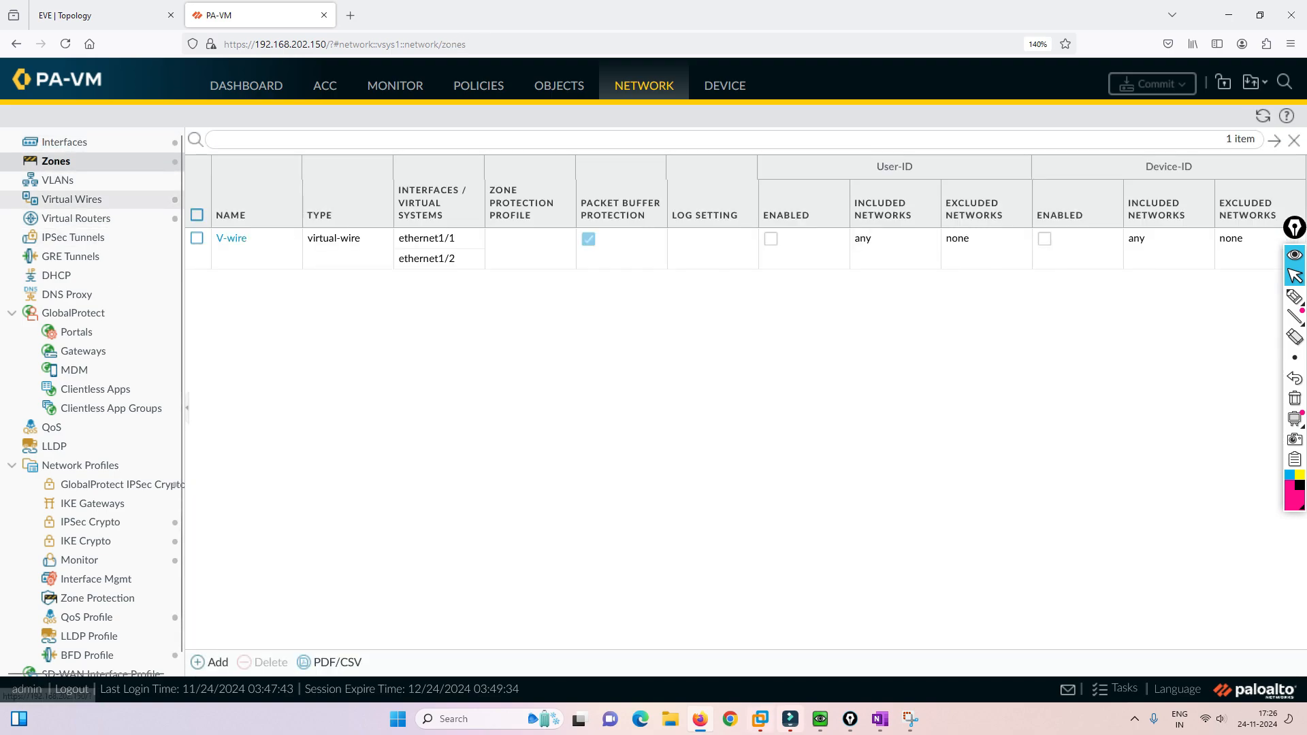
left_click(72, 199)
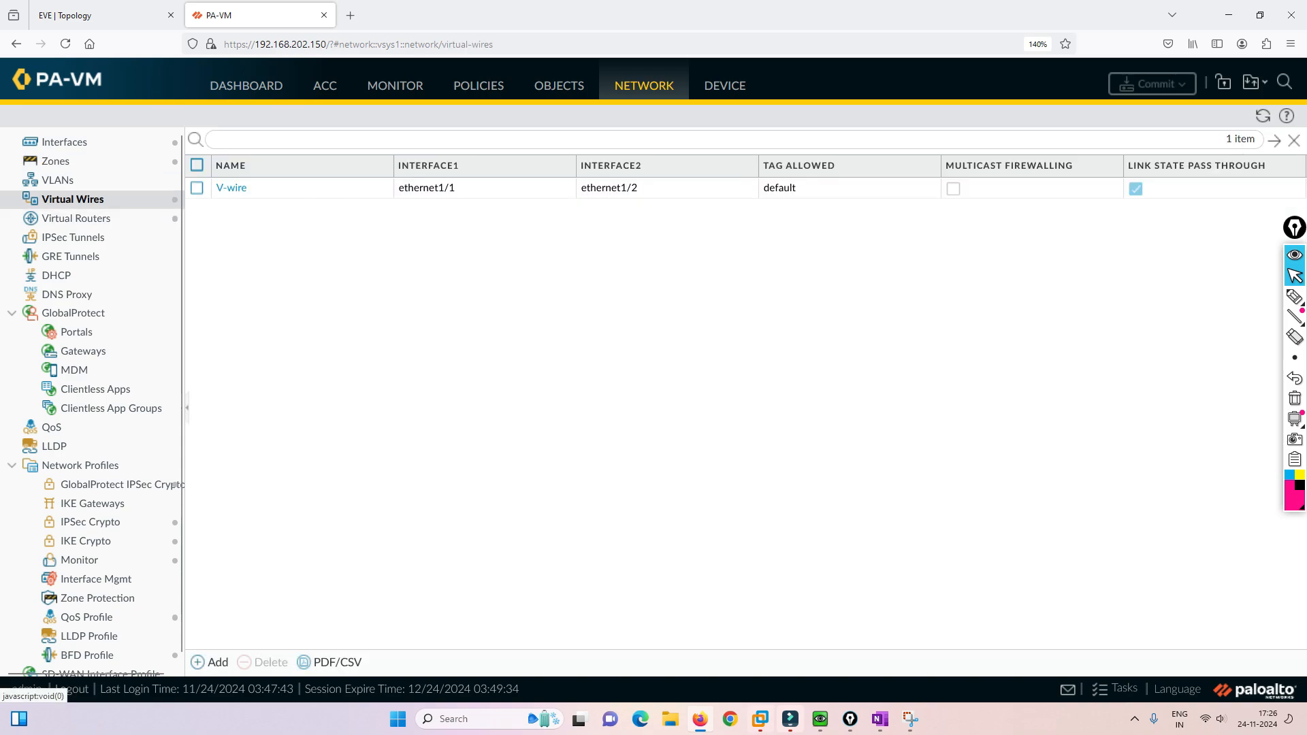
left_click(477, 85)
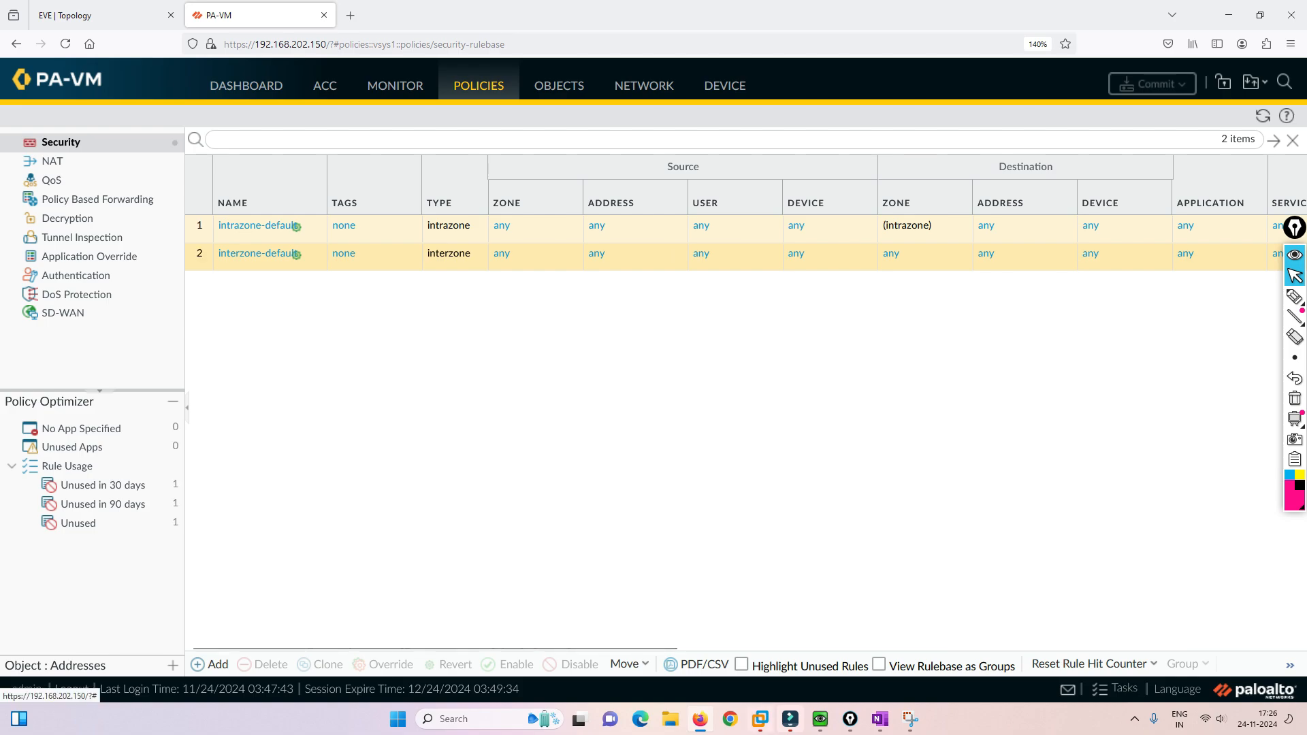
left_click(99, 15)
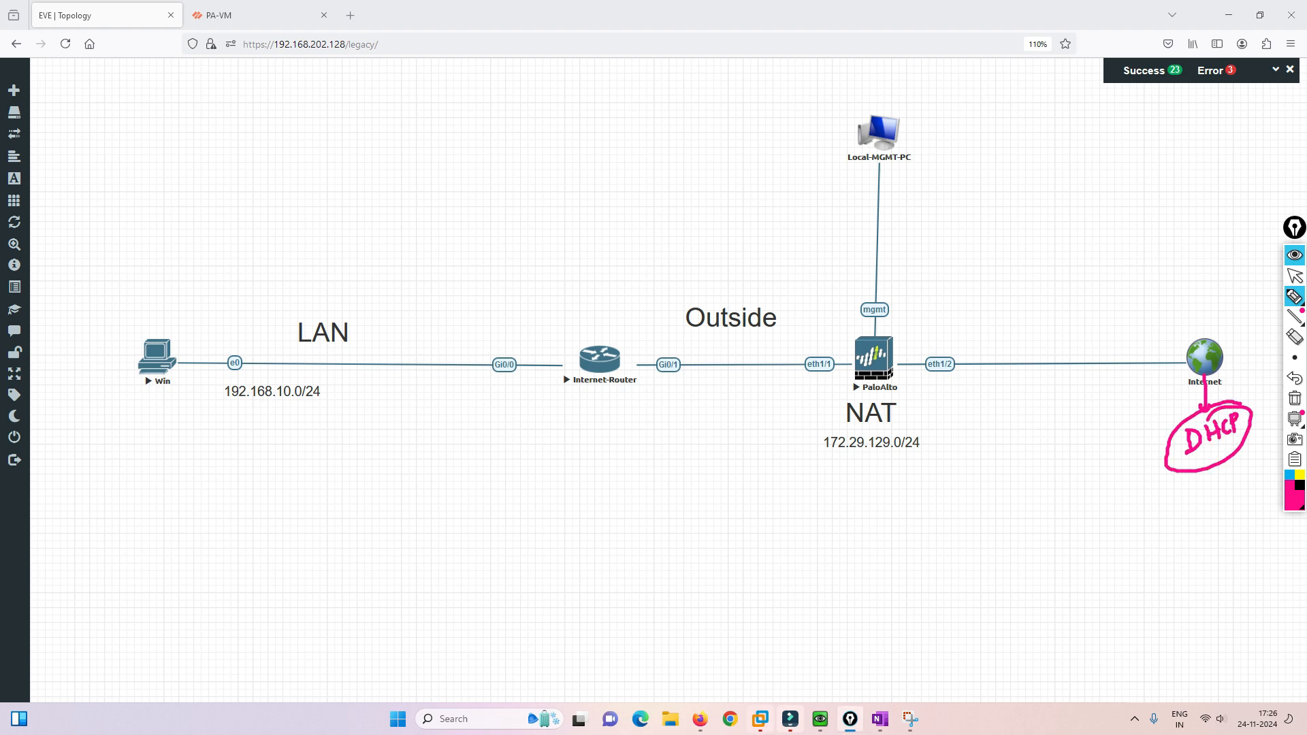
Step: Label the Internet cloud as DHCP and launch a console to the Internet-Router
left_click_drag(1205, 358, 637, 366)
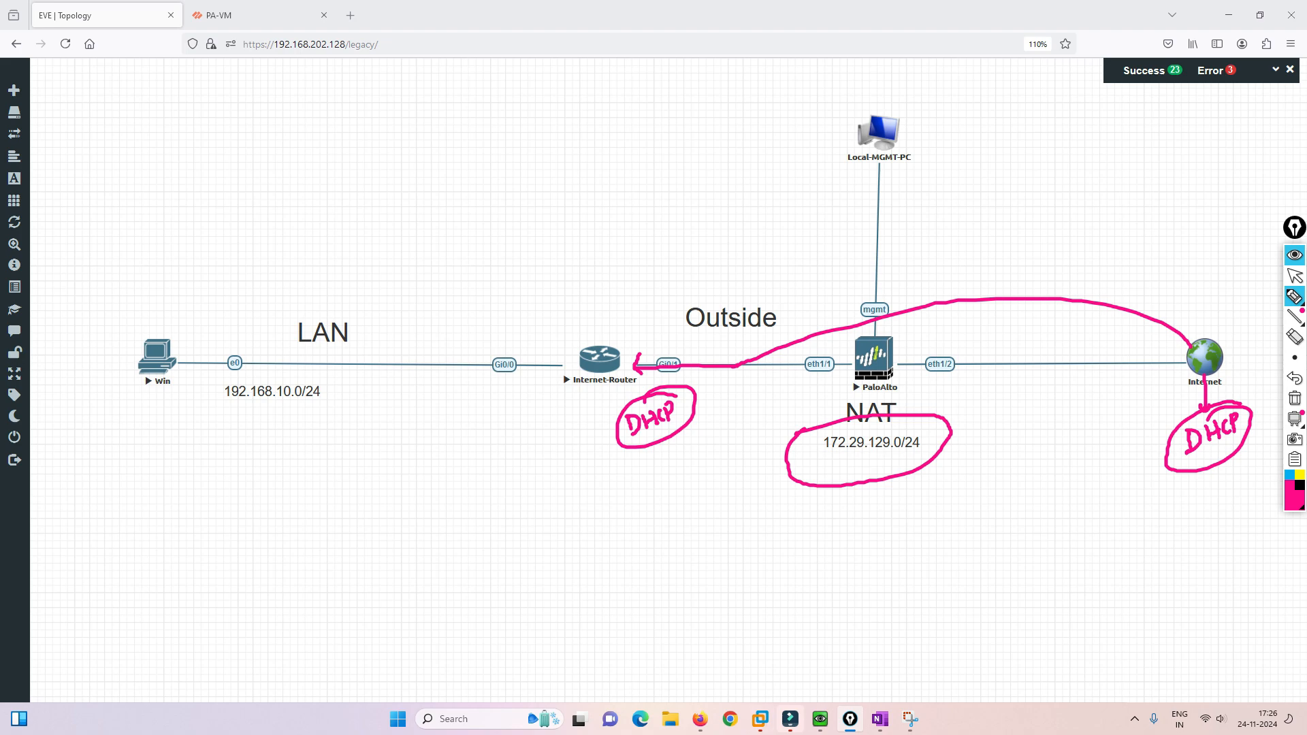
left_click(1294, 276)
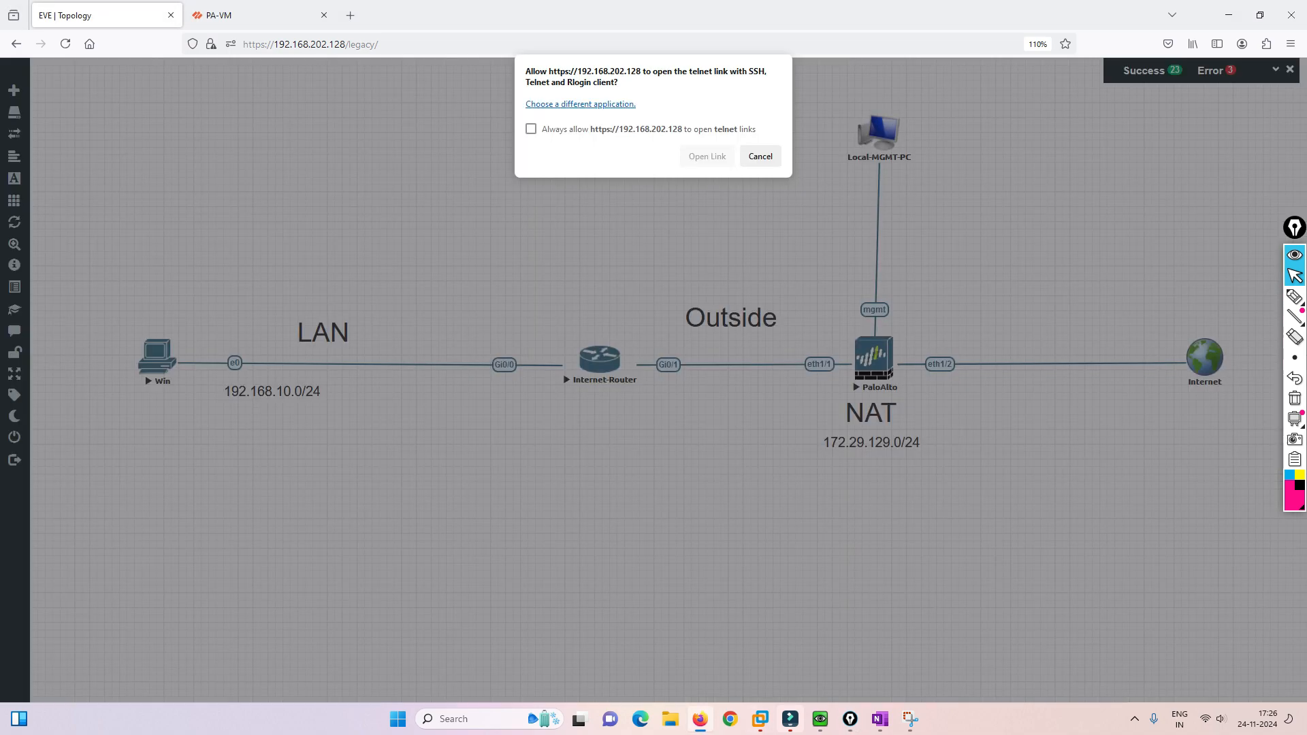
Step: Run 'show ip int b' on the Internet-Router and highlight GigabitEthernet0/1 with 172.29.129.60 via DHCP
left_click(705, 155)
type("sh")
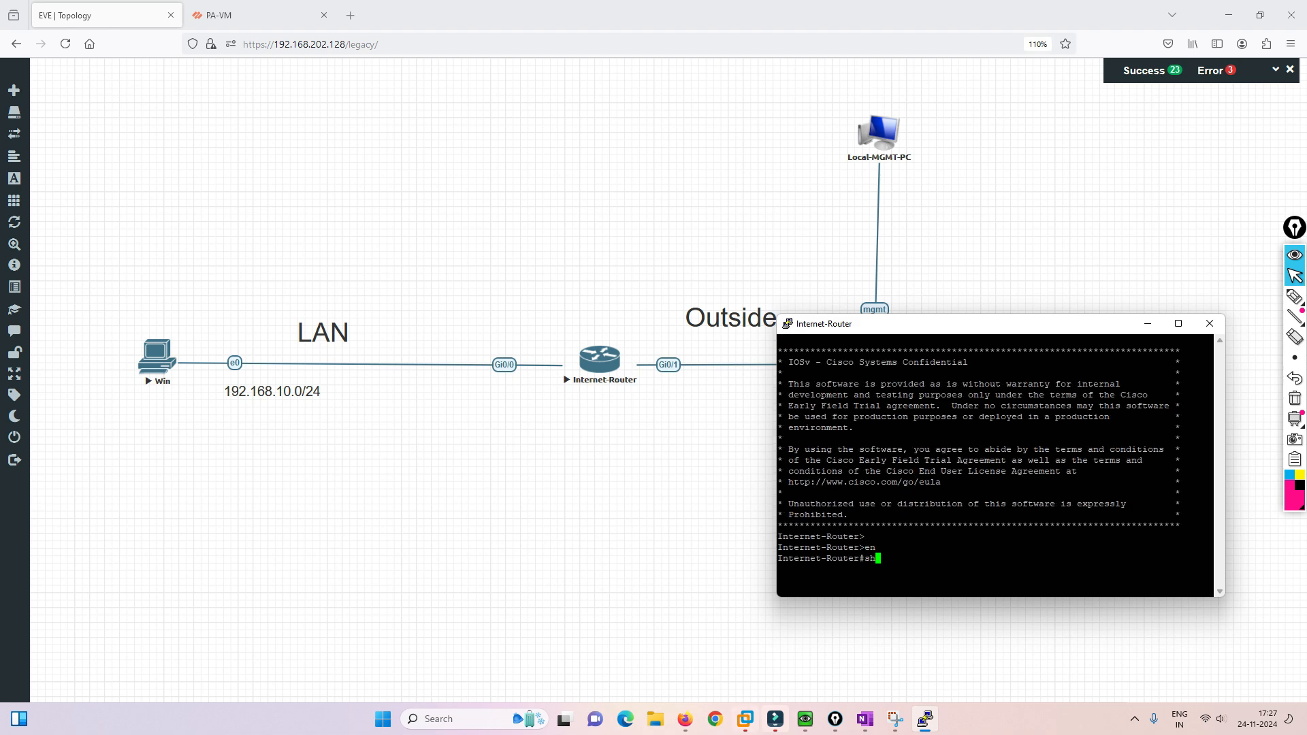
type("ip int br")
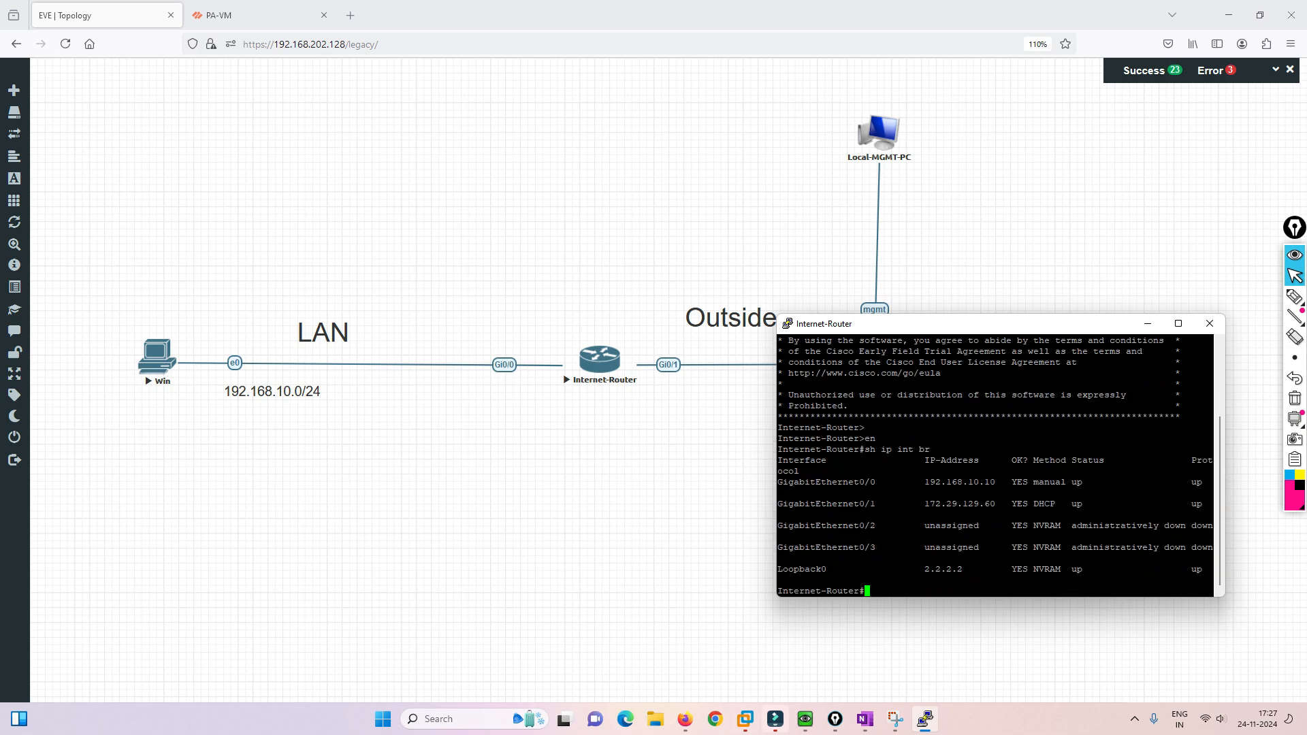
double_click(1041, 503)
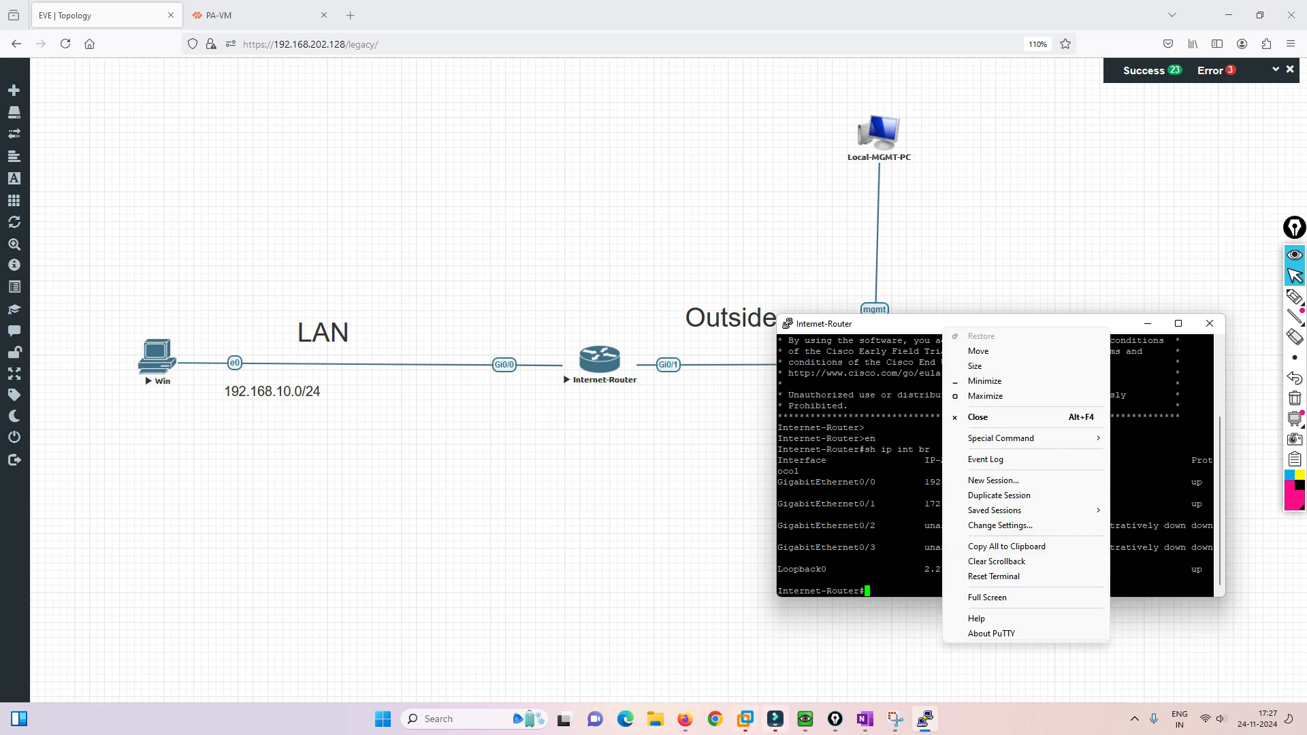
left_click(999, 525)
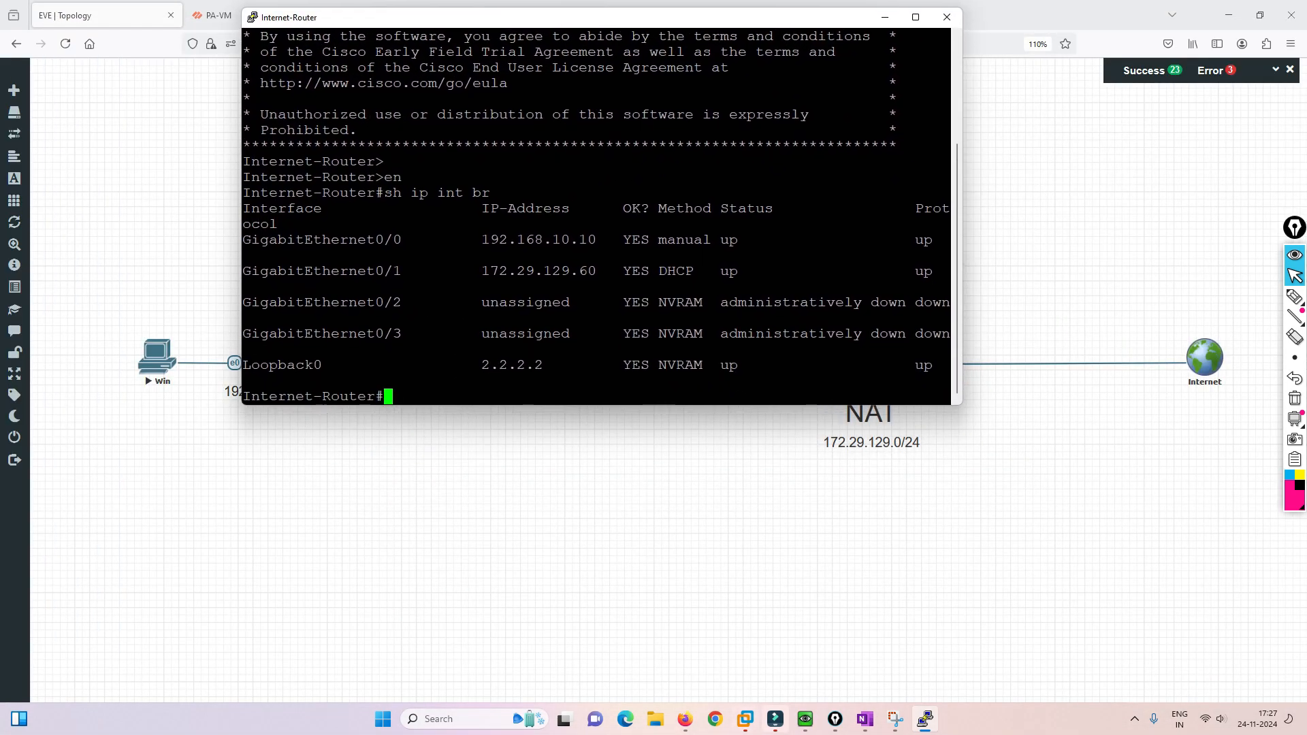
double_click(539, 270)
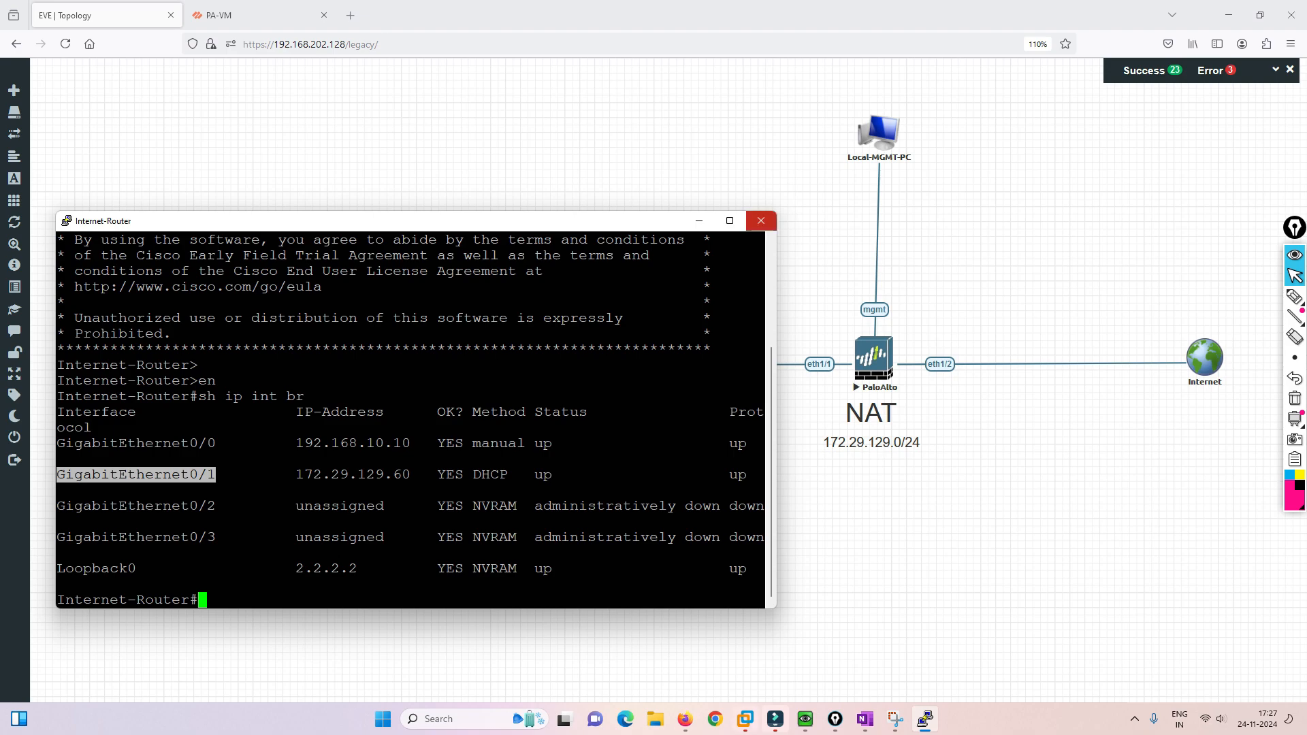
left_click(759, 221)
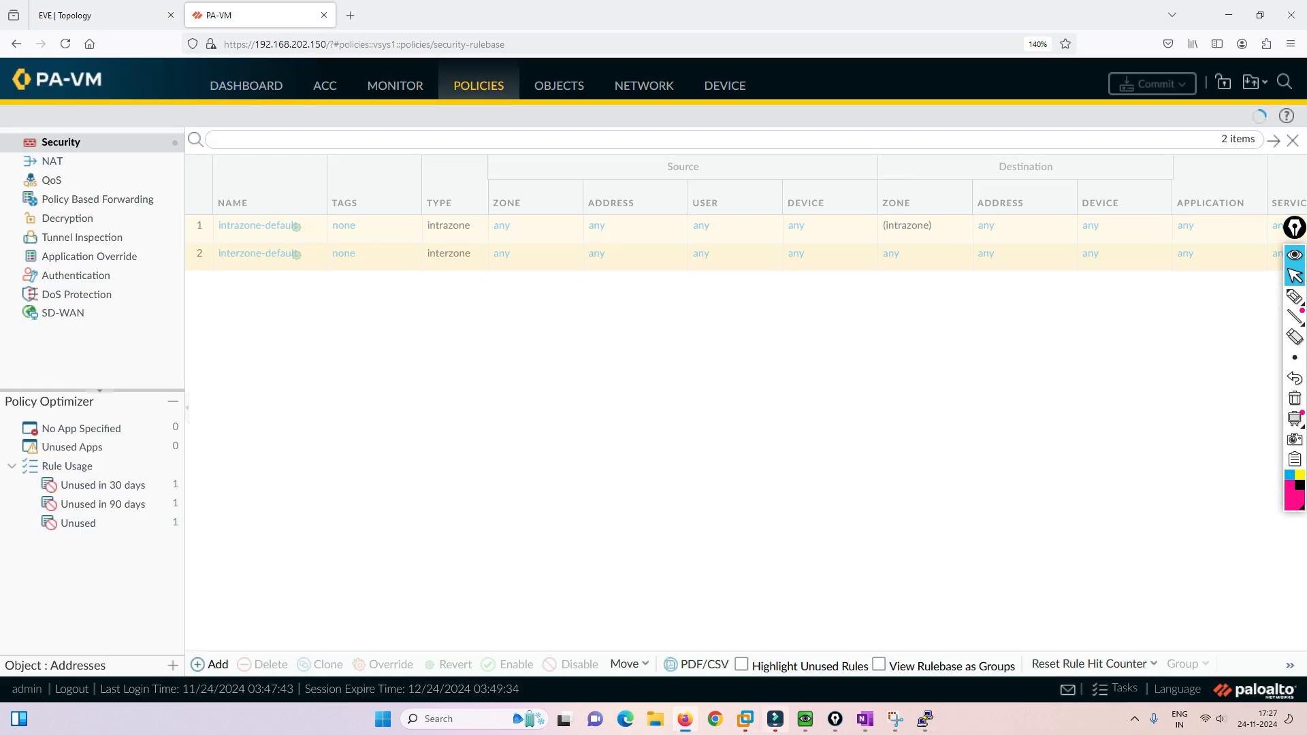
Step: Start security rule In-OUT with source zone V-wire and source address 192.168.10.100
left_click(215, 664)
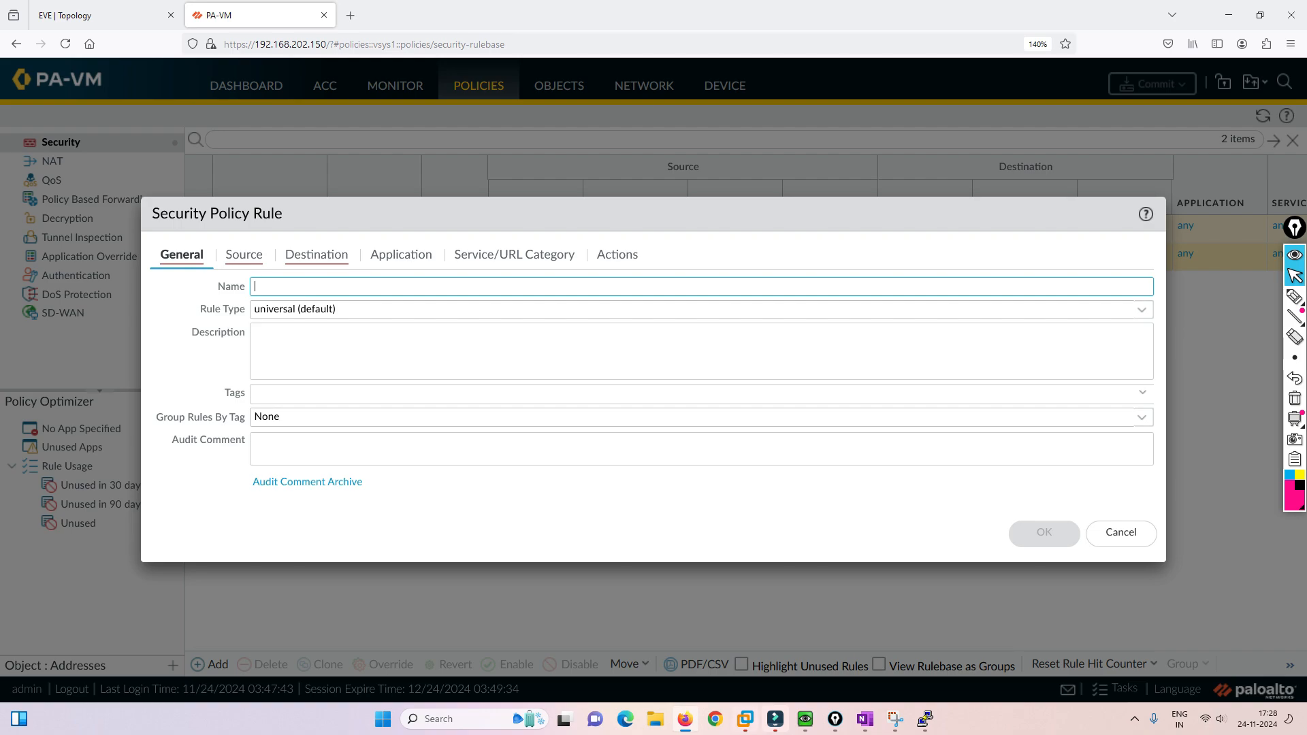
type("In-")
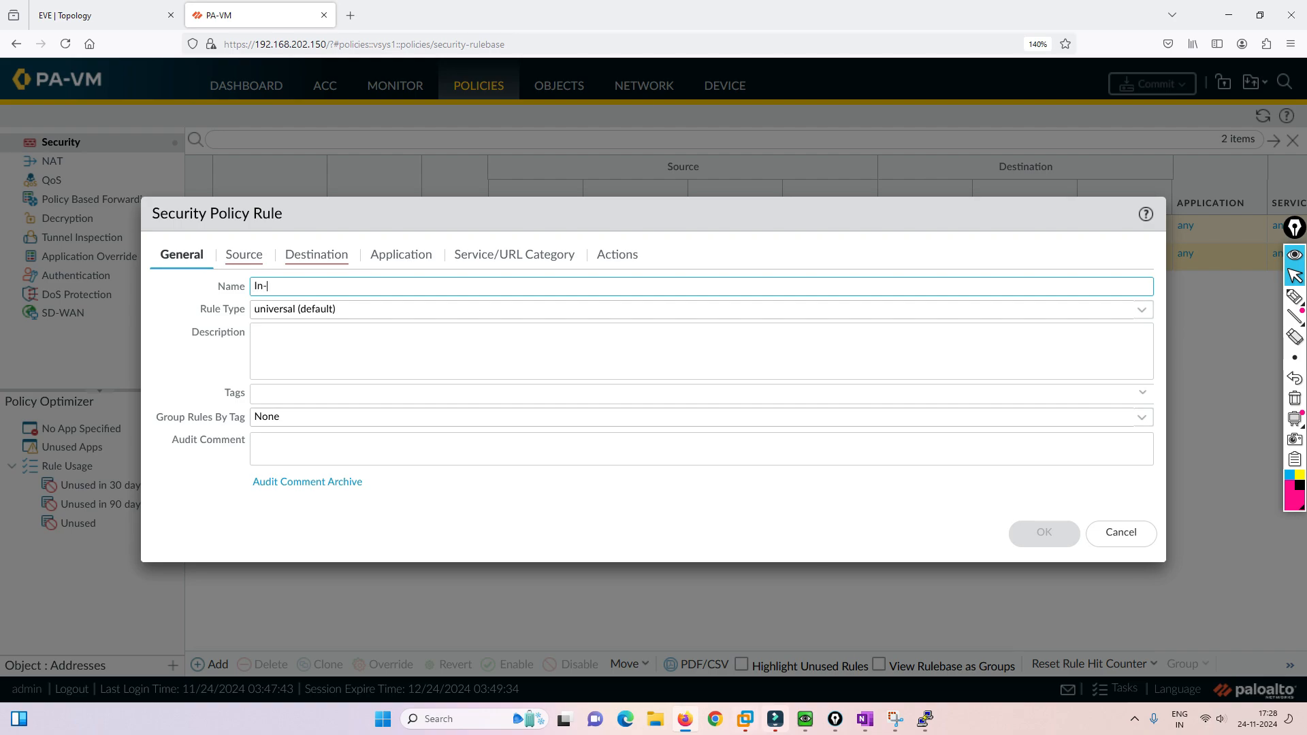
type("OUT")
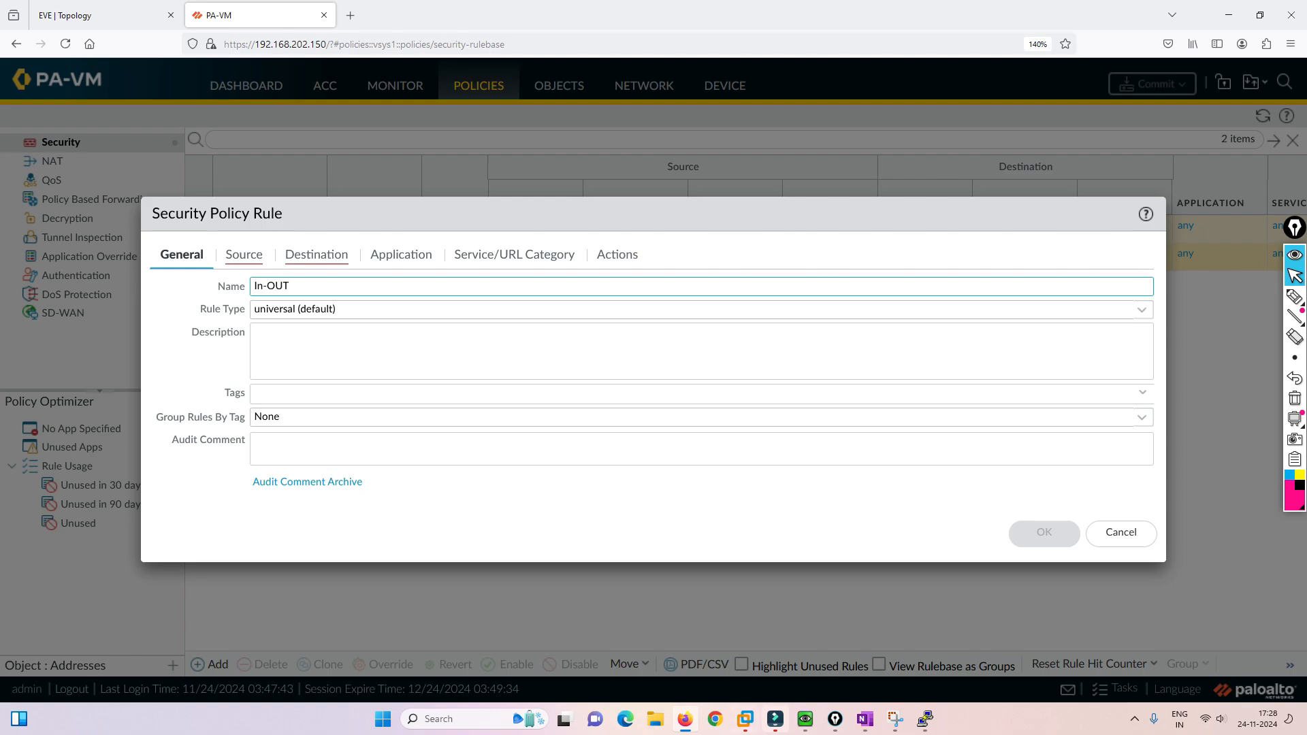
left_click(243, 254)
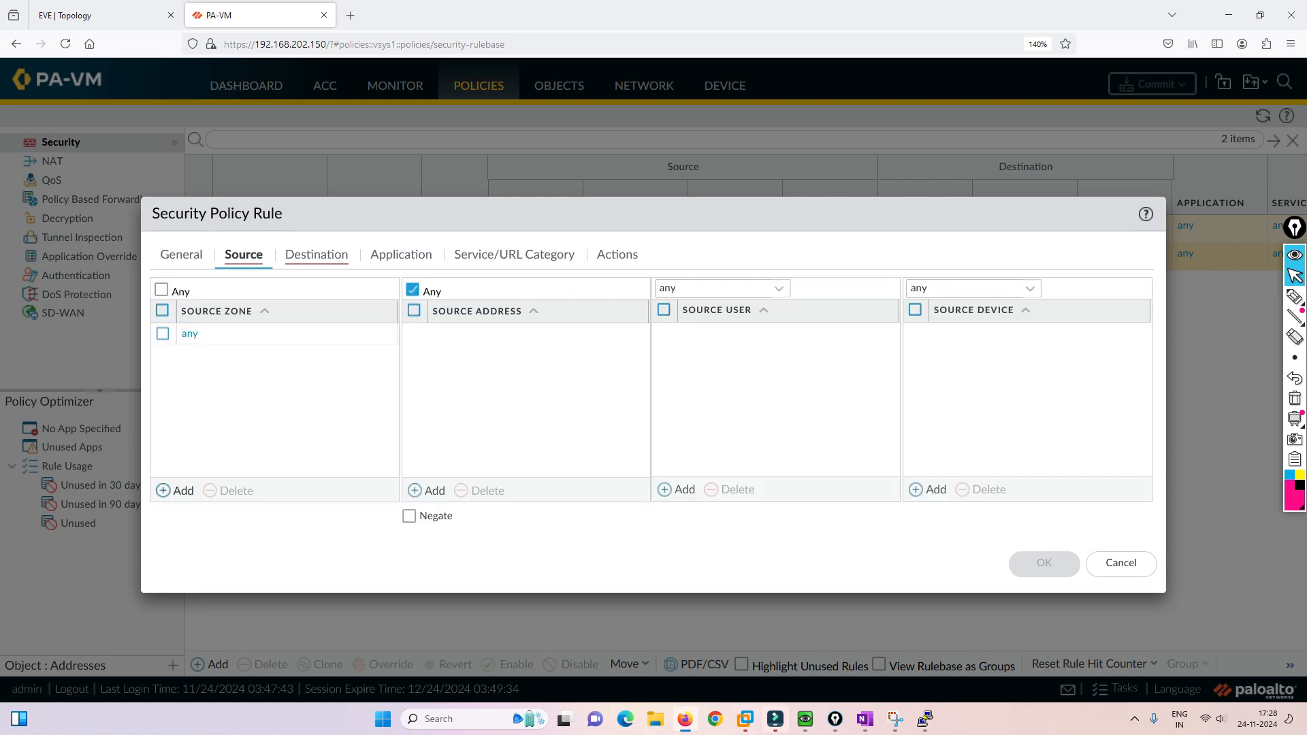
left_click(181, 490)
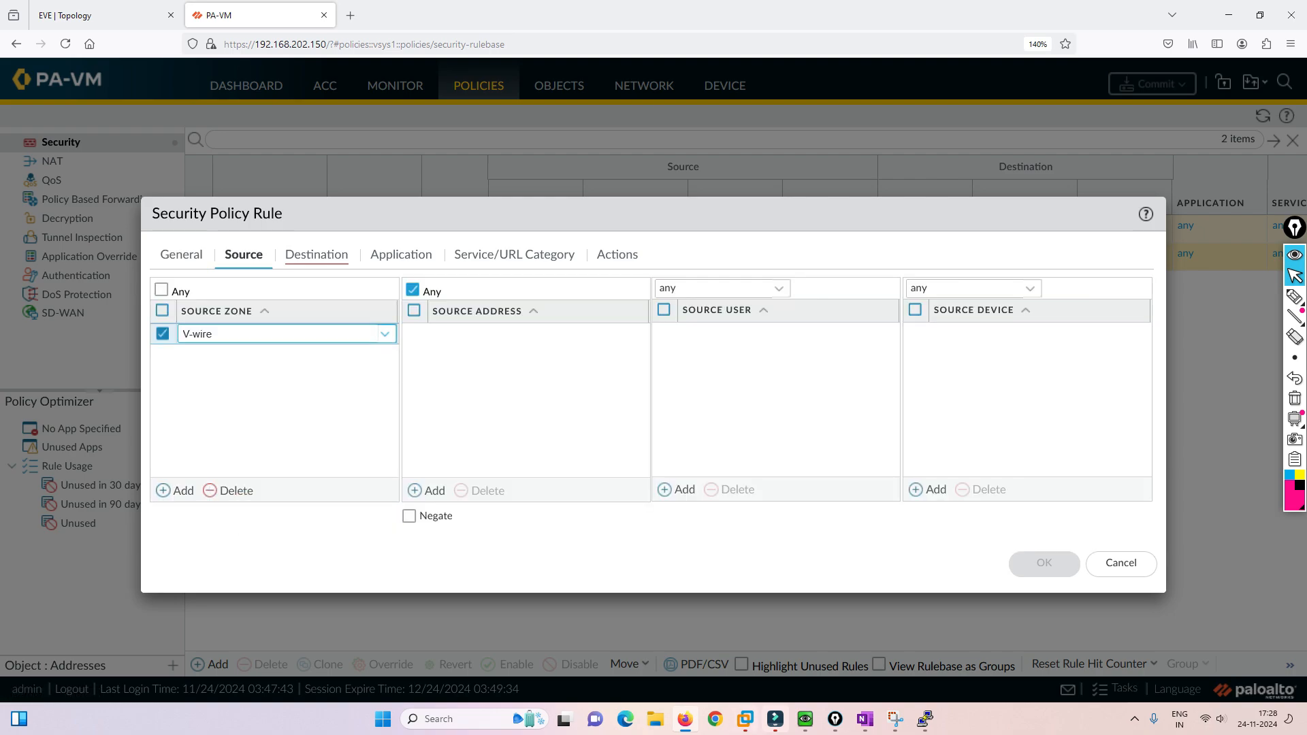
left_click(102, 15)
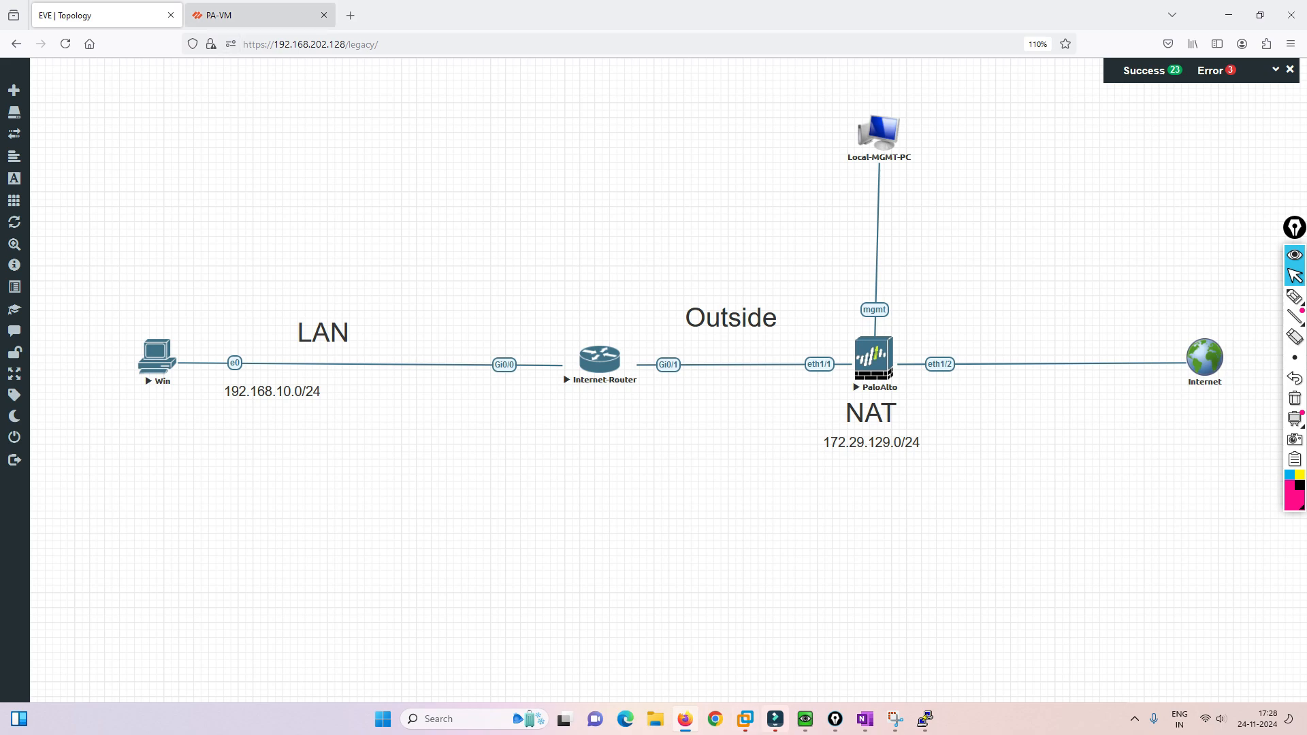
left_click(259, 15)
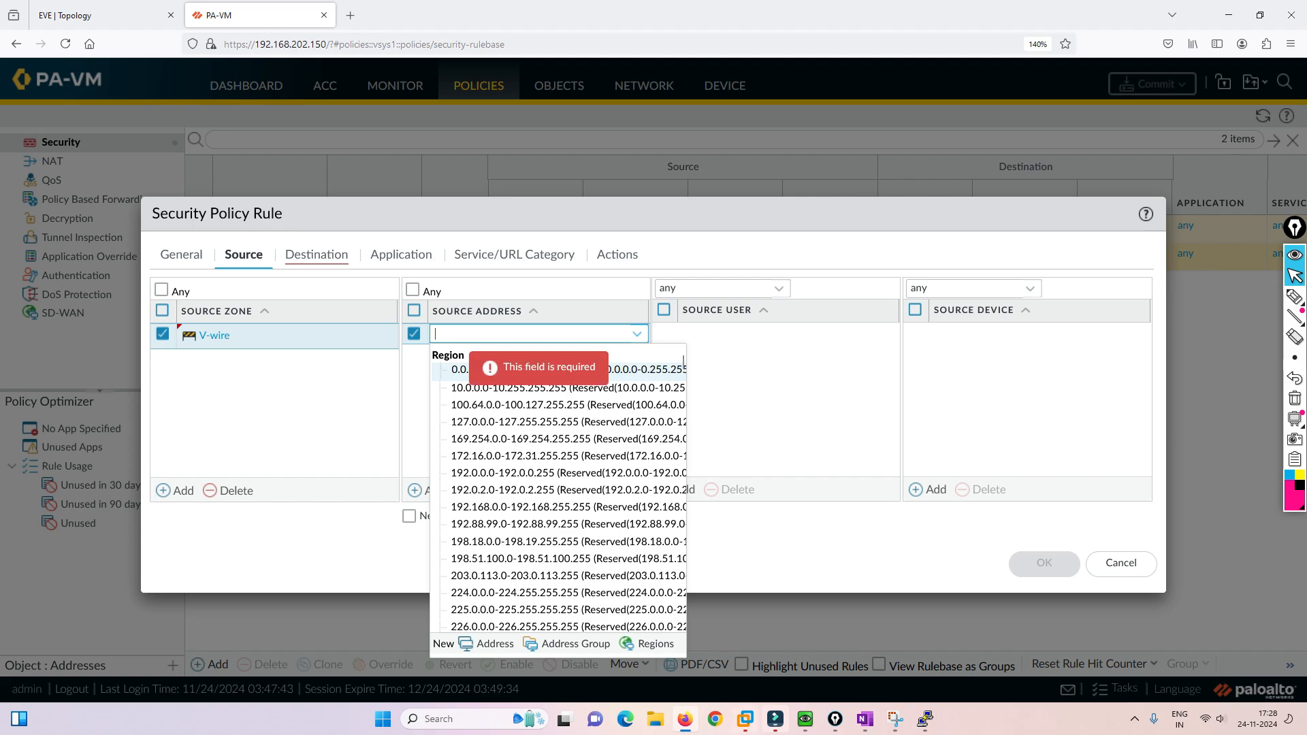
type("192.168.1")
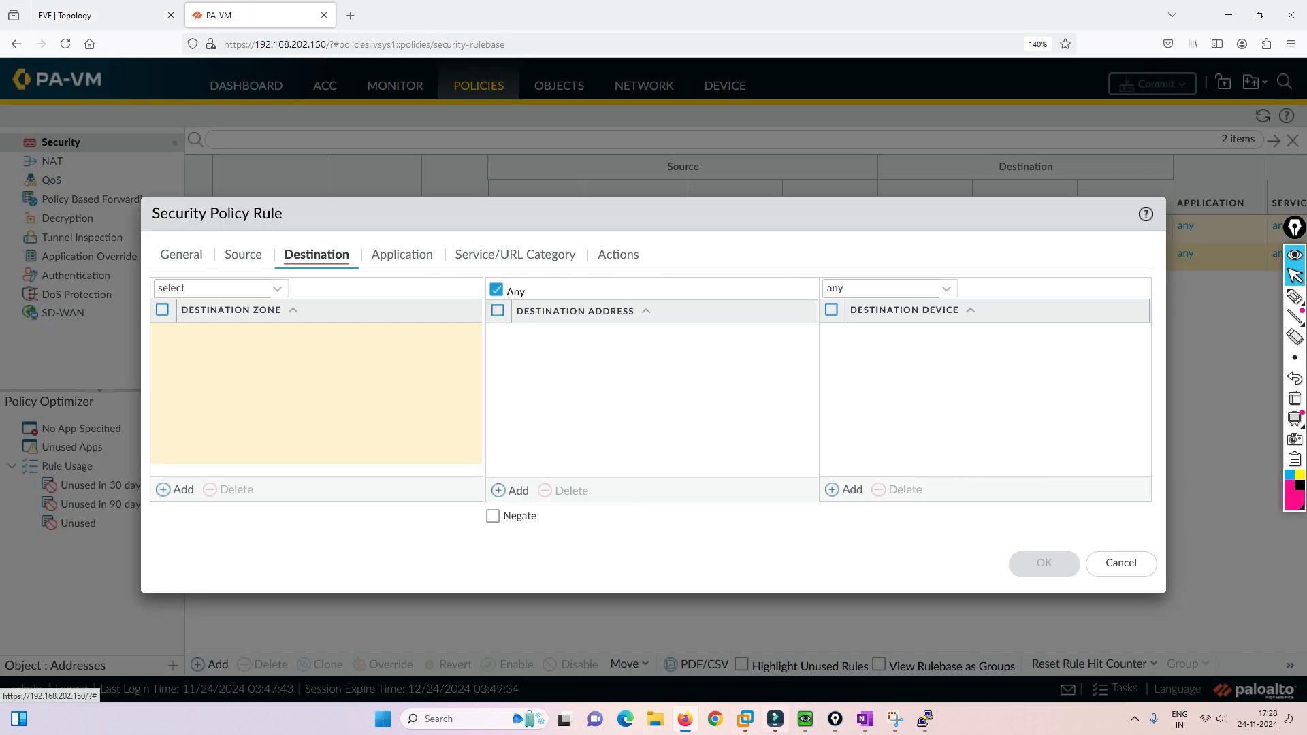
Step: Set destination zone V-wire, keep action Allow, and save the In-OUT rule
left_click(176, 489)
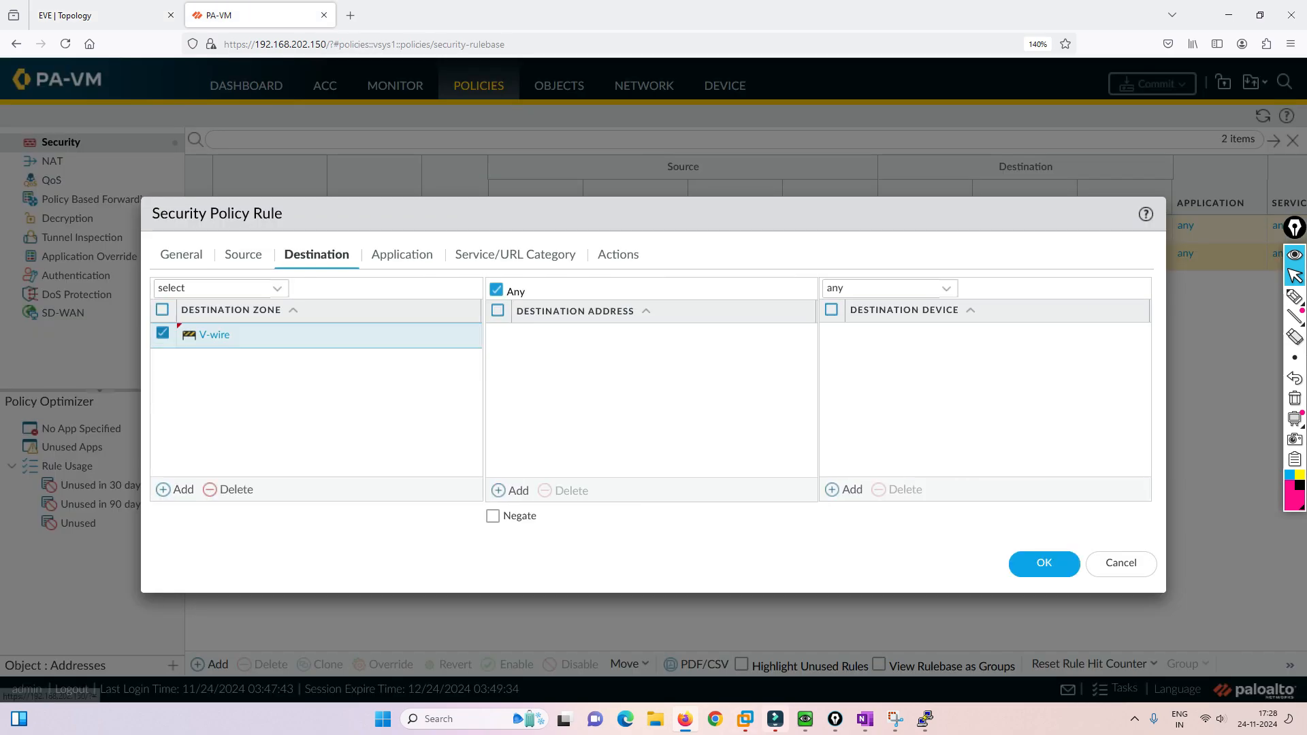
left_click(400, 254)
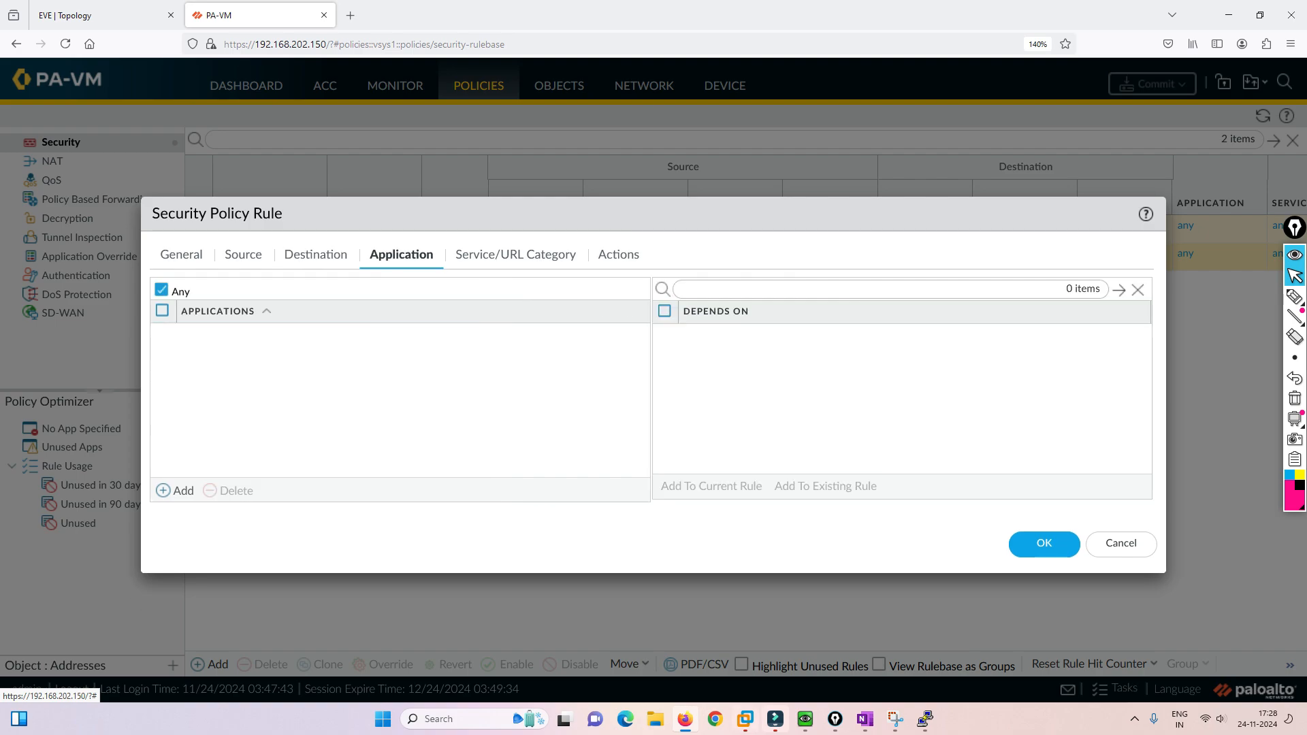
left_click(616, 254)
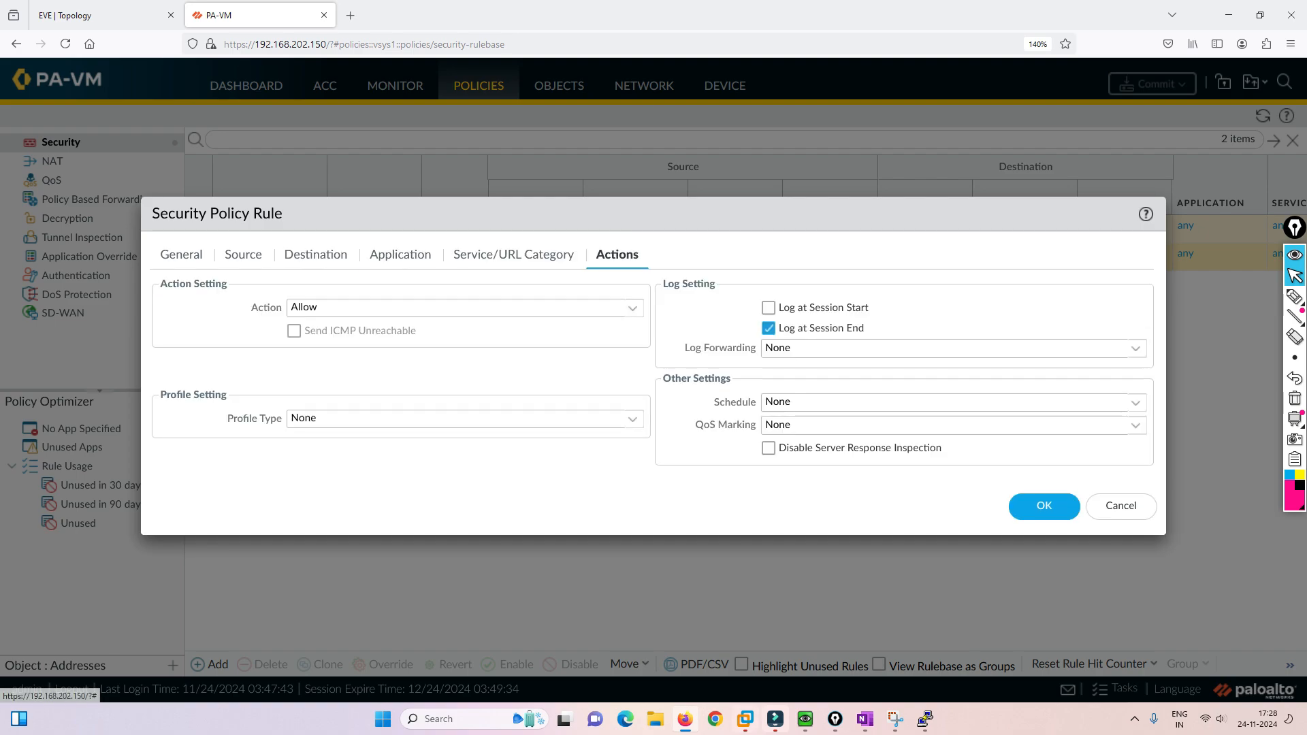
left_click(1042, 507)
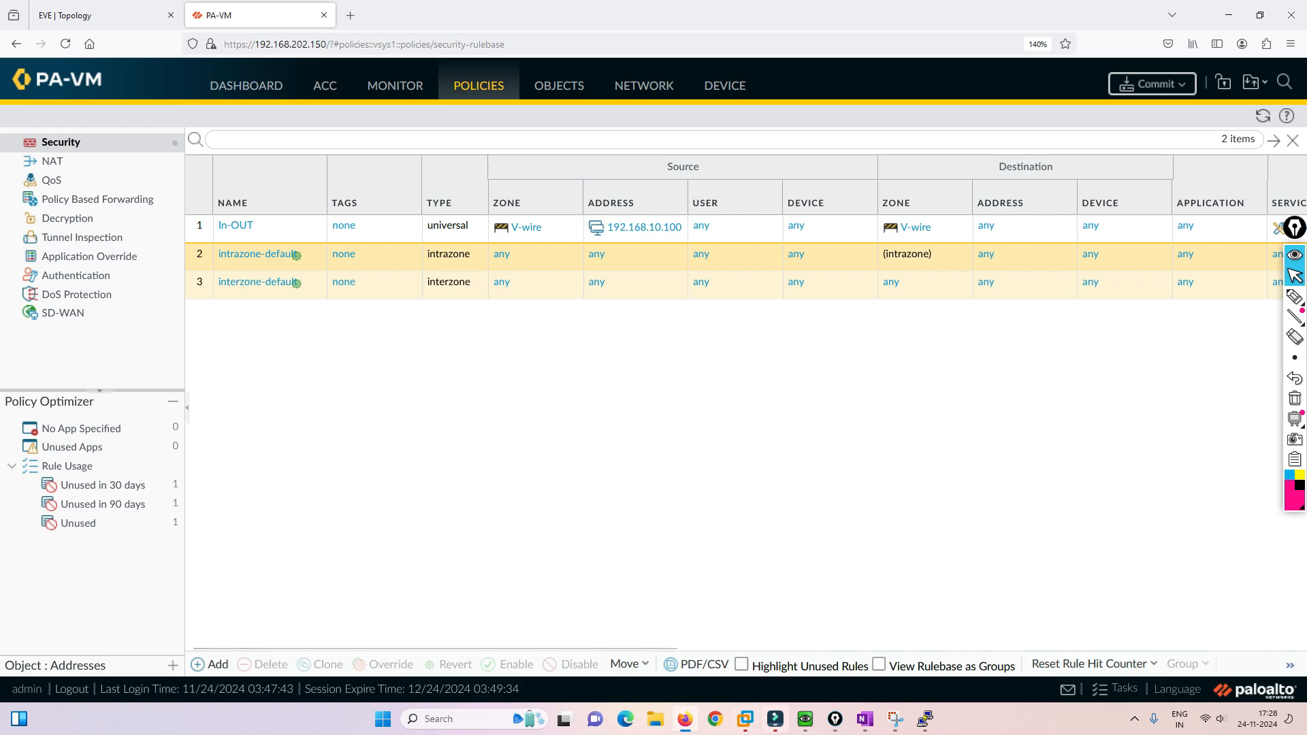
Step: Create a new NAT policy rule named Static-NAT-SNAT
left_click(51, 161)
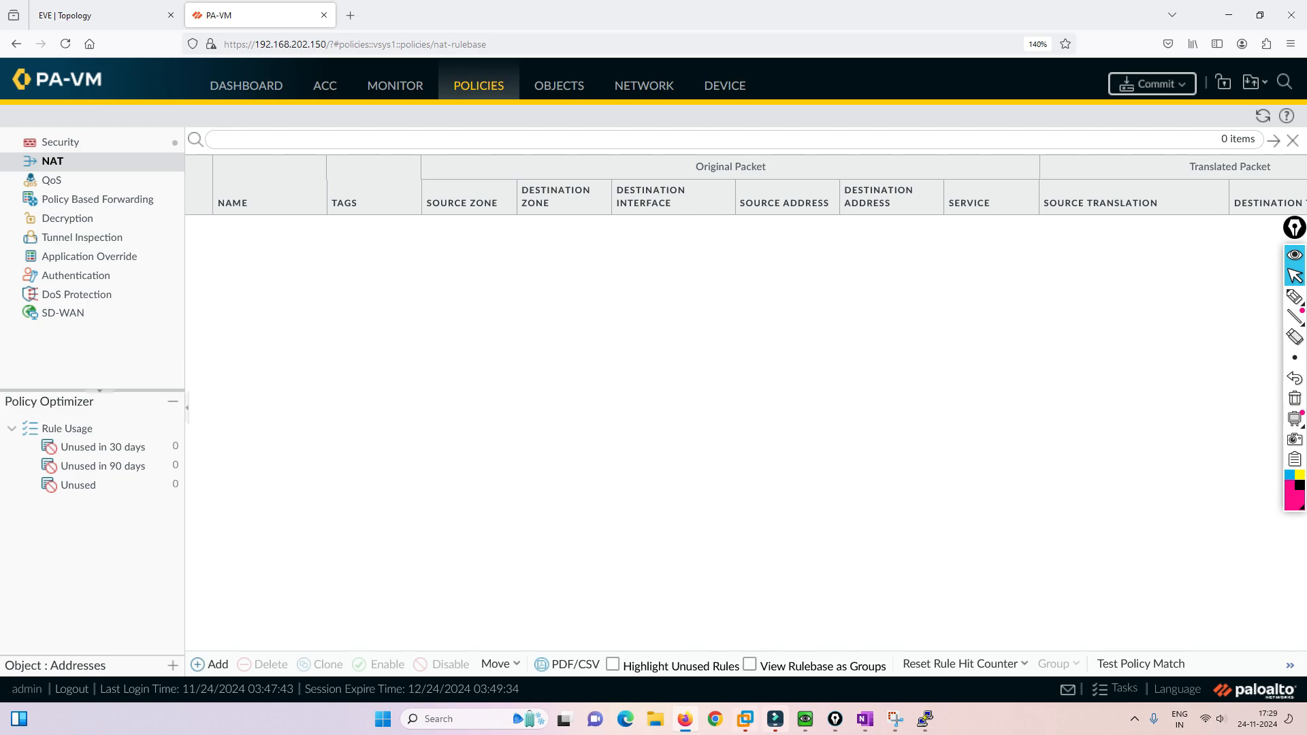
left_click(209, 665)
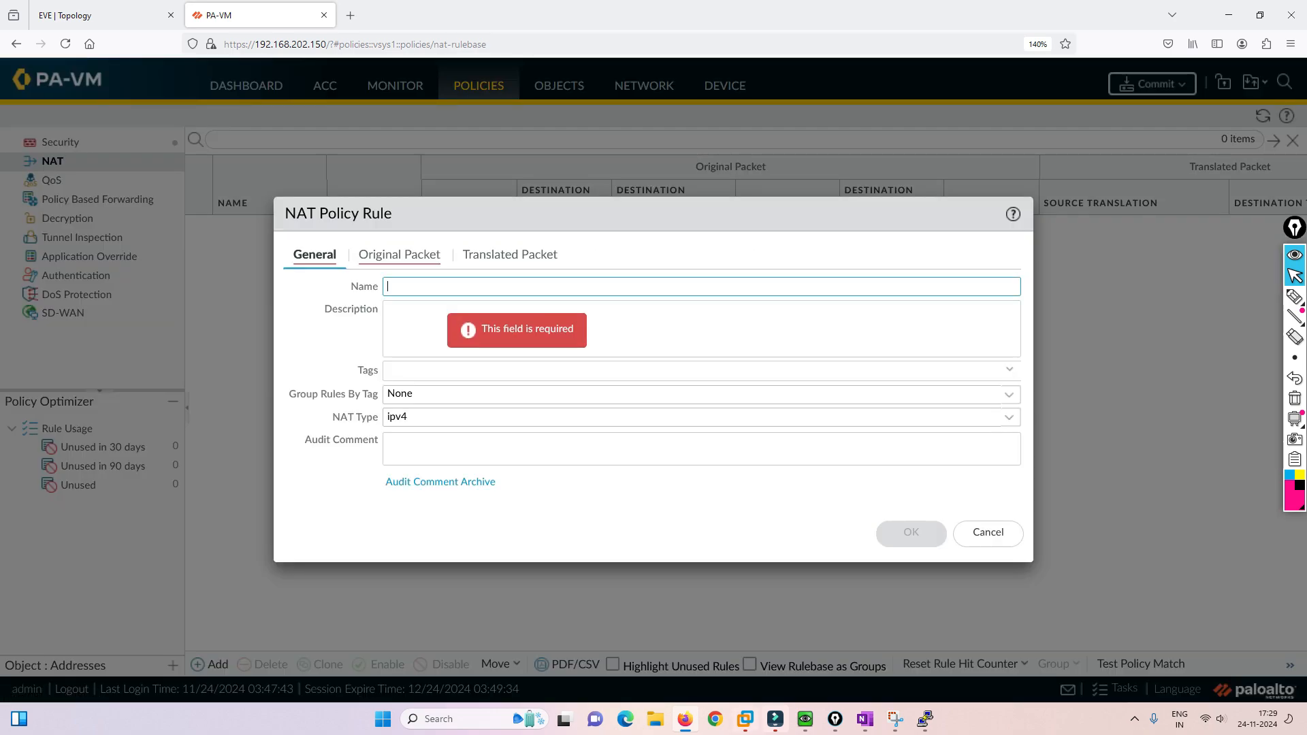
type("S")
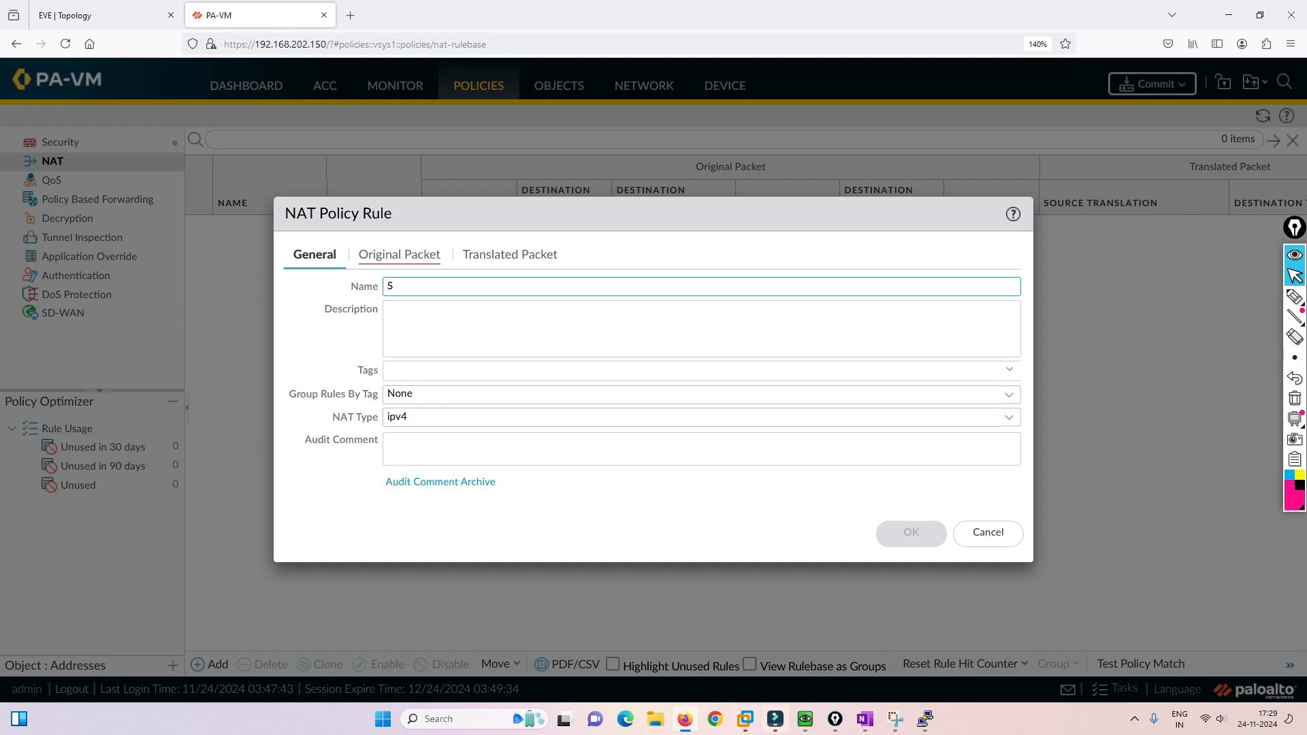
type("tatic-NAT-SN")
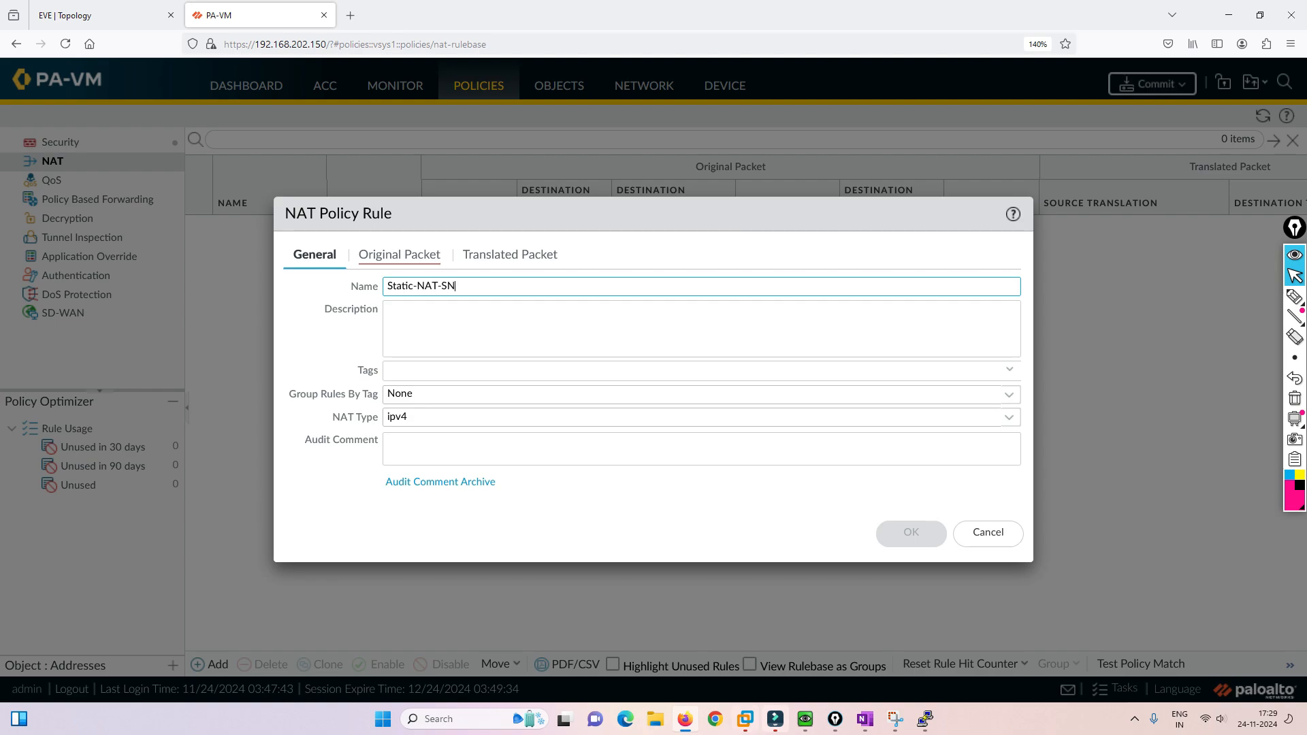
Step: Match original packets from source 192.168.10.100 with source and destination zone V-wire
left_click(398, 254)
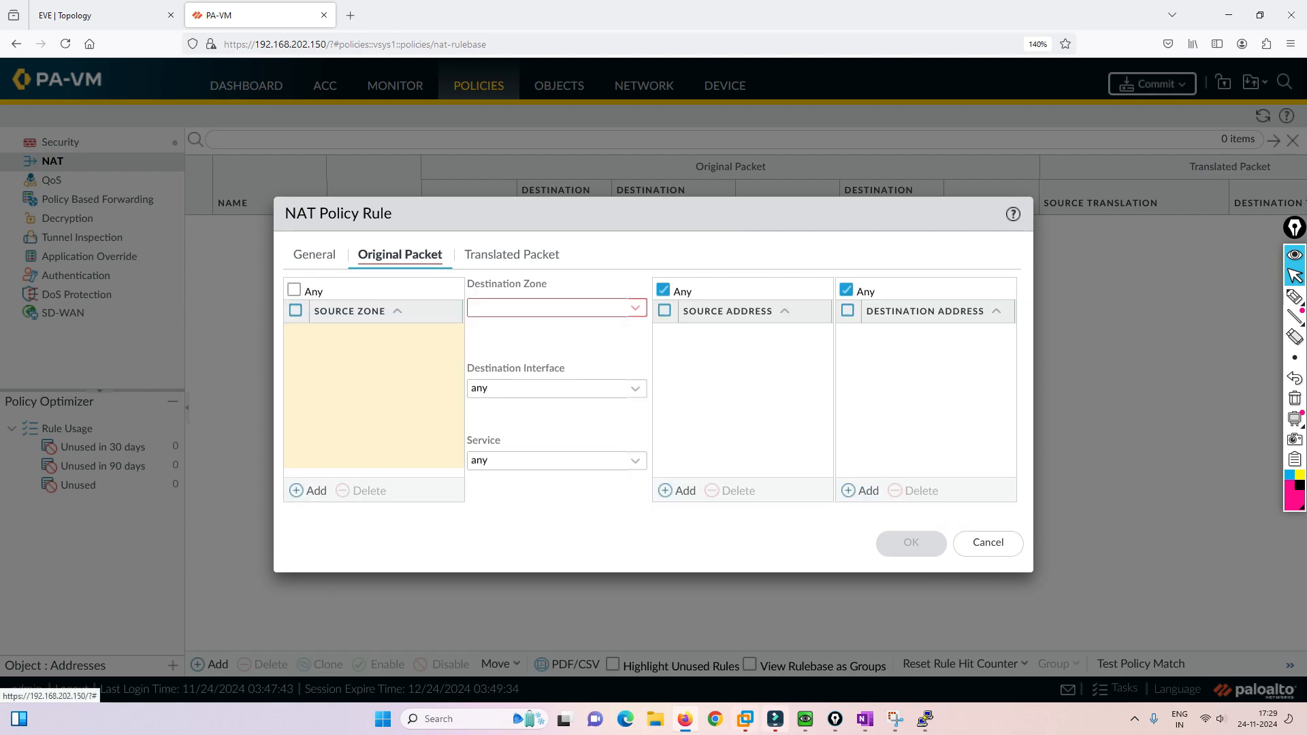
left_click(308, 490)
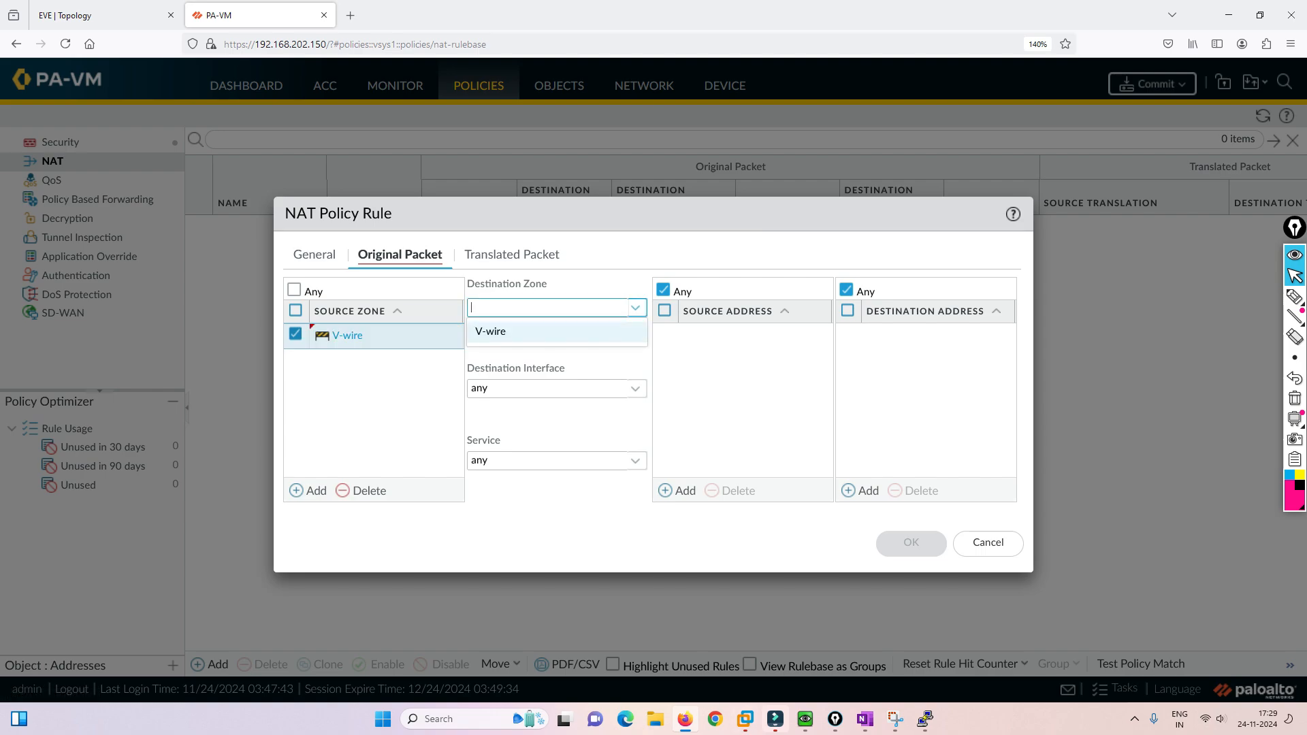
left_click(490, 332)
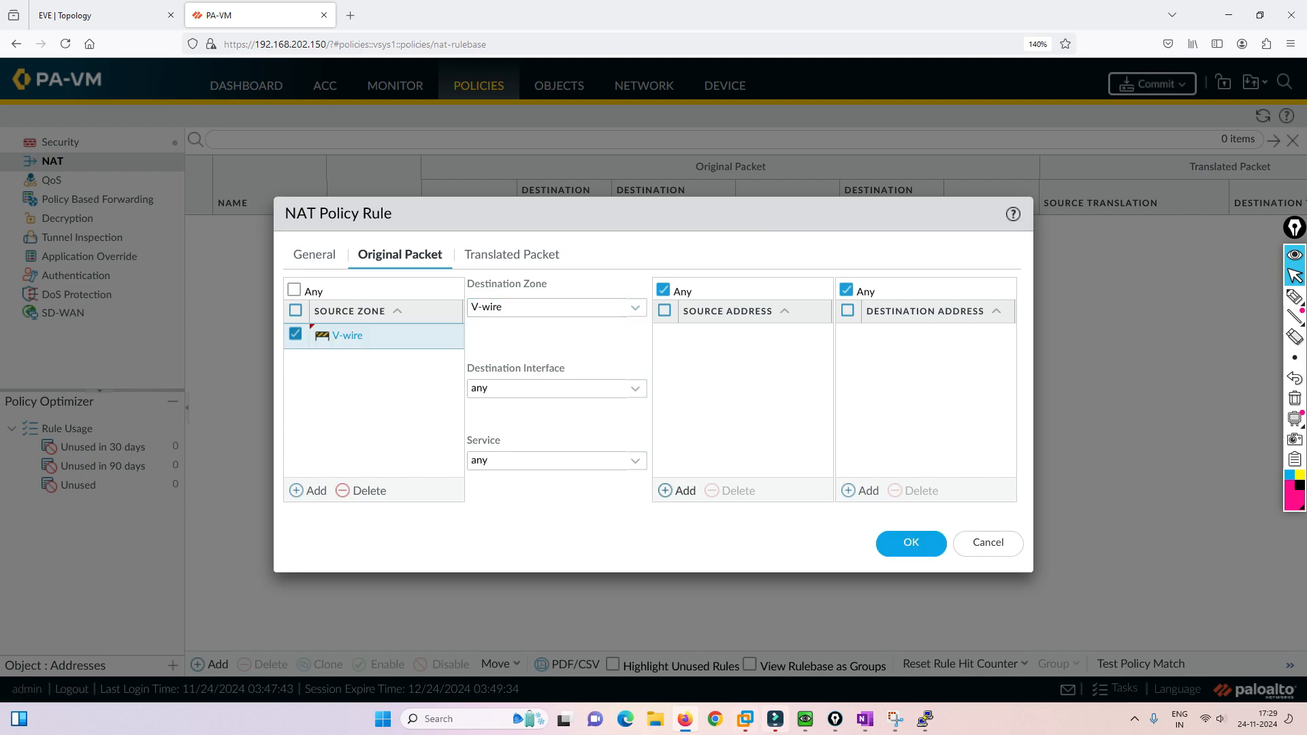
type("192.168.10.100")
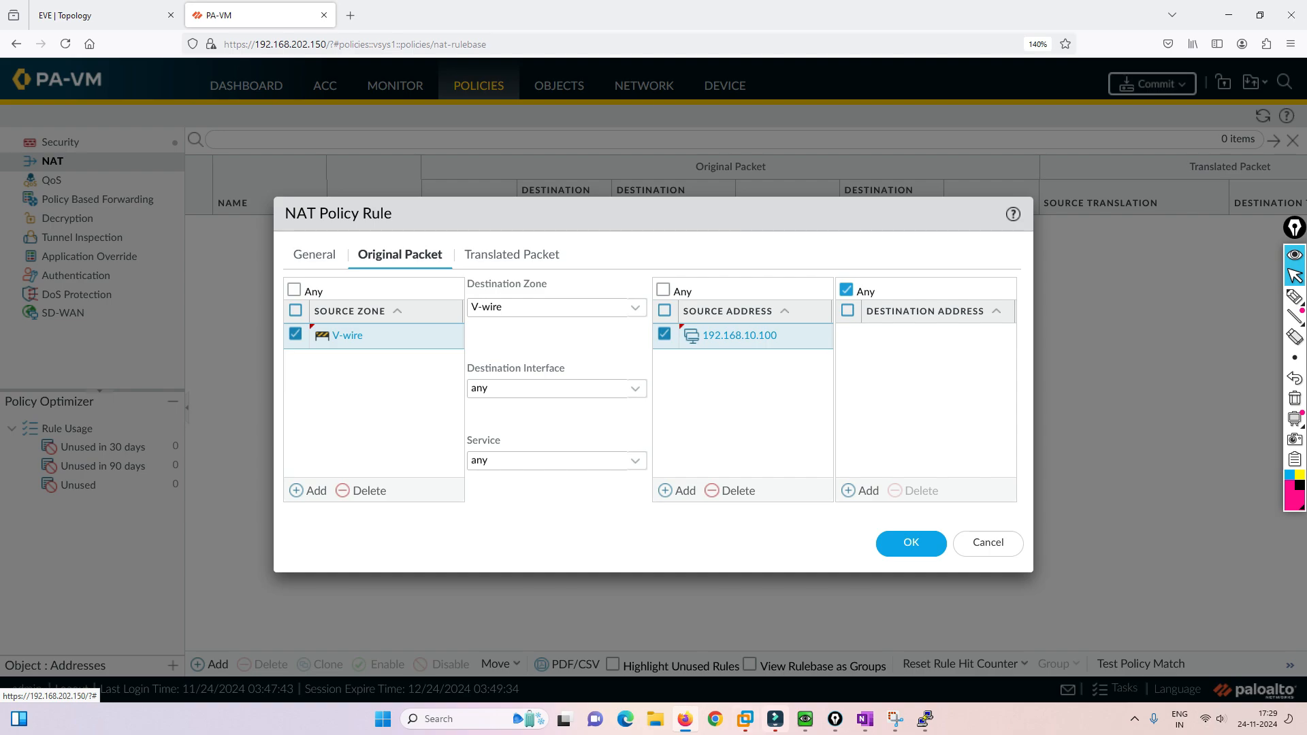
left_click(511, 255)
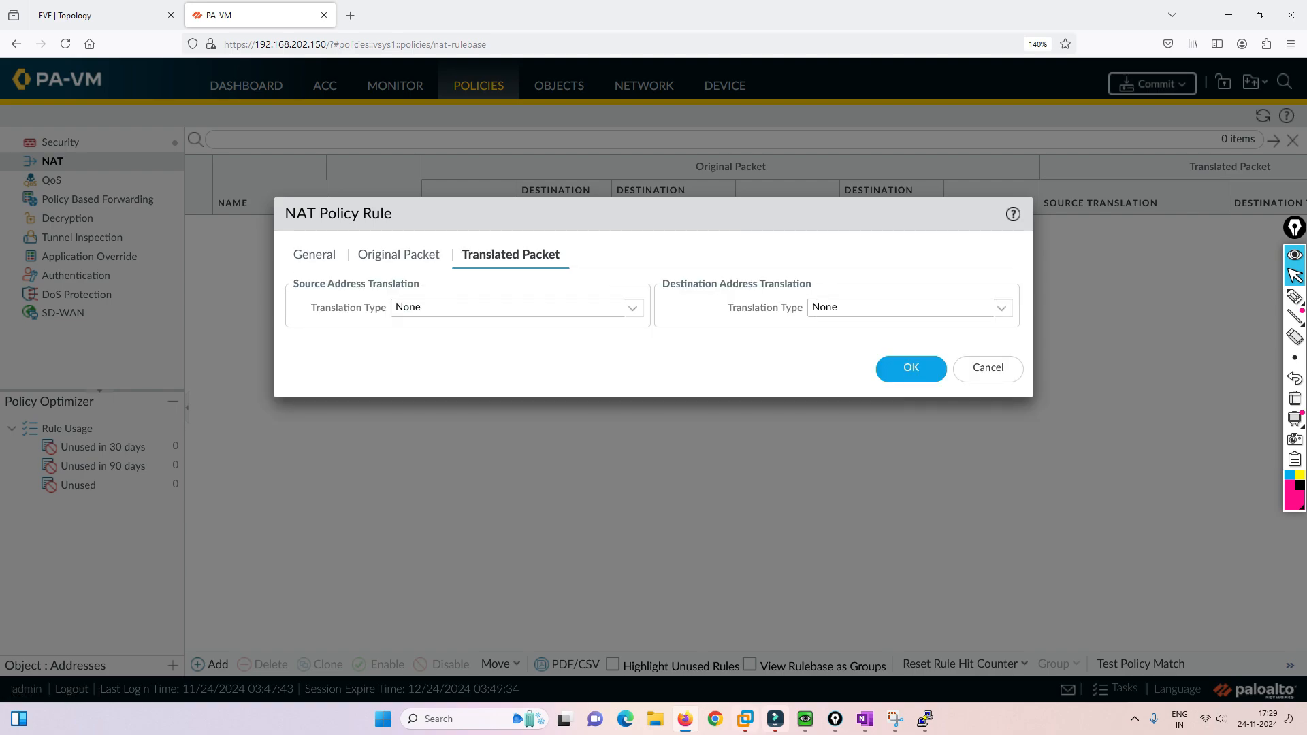
Step: Set source translation to Static IP and begin defining a new translated address
left_click(515, 306)
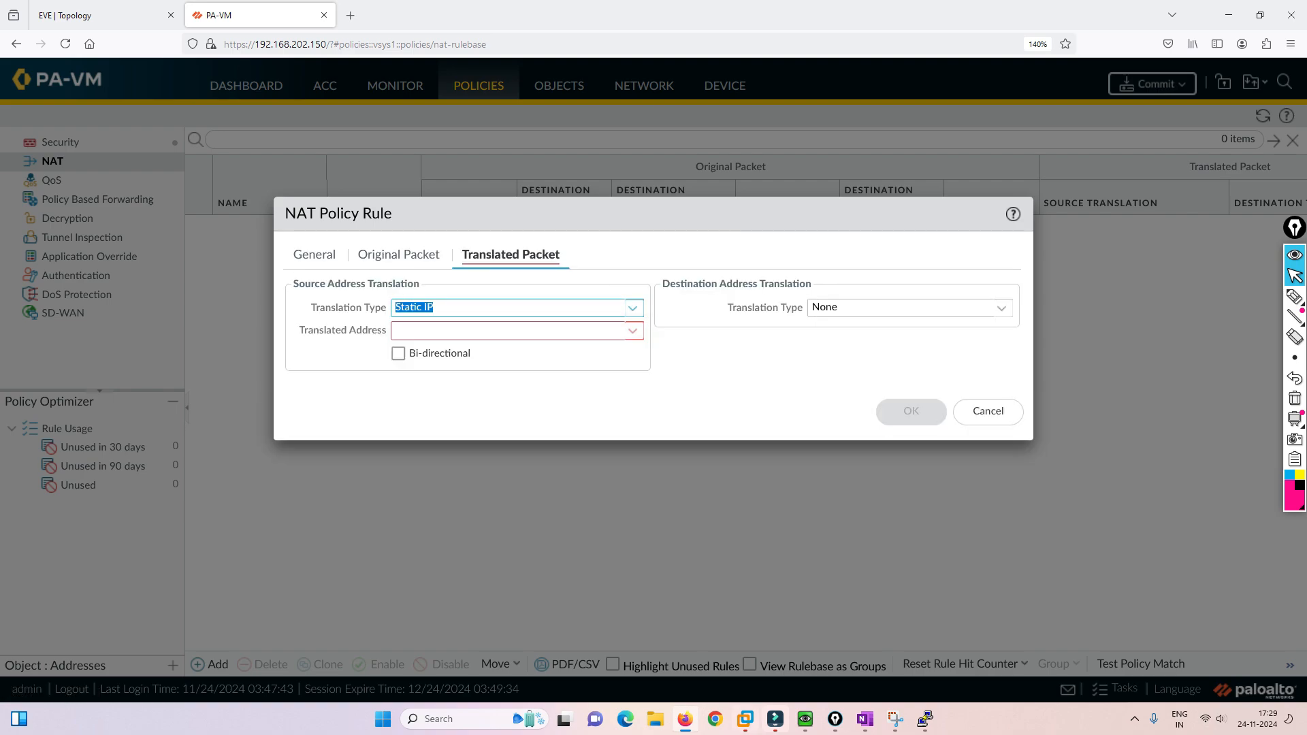
left_click(514, 329)
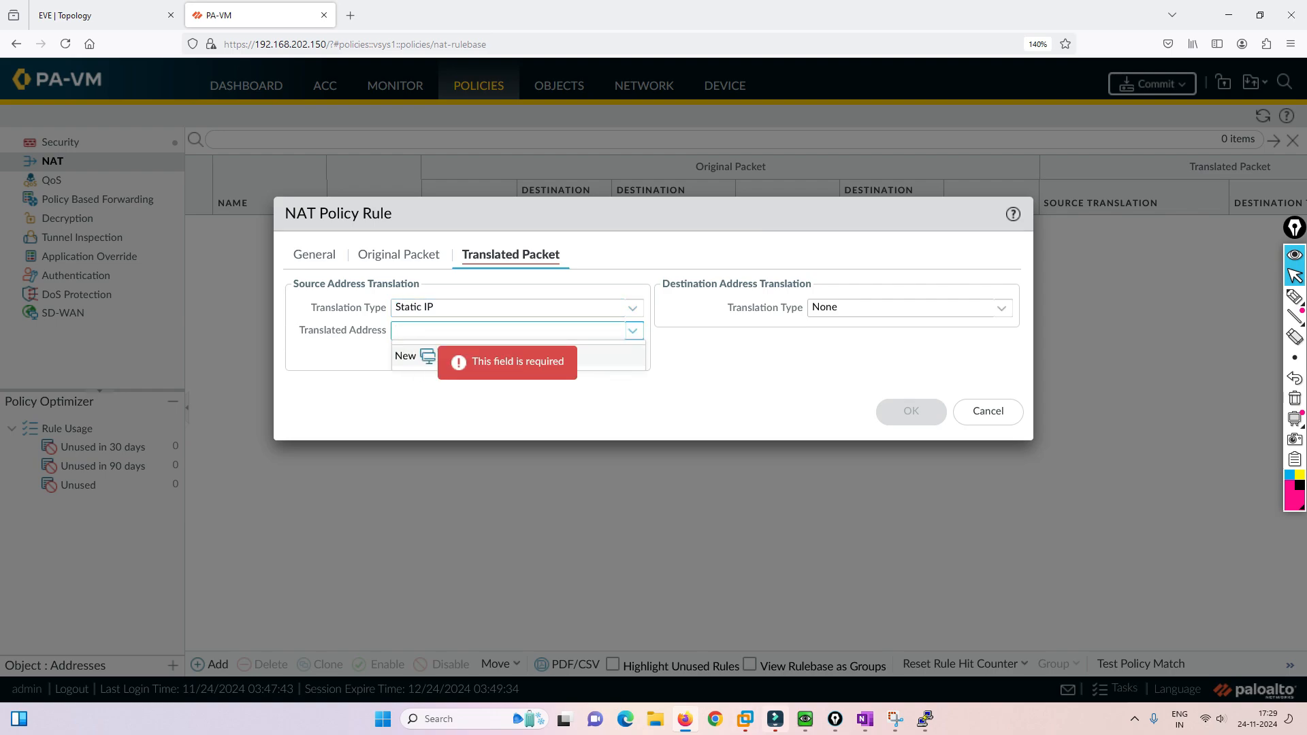
left_click(99, 15)
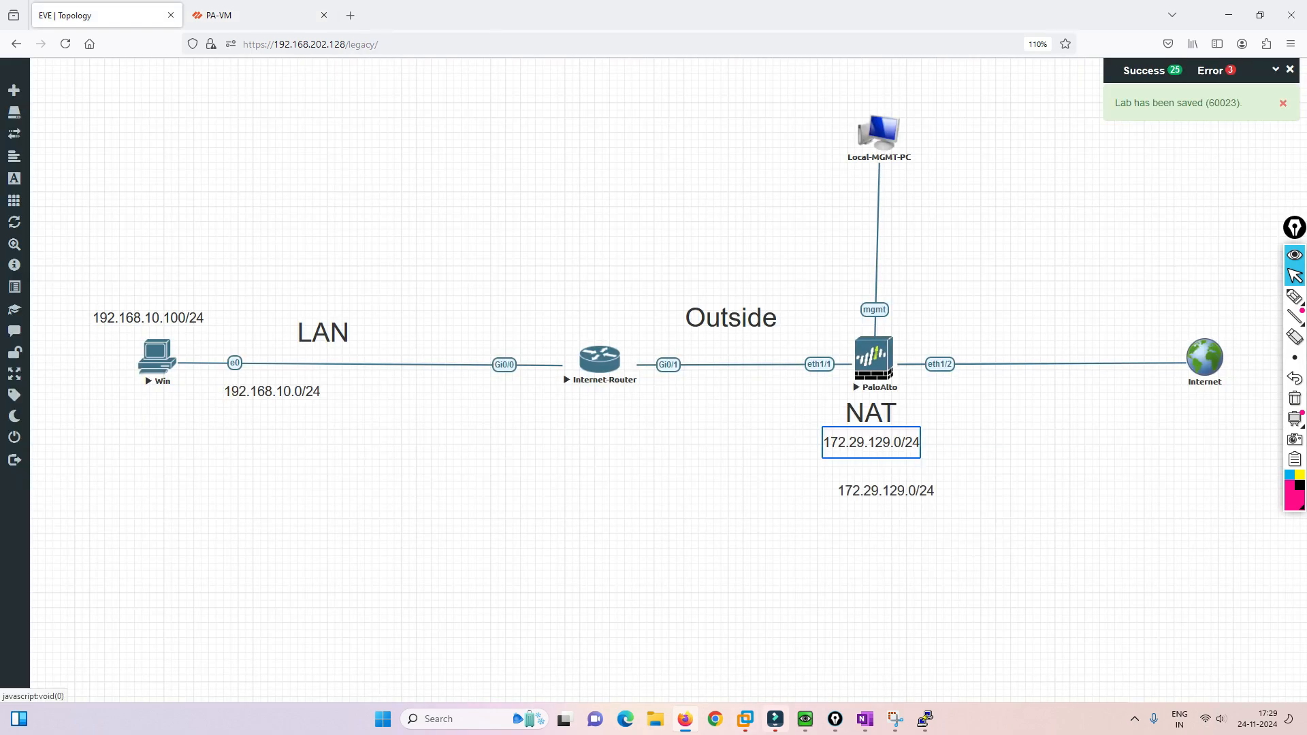
Step: Edit the topology label to 172.29.129.100/24 and place it beside the firewall's eth1/2
double_click(885, 489)
type("10")
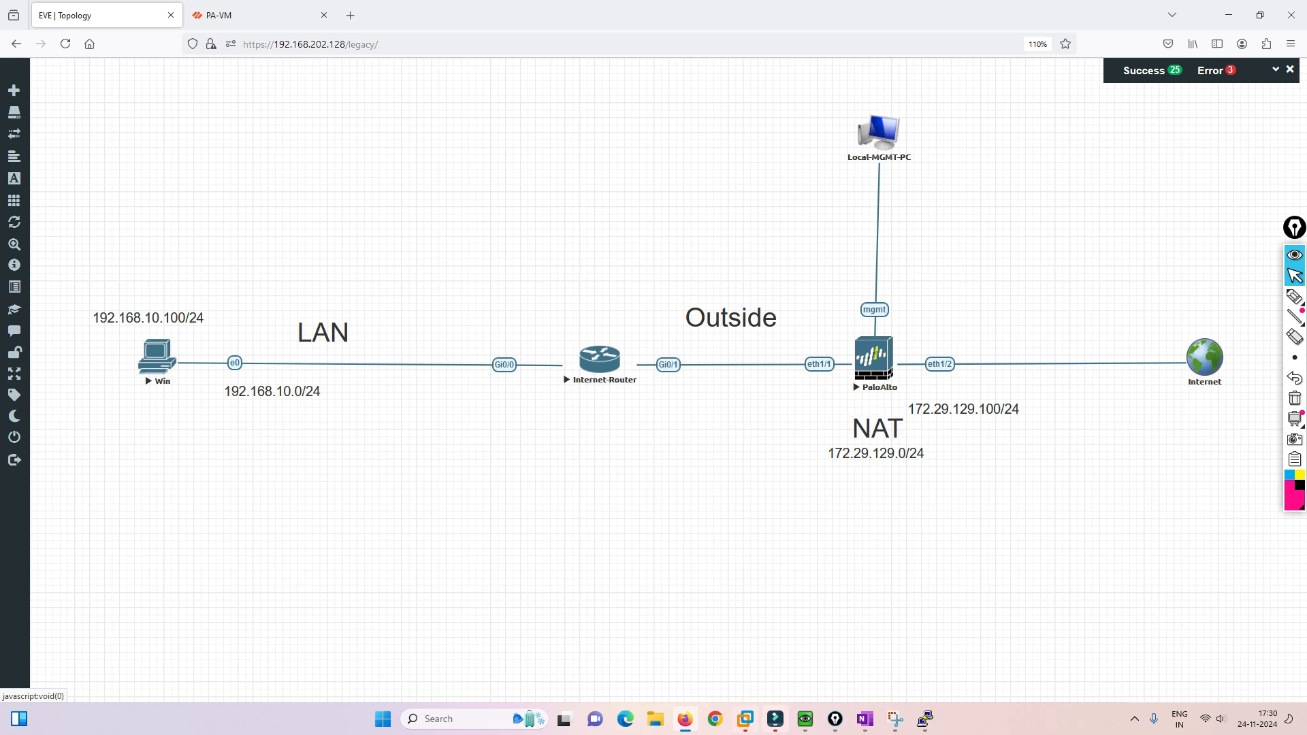
left_click_drag(961, 409, 879, 407)
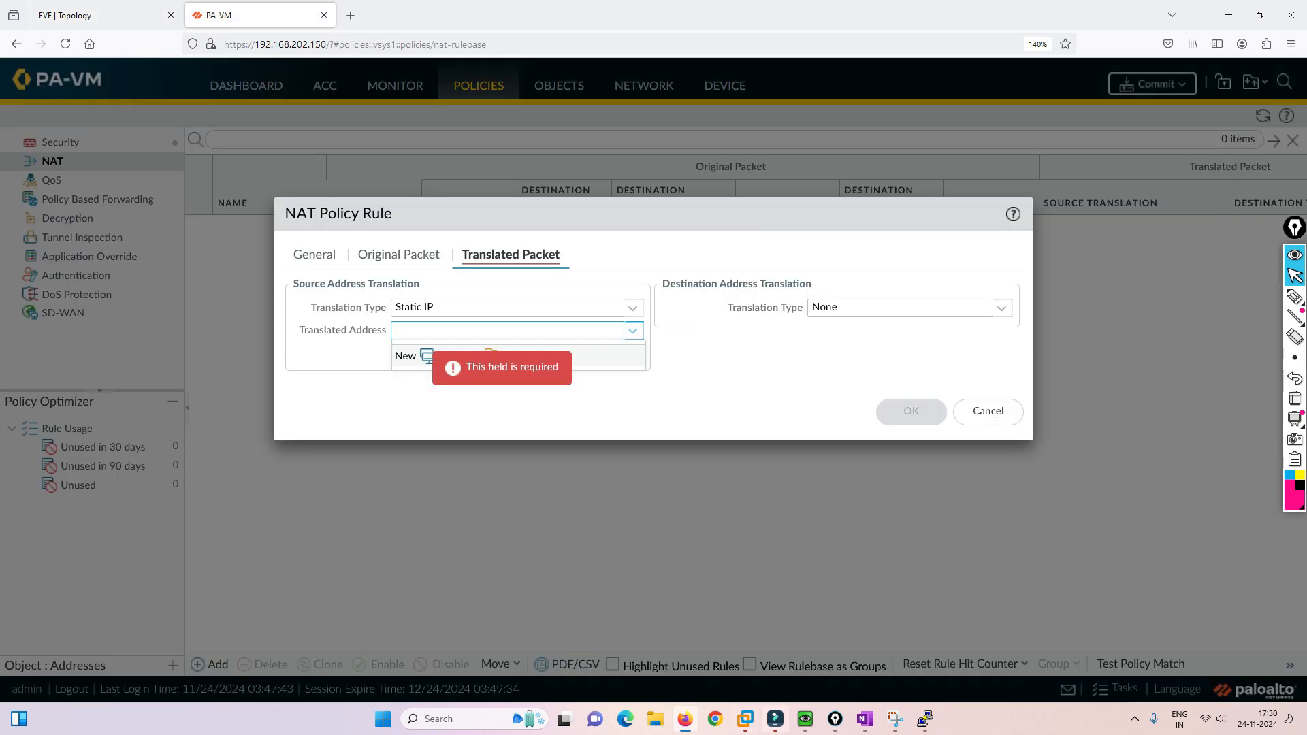
Step: Enter translated address 172.29.129.100, save the NAT rule, and return to the security rules
type("172.29.129.10")
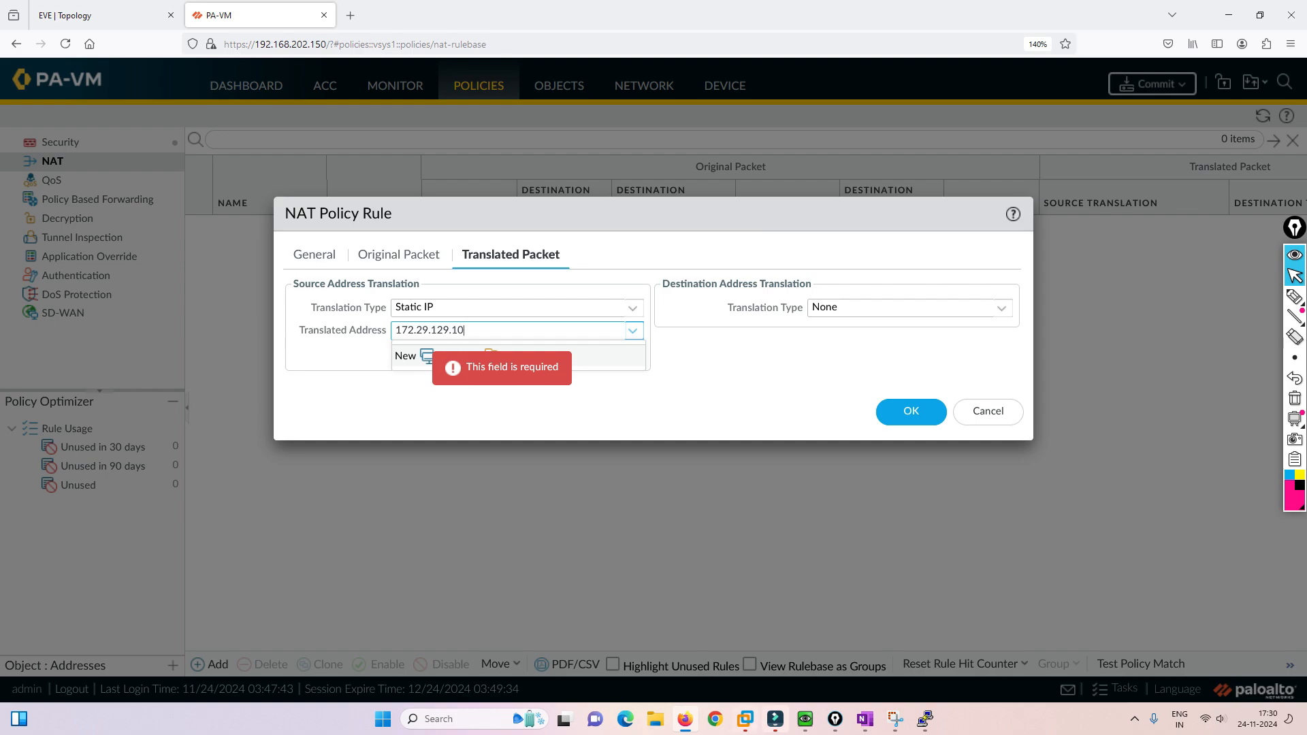
left_click(95, 15)
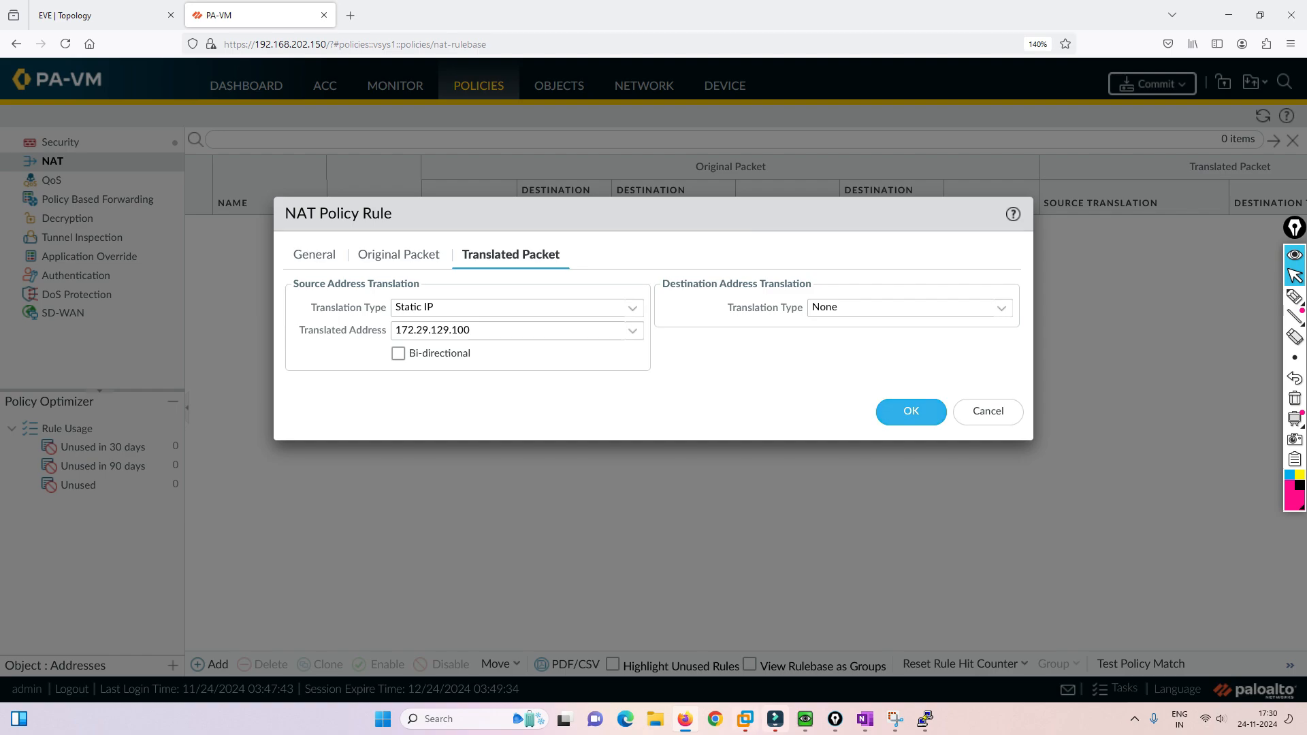
left_click(909, 411)
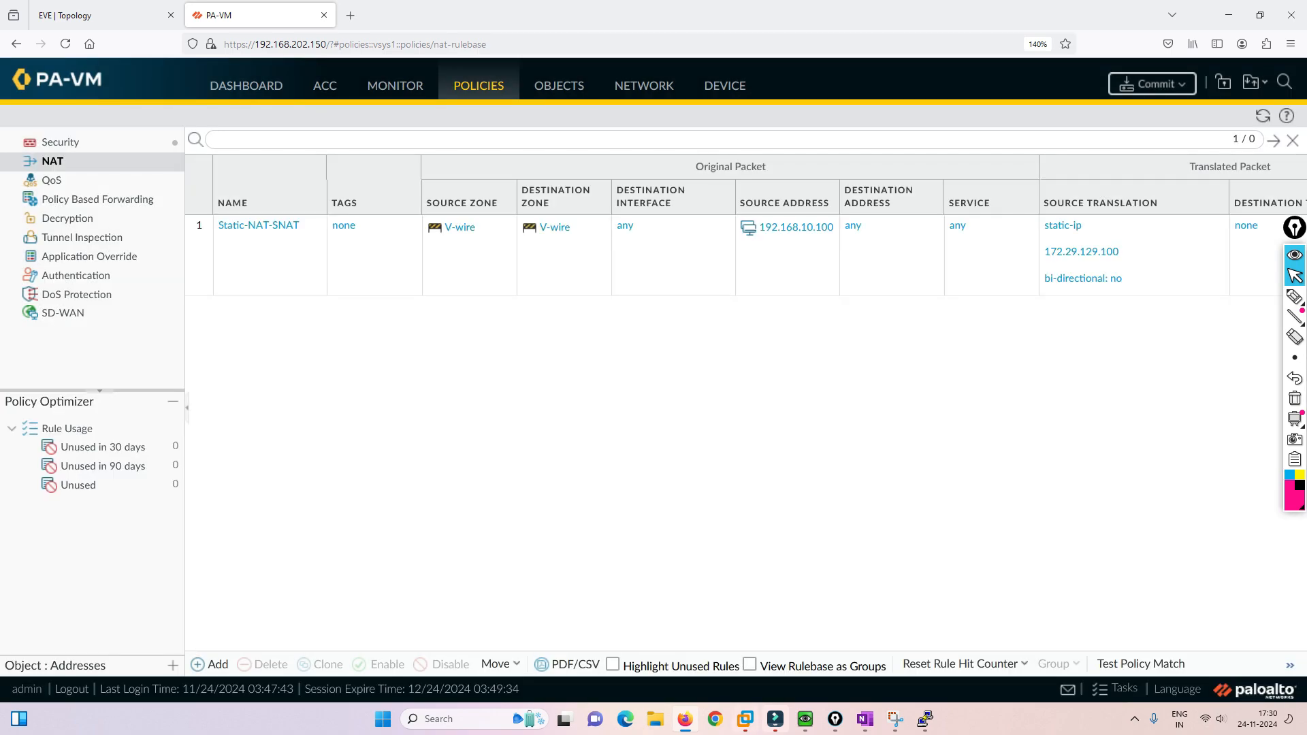
left_click(58, 141)
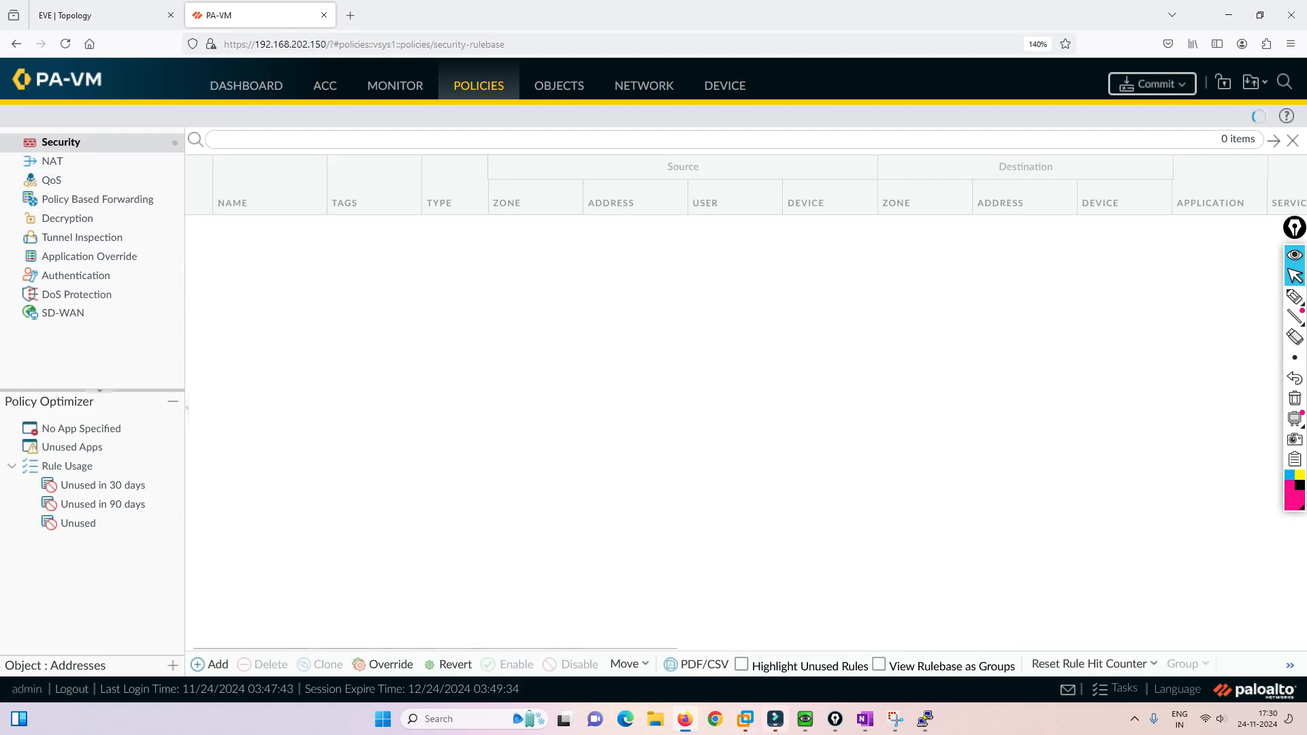
Step: Commit all pending changes to the firewall and switch back to the lab topology
left_click(1152, 83)
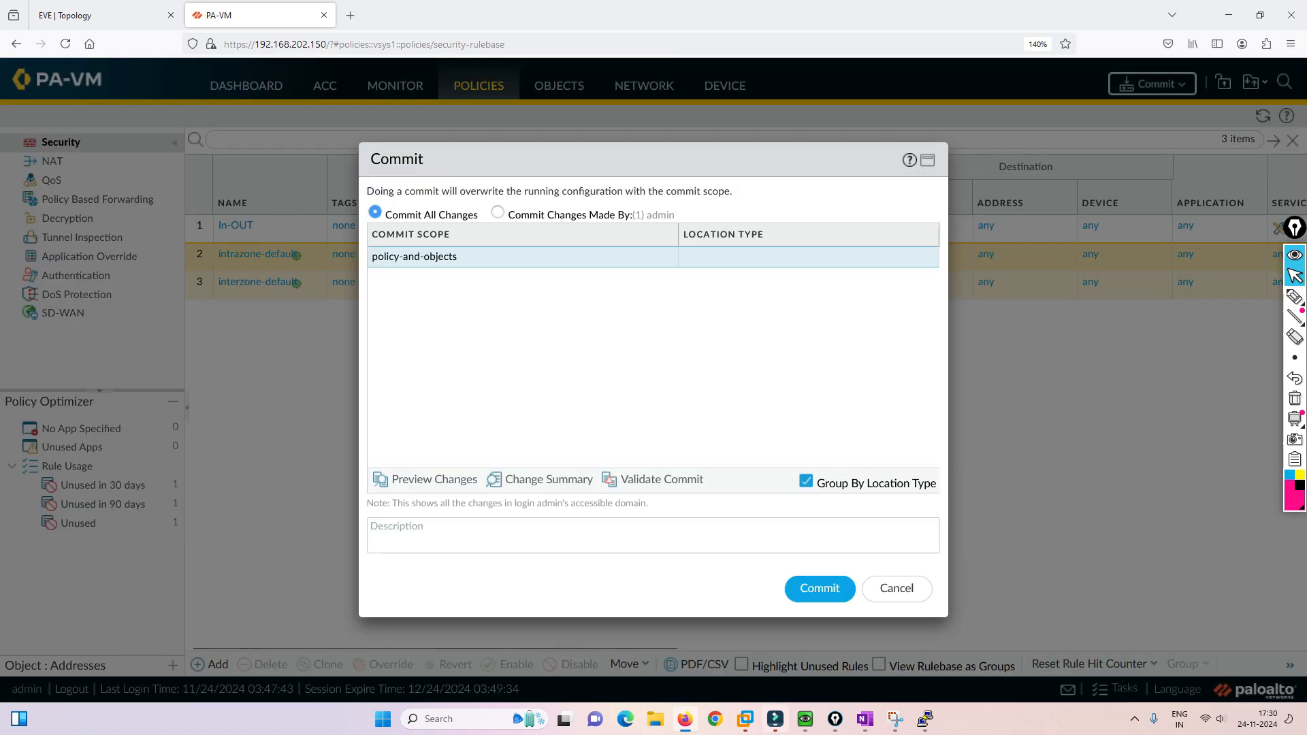
left_click(818, 587)
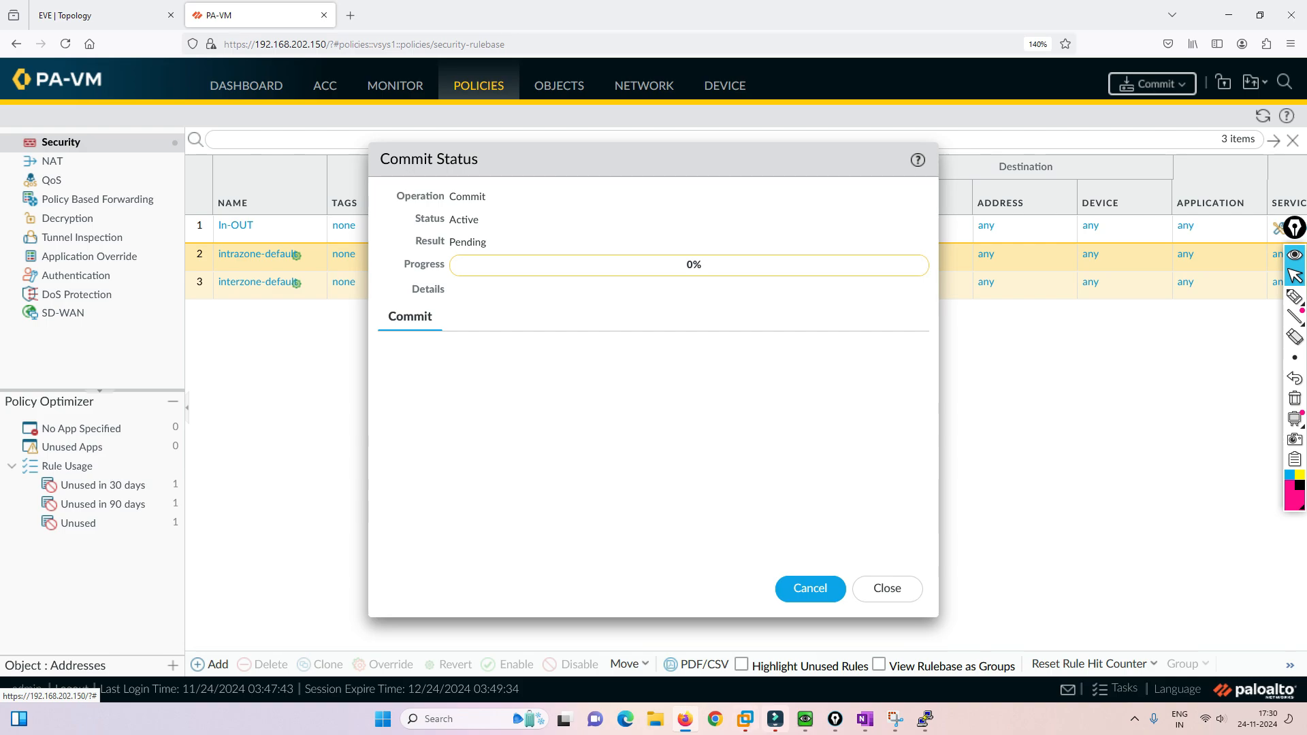
left_click(99, 14)
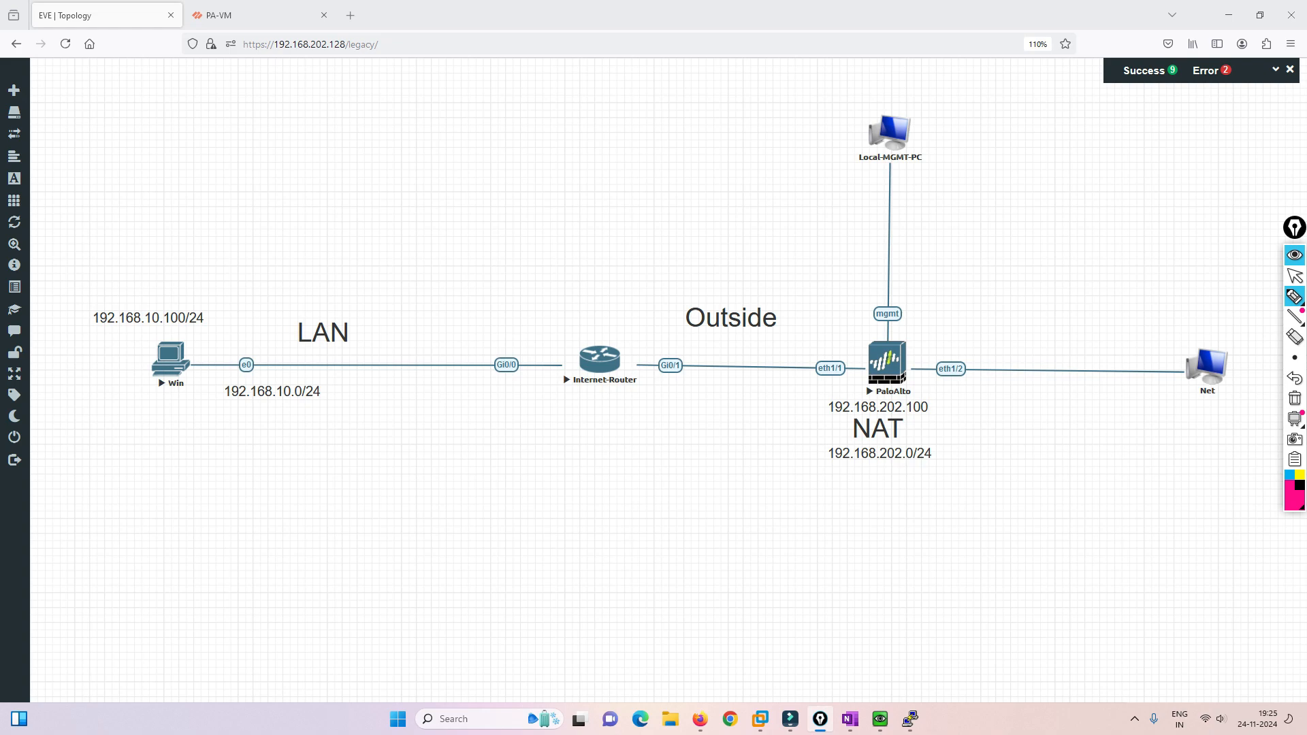
Step: Bracket the NAT labels and handwrite the 172.29.129 addresses below the firewall
left_click_drag(946, 392, 946, 455)
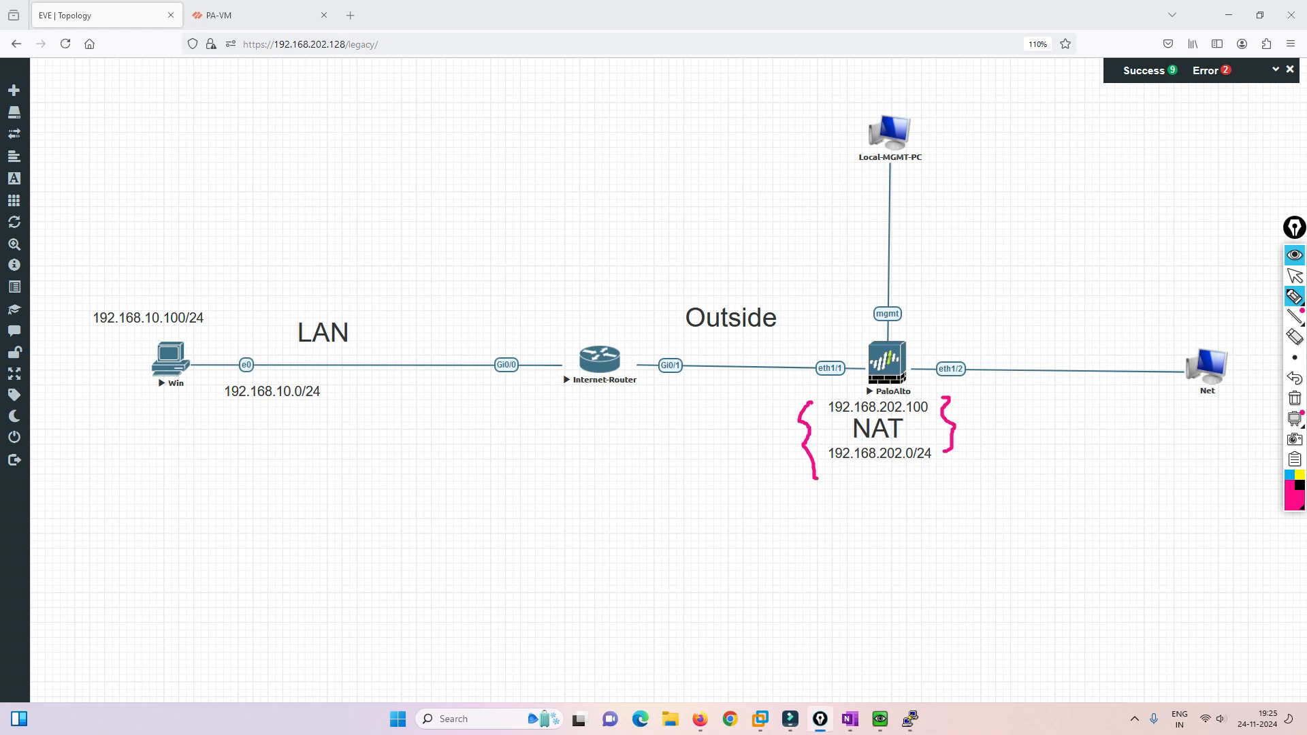
left_click_drag(833, 526, 896, 537)
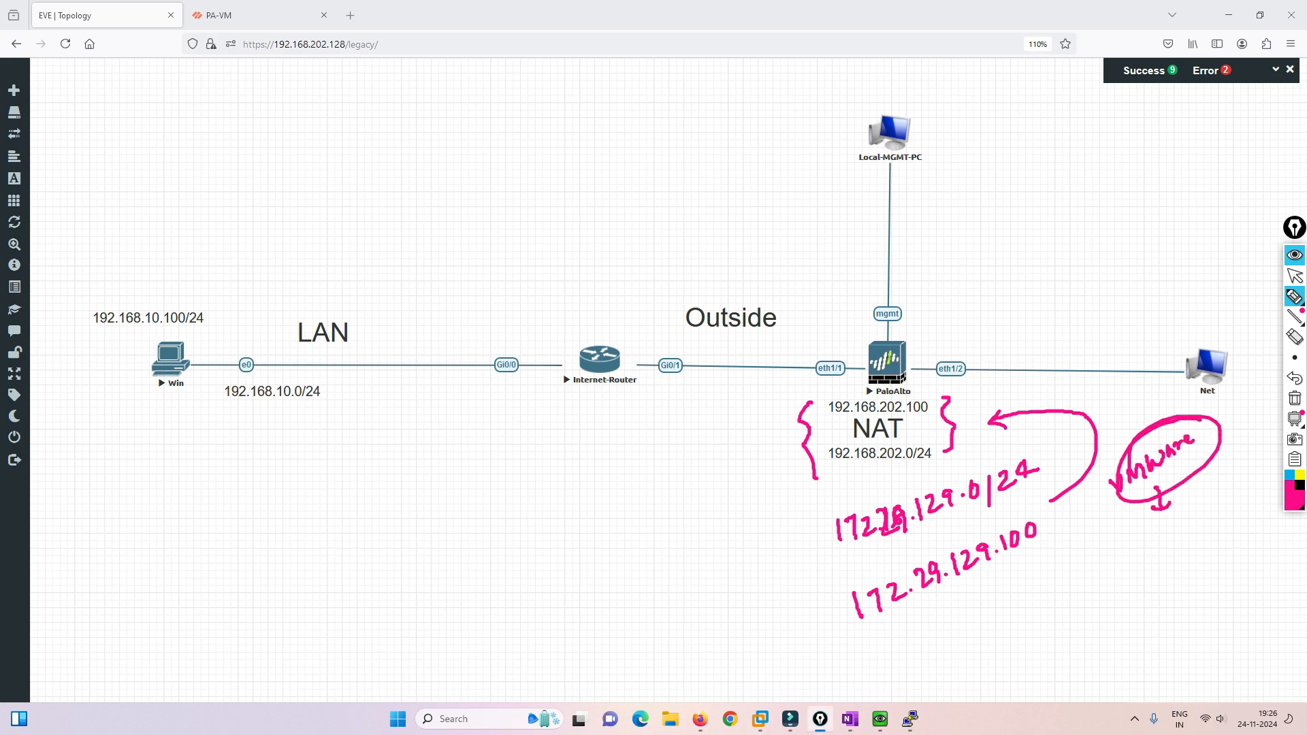
left_click_drag(875, 548, 942, 532)
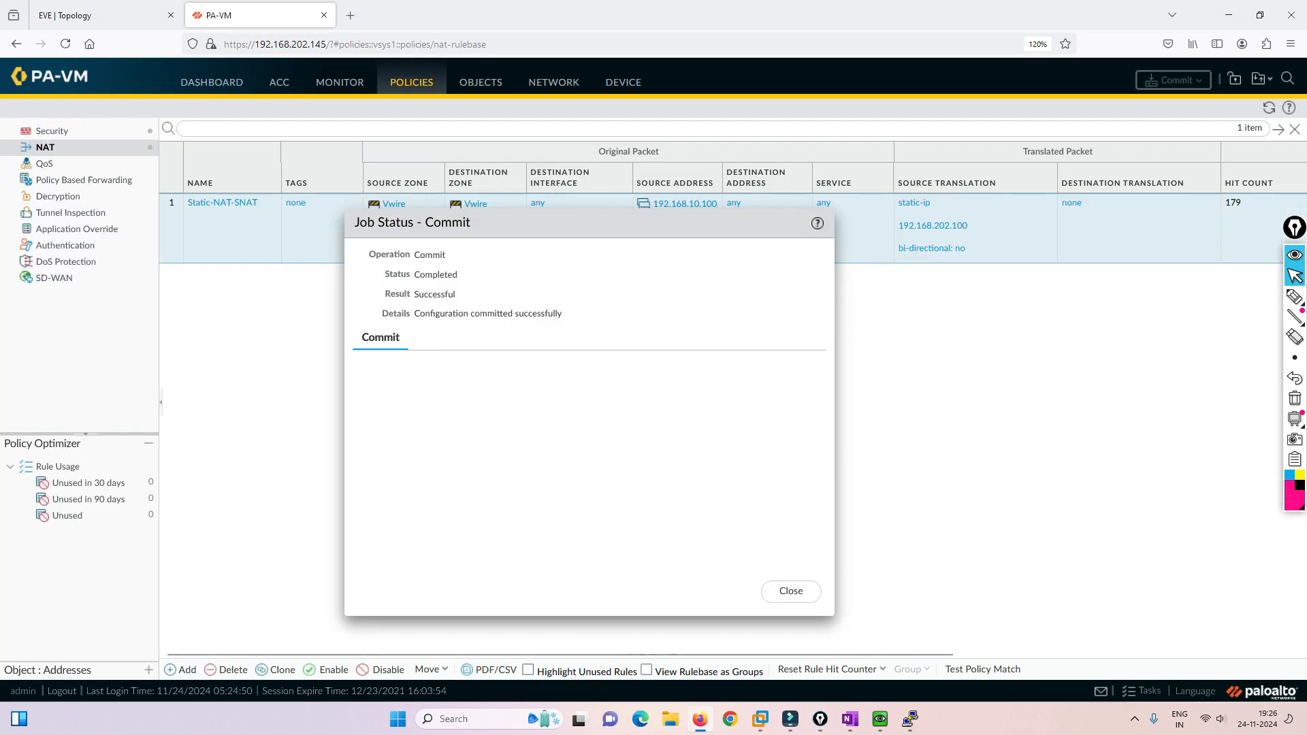
Step: Close the successful commit status report and return to the lab topology
left_click_drag(411, 221, 443, 308)
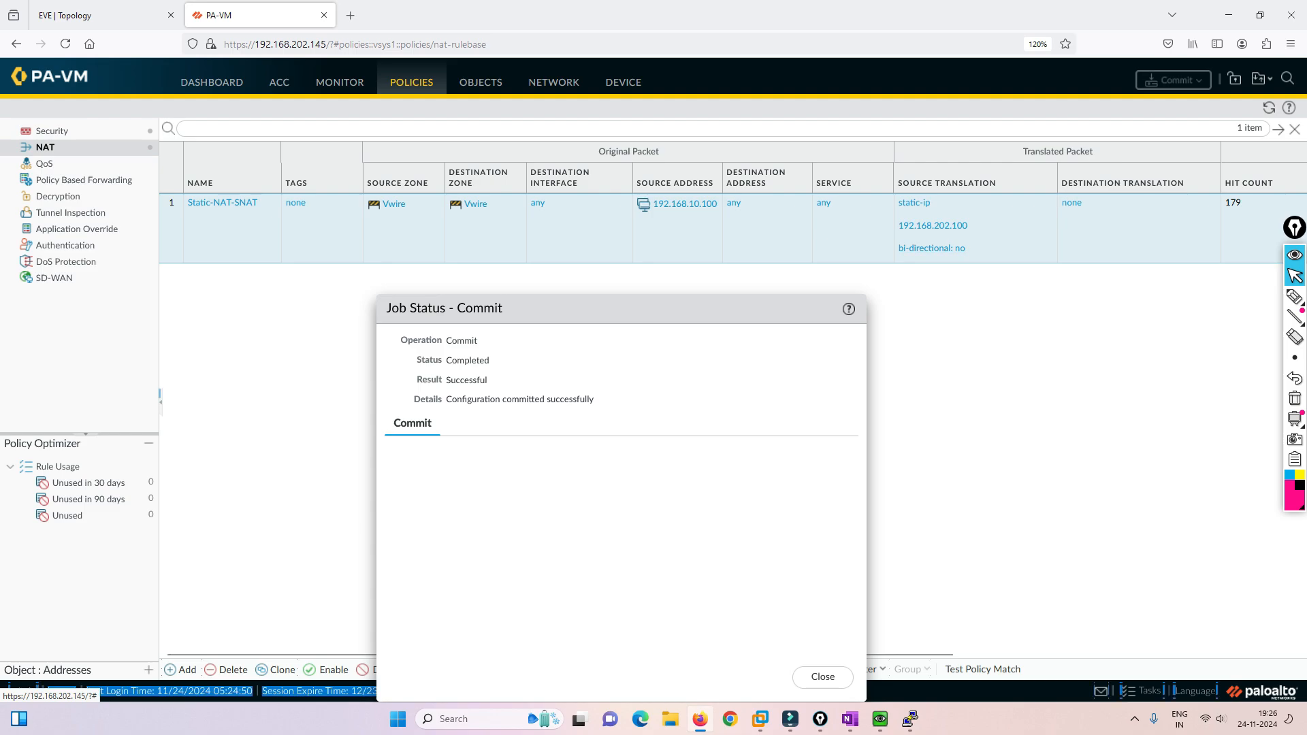
left_click(819, 676)
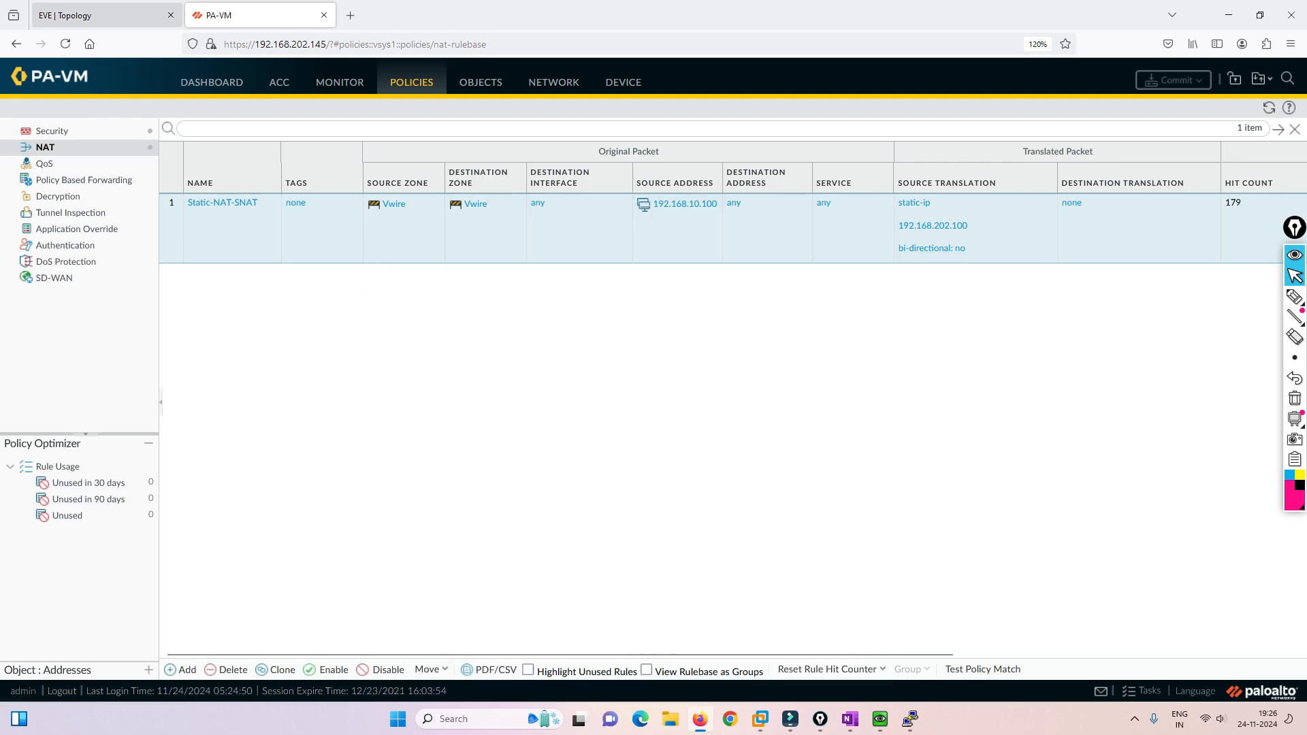
left_click(99, 15)
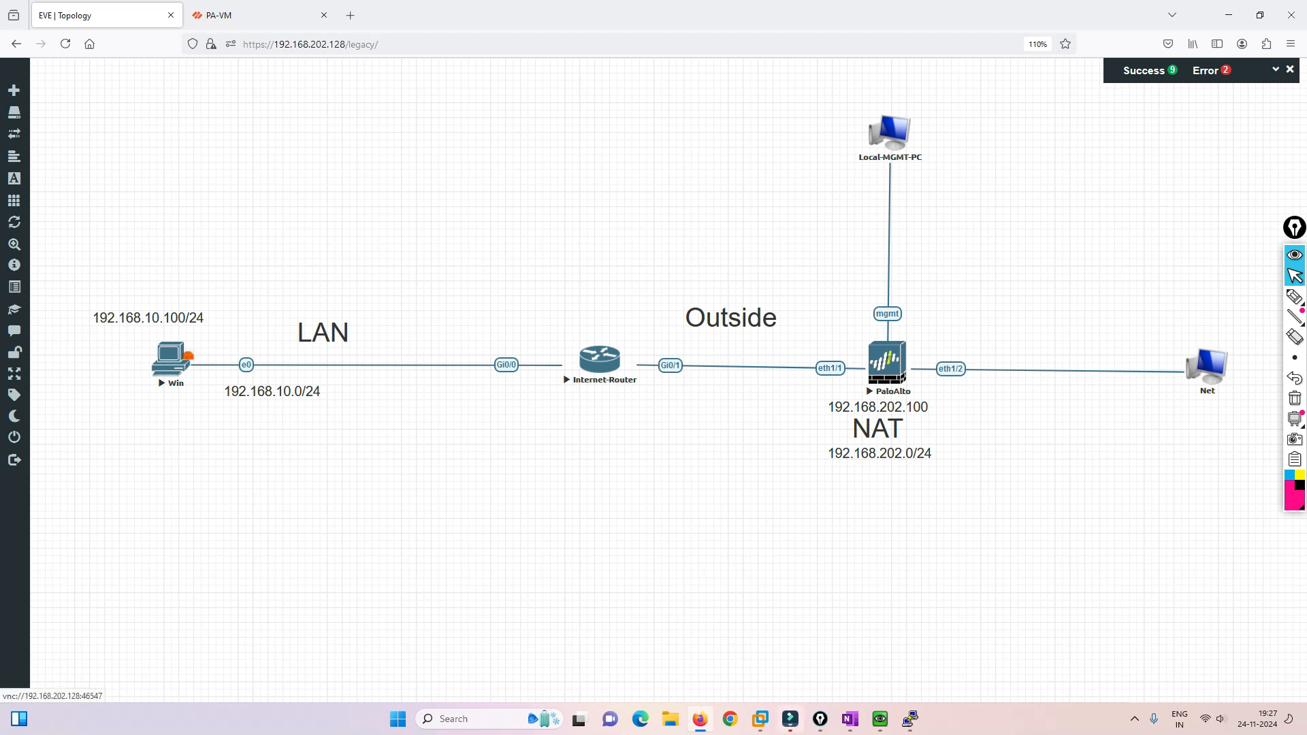
Step: Load facebook.com in the Win test PC's browser, then switch to the firewall interface
double_click(169, 353)
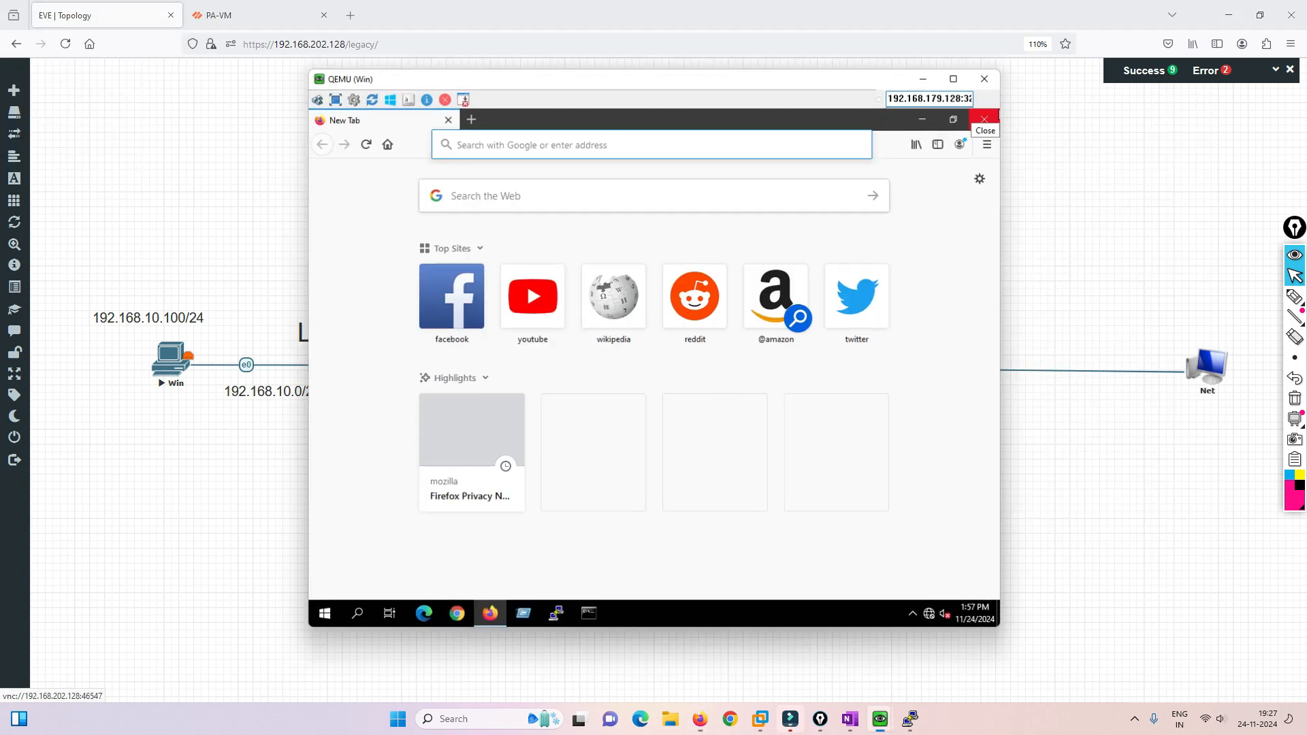
left_click(450, 295)
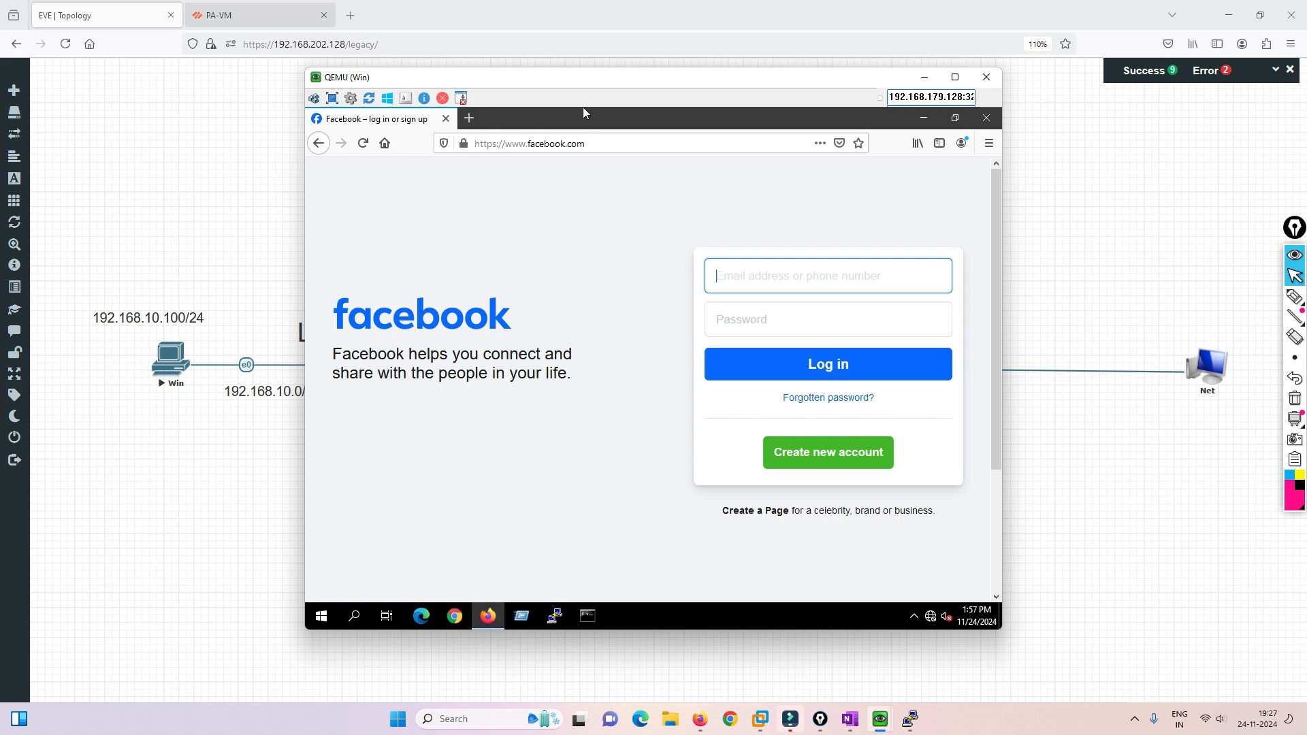
left_click(259, 14)
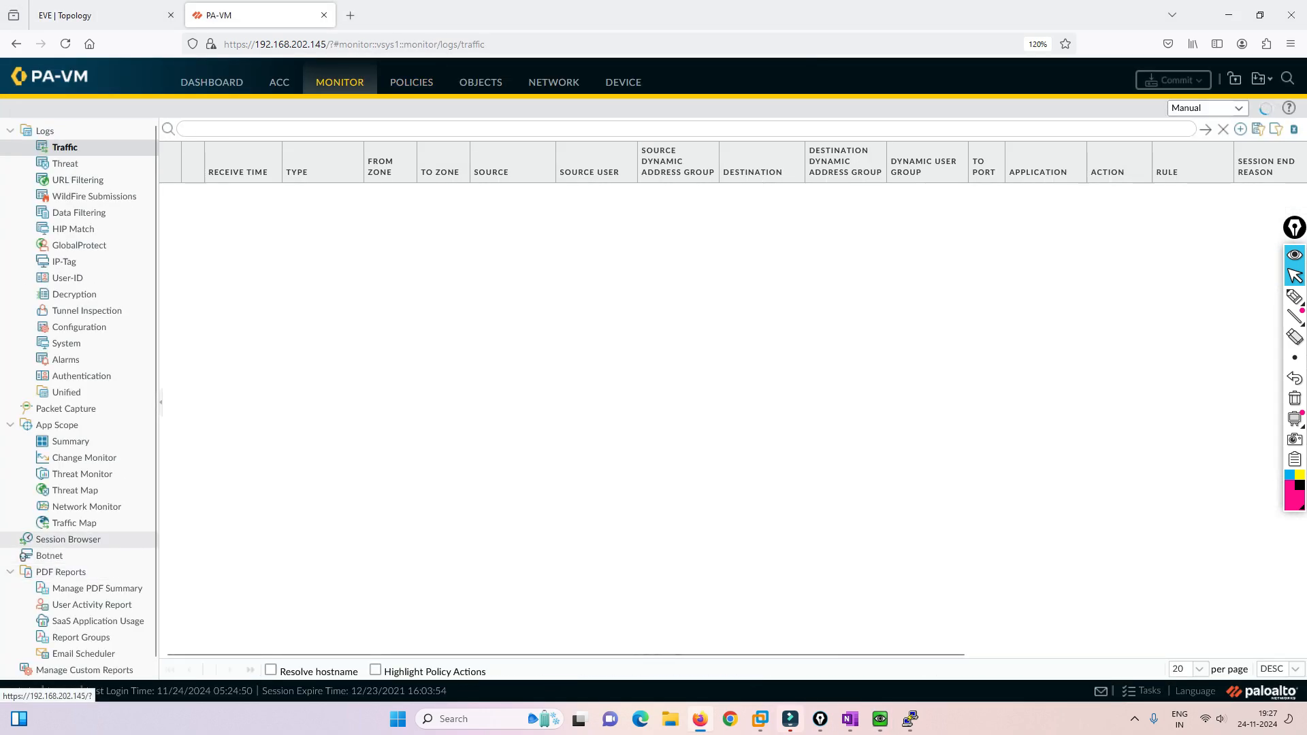
Step: Expand the first session in the Session Browser showing Static-NAT-SNAT translation to 192.168.202.100
left_click(68, 539)
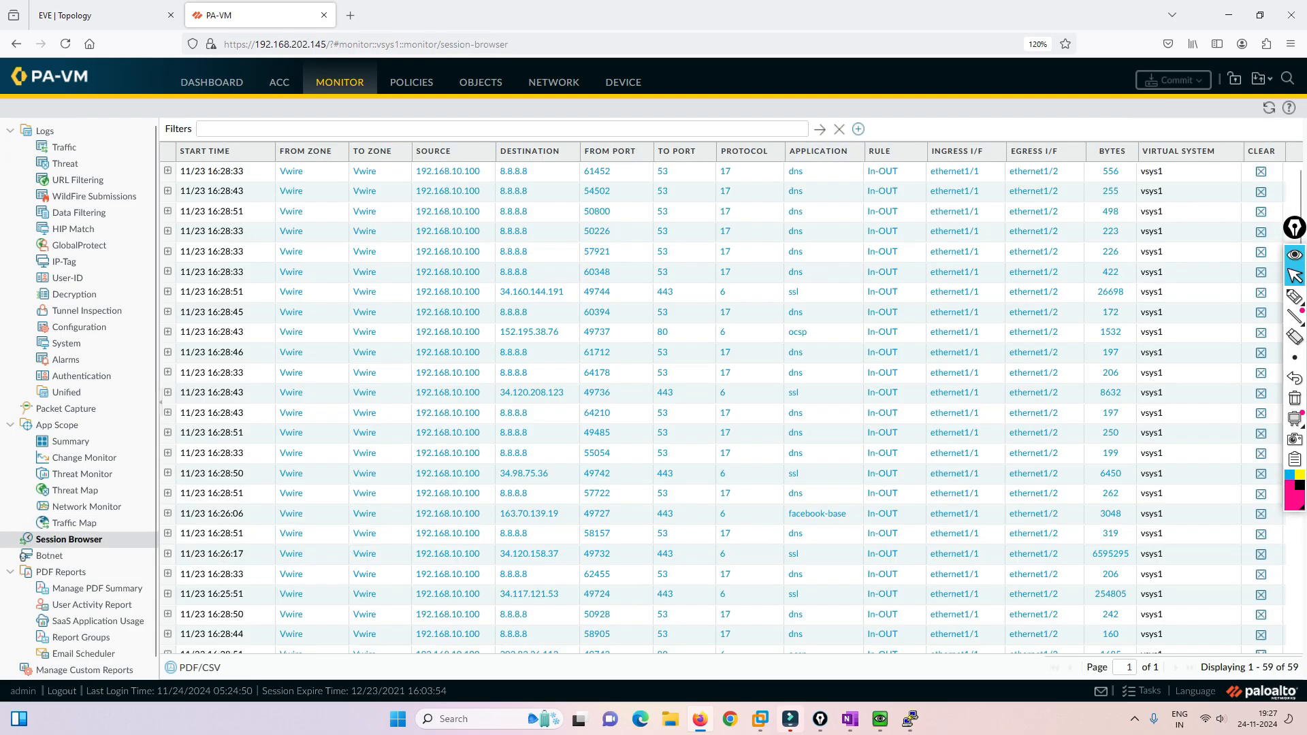
left_click(167, 172)
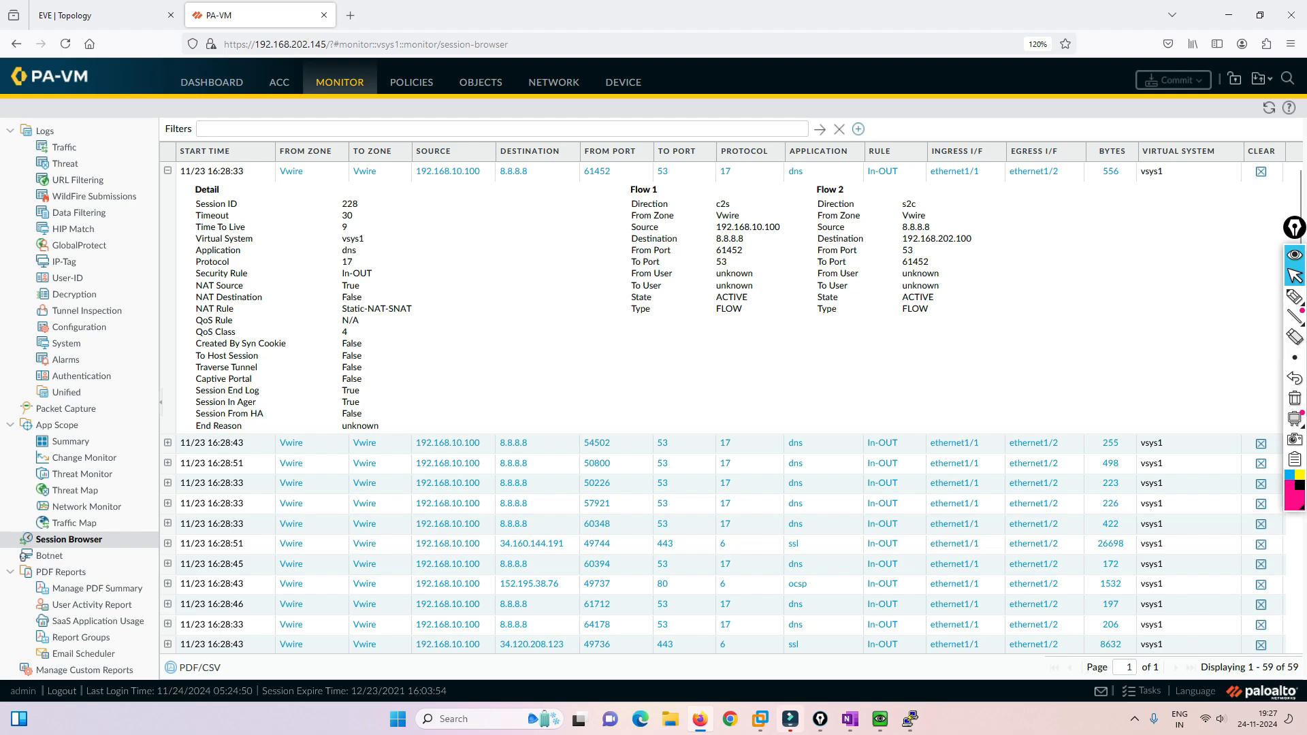
left_click(100, 15)
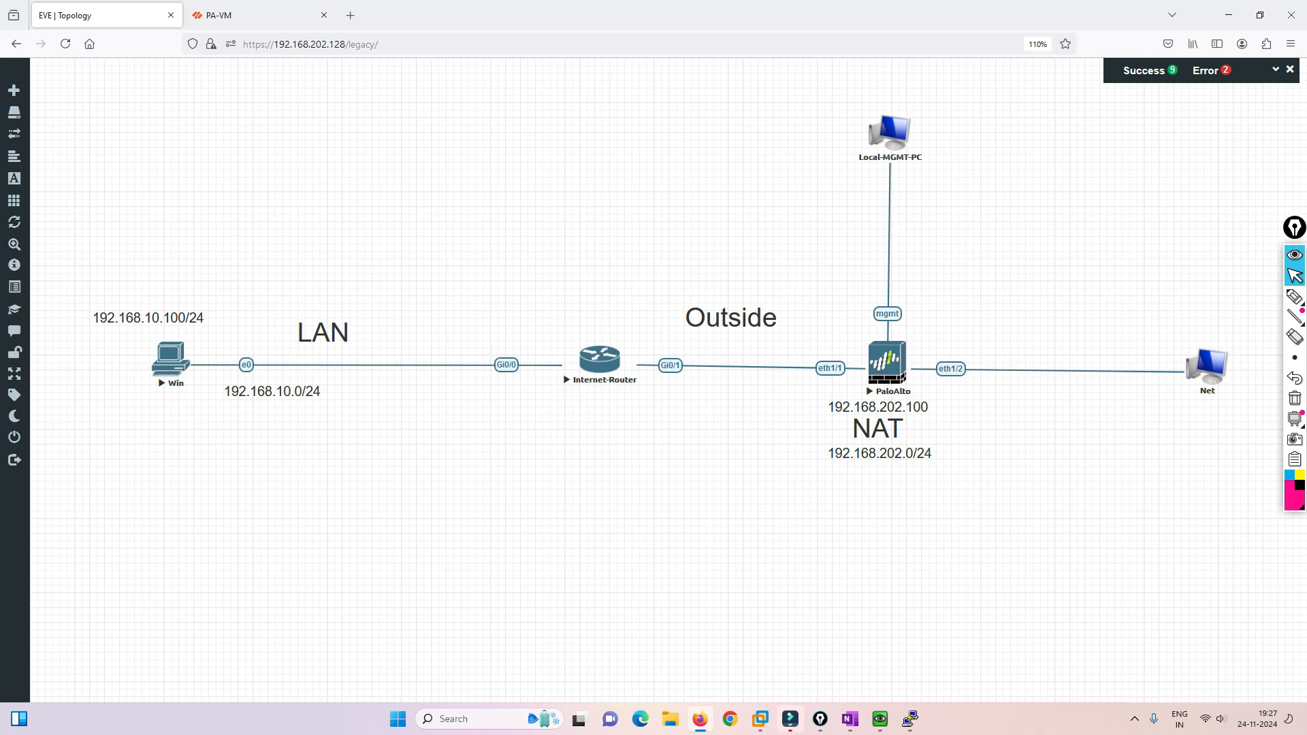
left_click(259, 15)
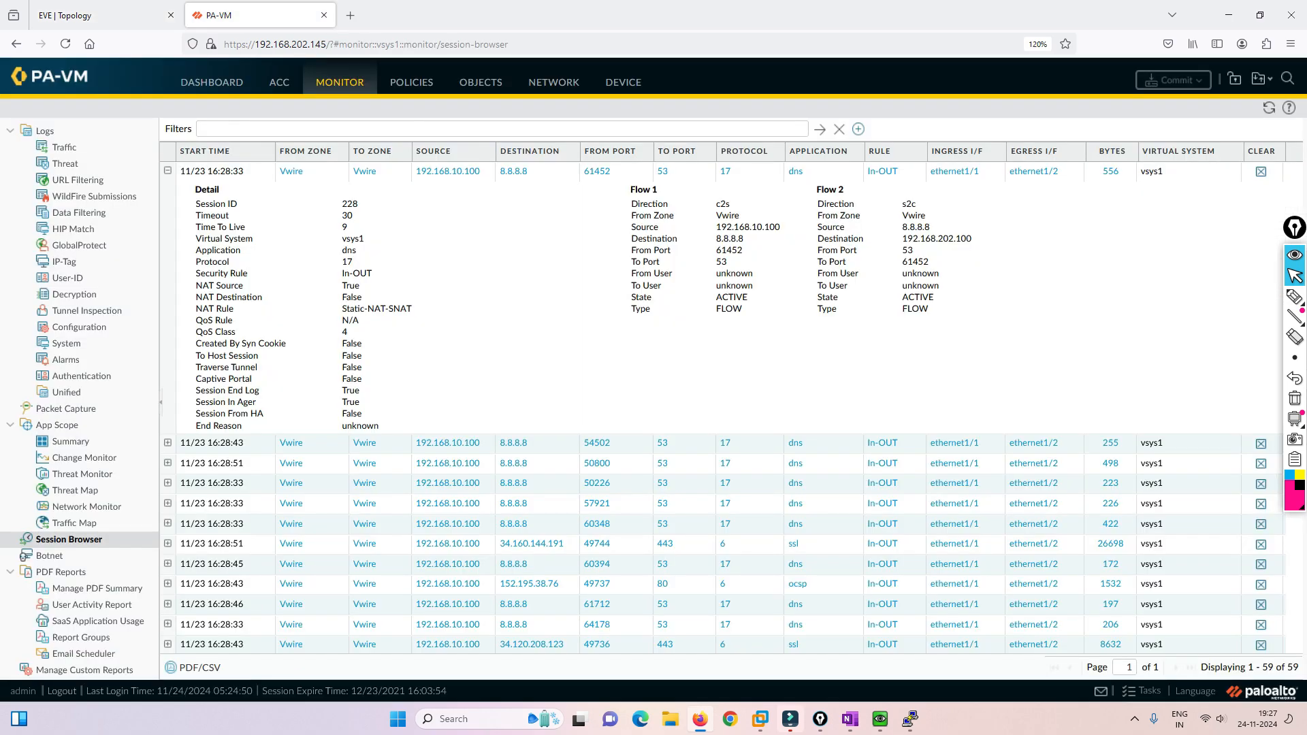
left_click(92, 15)
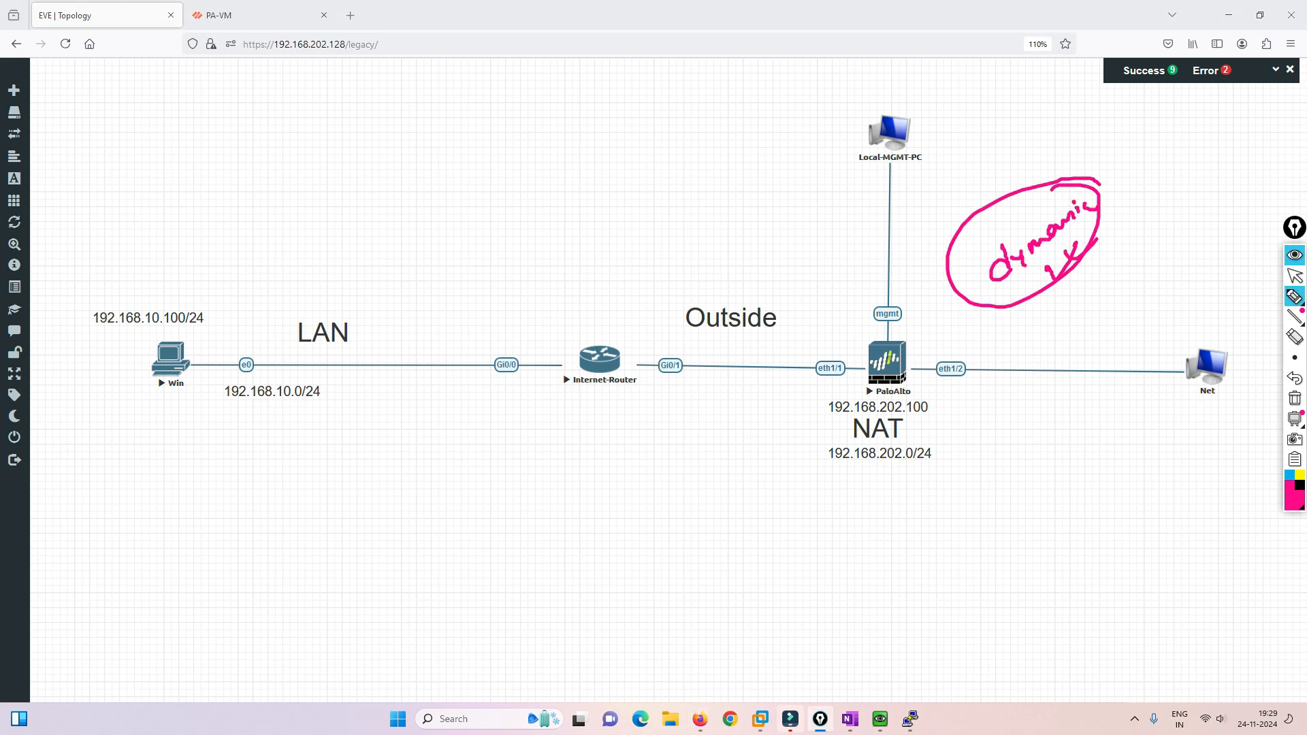
Step: Start handwriting another note below the topology beside the circled 'dynamic'
left_click_drag(628, 475, 655, 500)
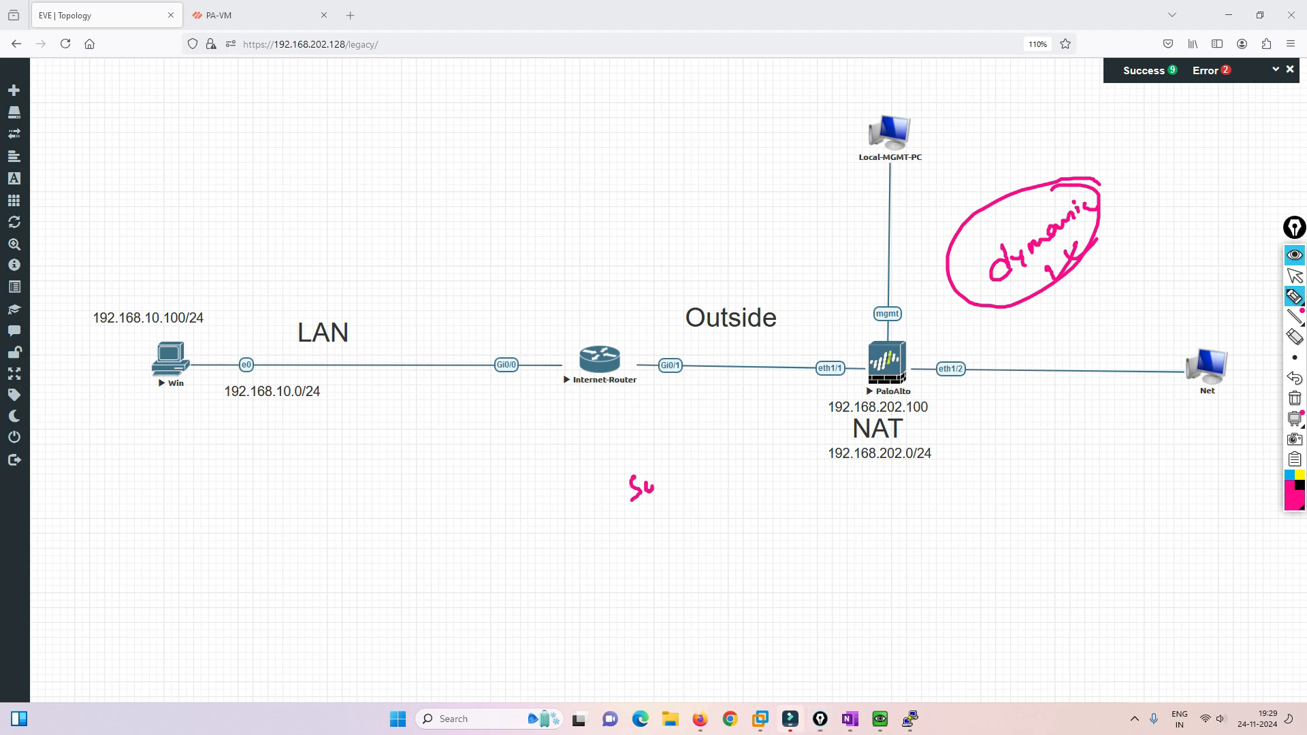